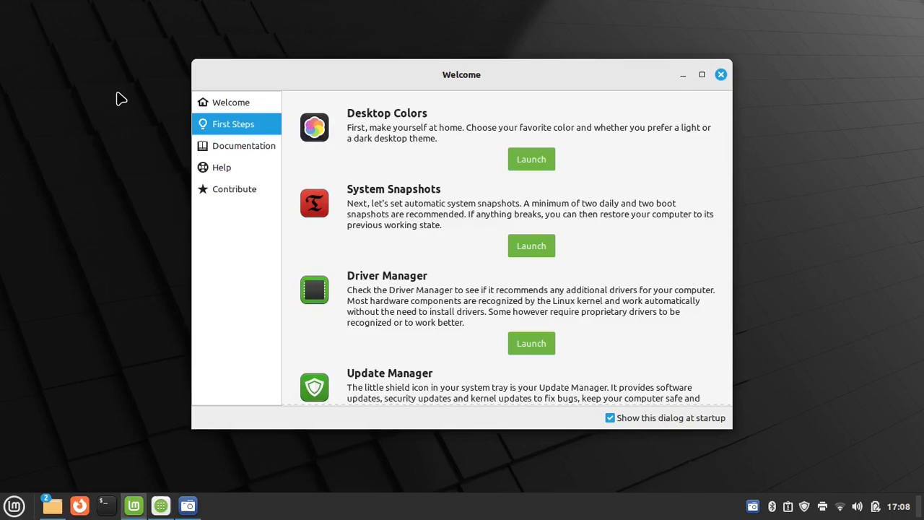
pyautogui.moveTo(444, 75)
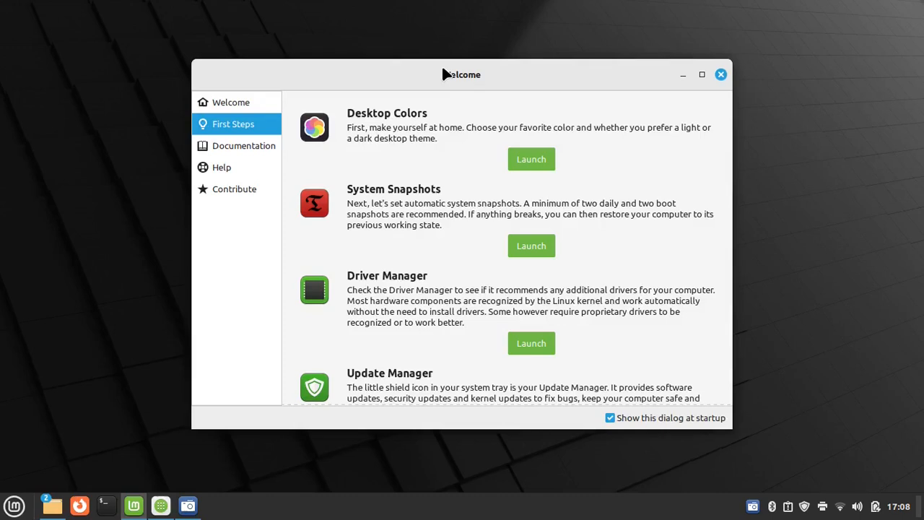
pyautogui.moveTo(248, 141)
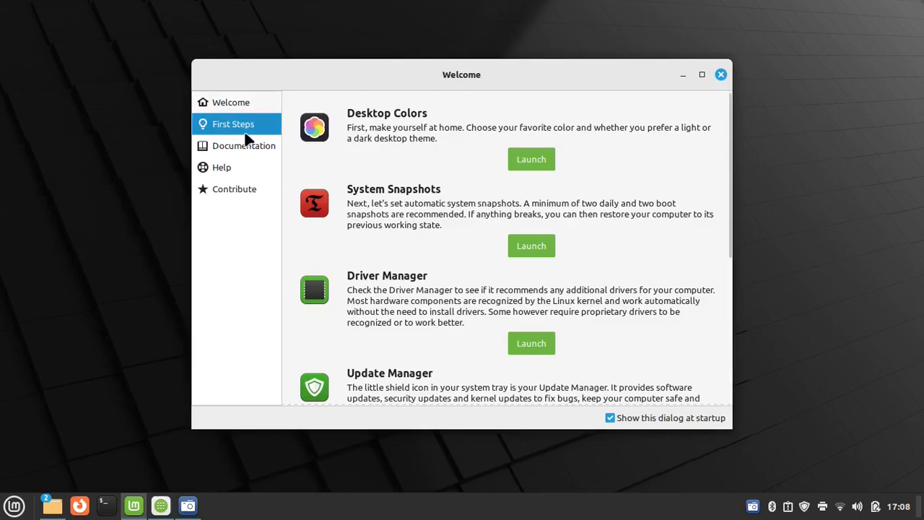
pyautogui.moveTo(447, 75)
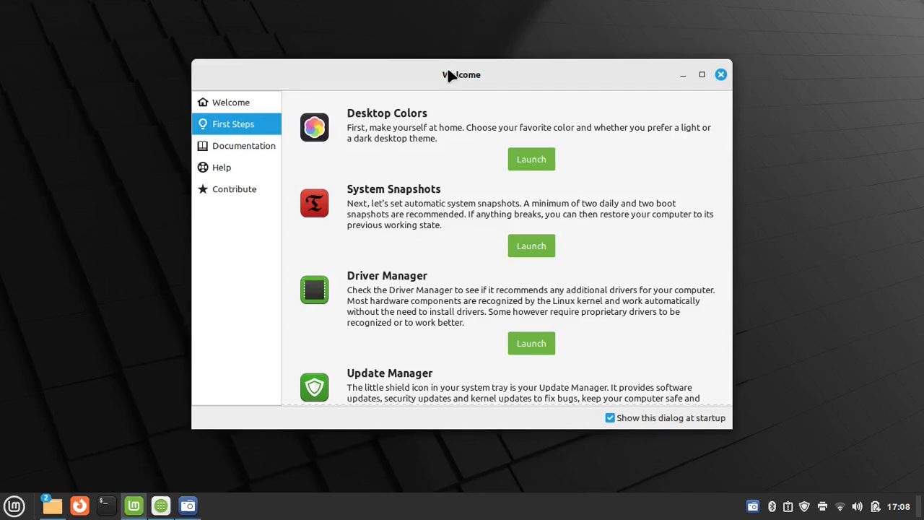
# Leave the Welcome screen and bring up Update Manager from the tray shield.
pyautogui.click(231, 101)
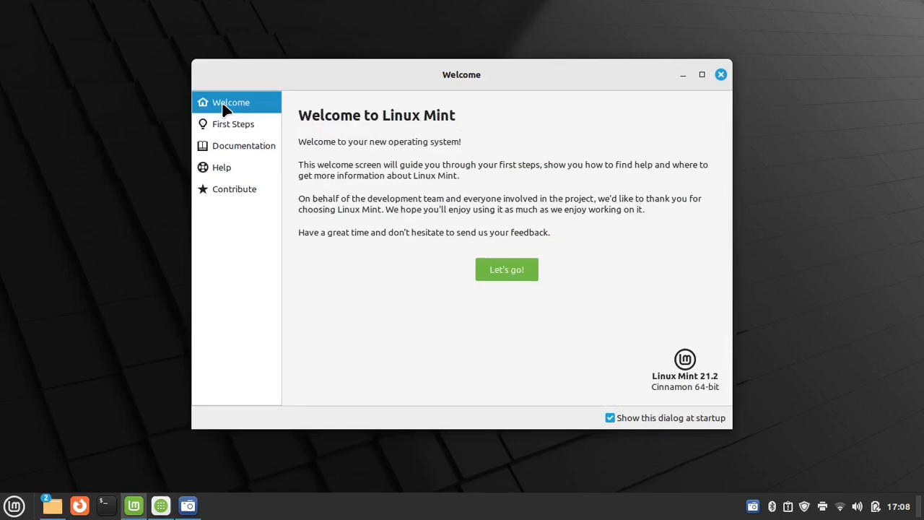
pyautogui.moveTo(257, 124)
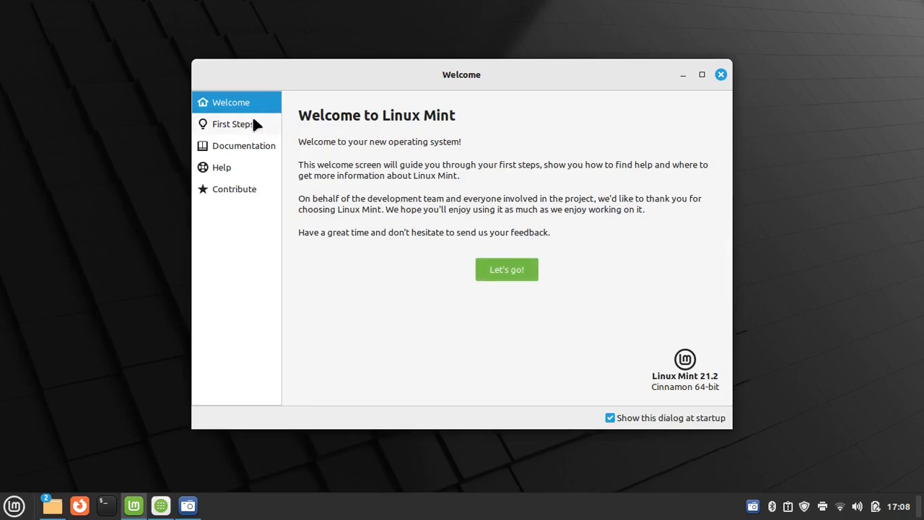
pyautogui.click(234, 124)
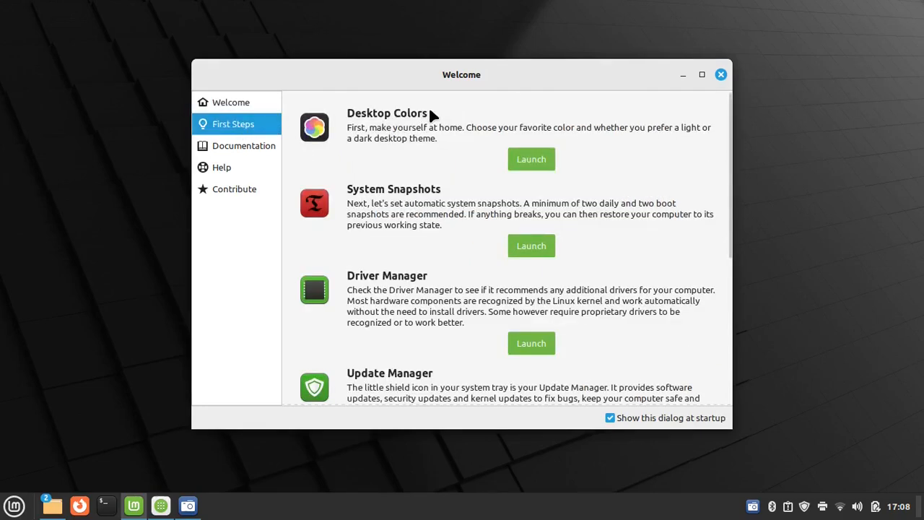
pyautogui.moveTo(424, 222)
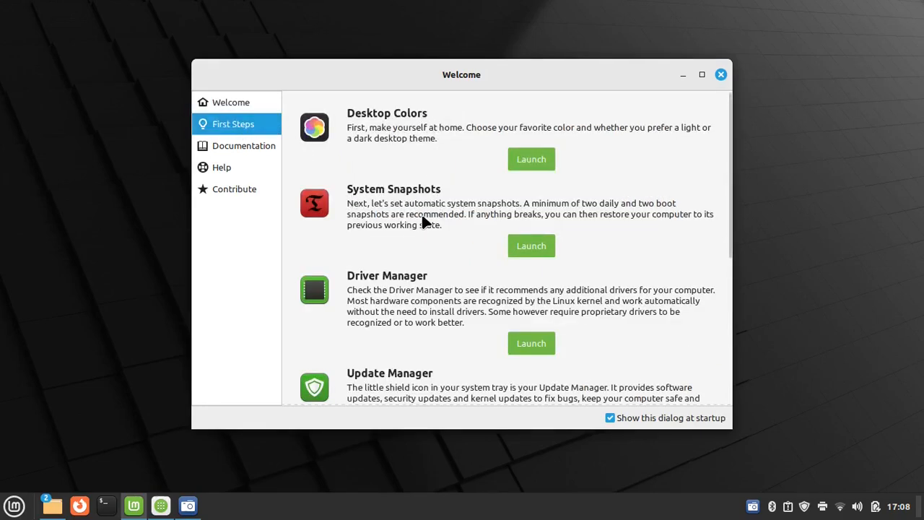
pyautogui.scroll(-3)
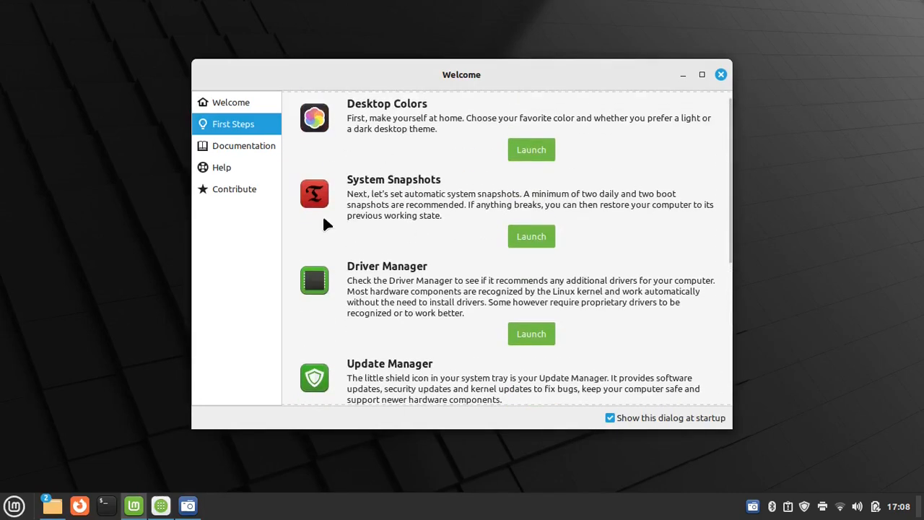
pyautogui.moveTo(384, 192)
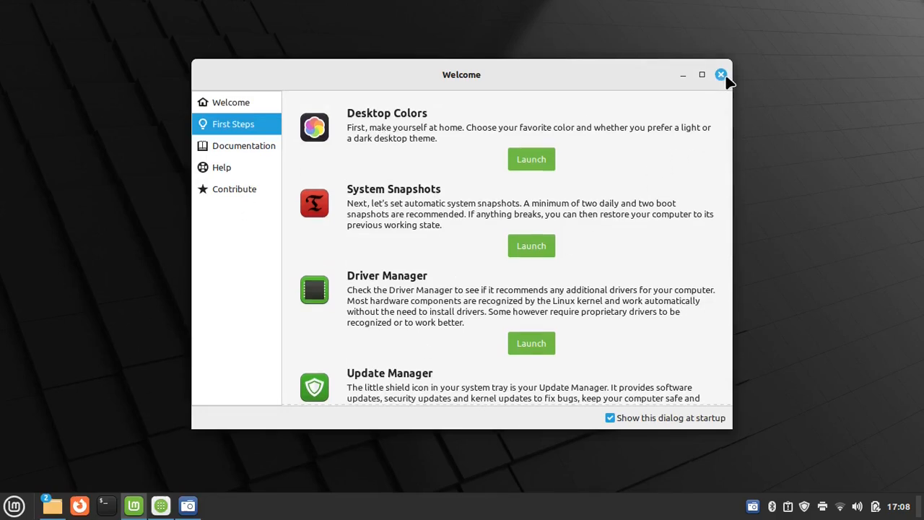
pyautogui.click(720, 75)
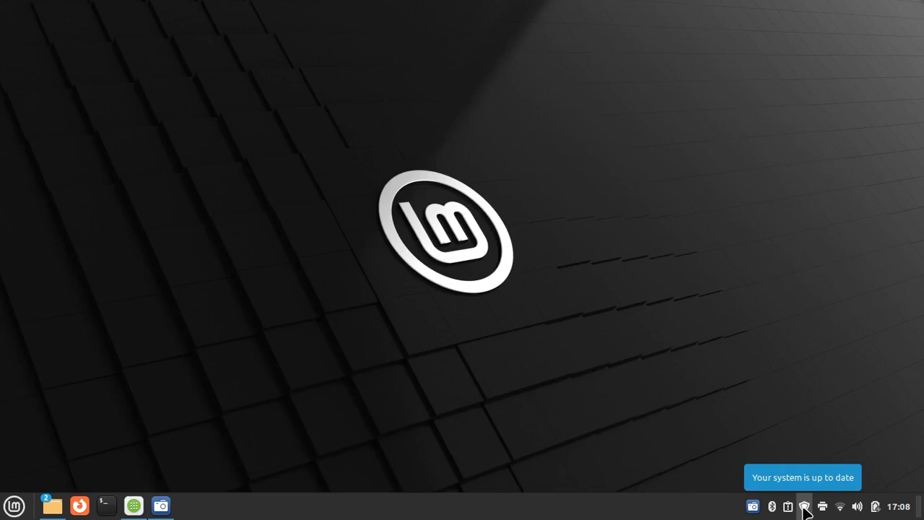
pyautogui.click(803, 505)
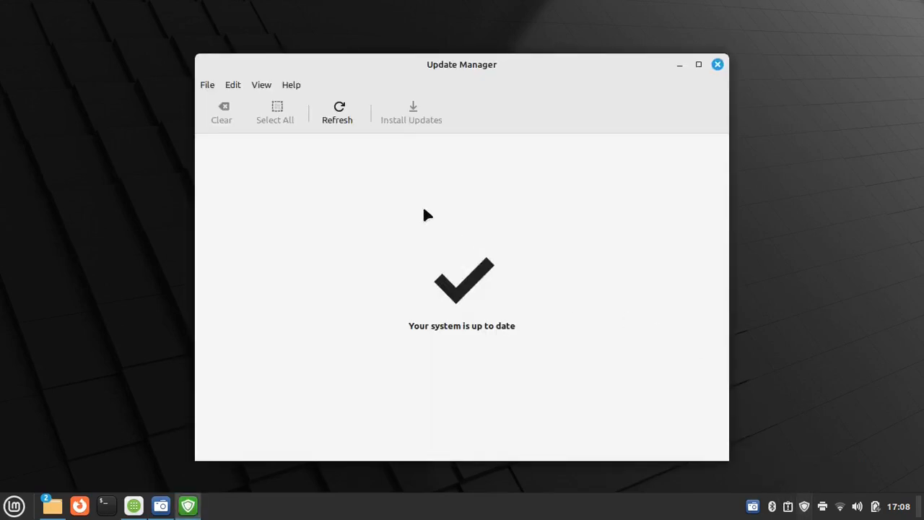
pyautogui.moveTo(806, 450)
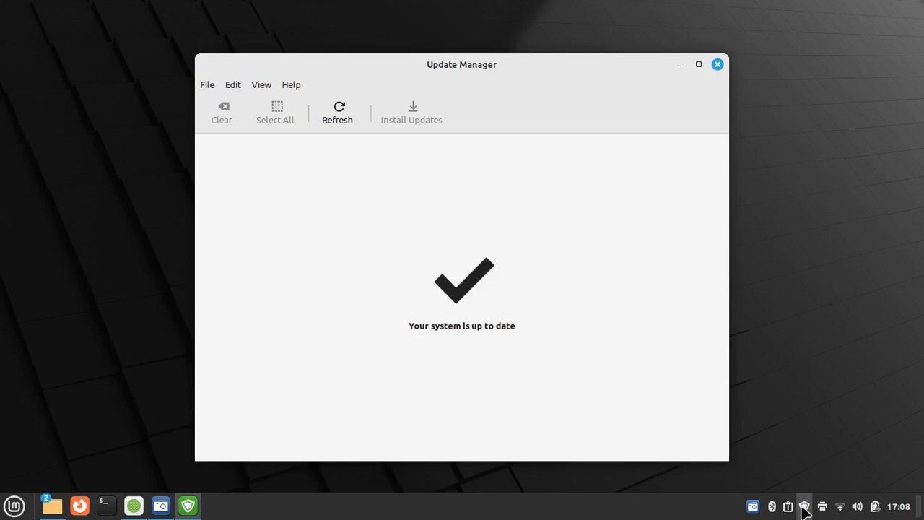
pyautogui.moveTo(453, 101)
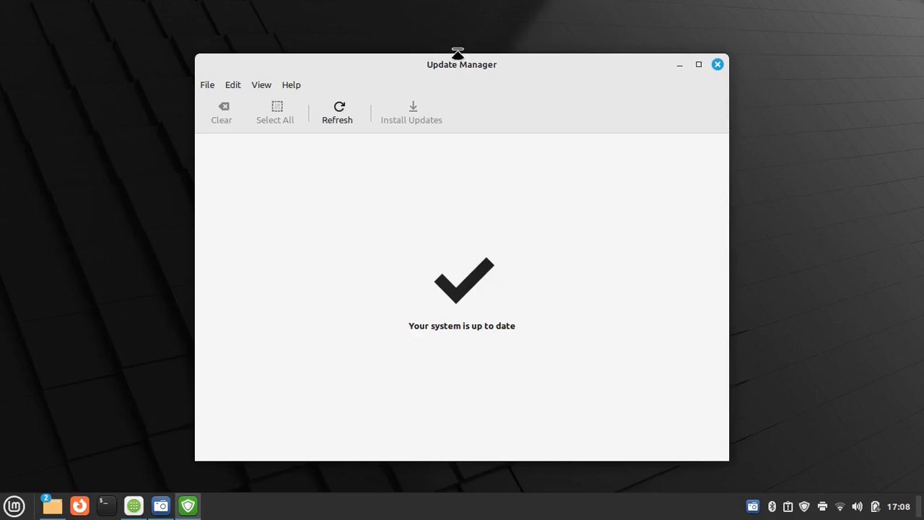
pyautogui.moveTo(233, 88)
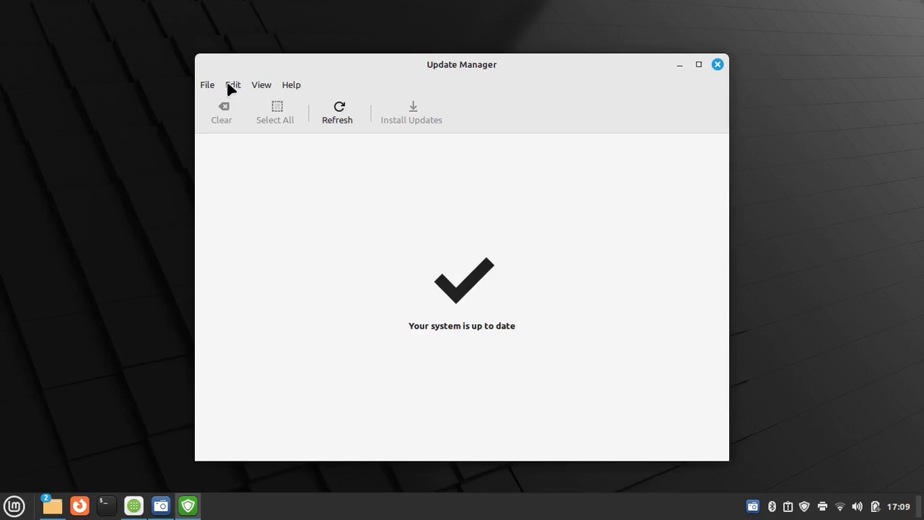
# In Preferences > Automation, try automatic package updates, cancel authentication, and leave them off.
pyautogui.click(232, 84)
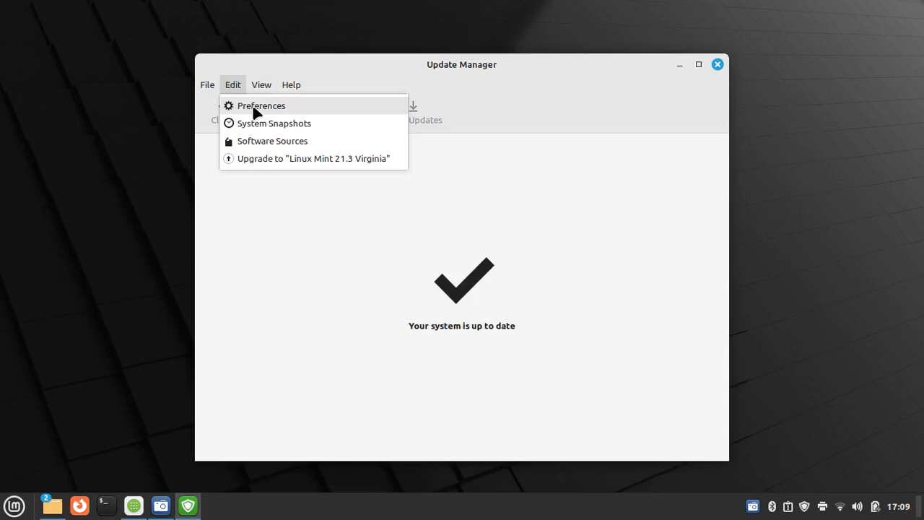
pyautogui.click(261, 105)
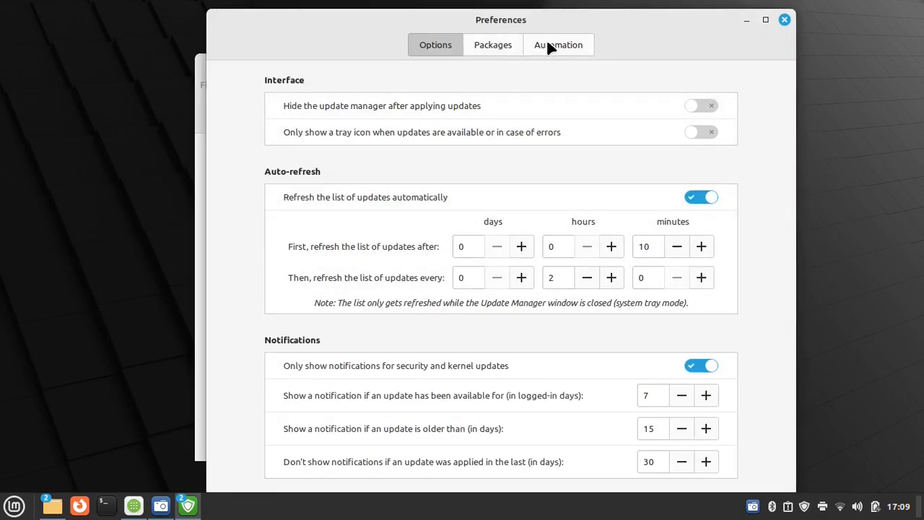
pyautogui.click(557, 43)
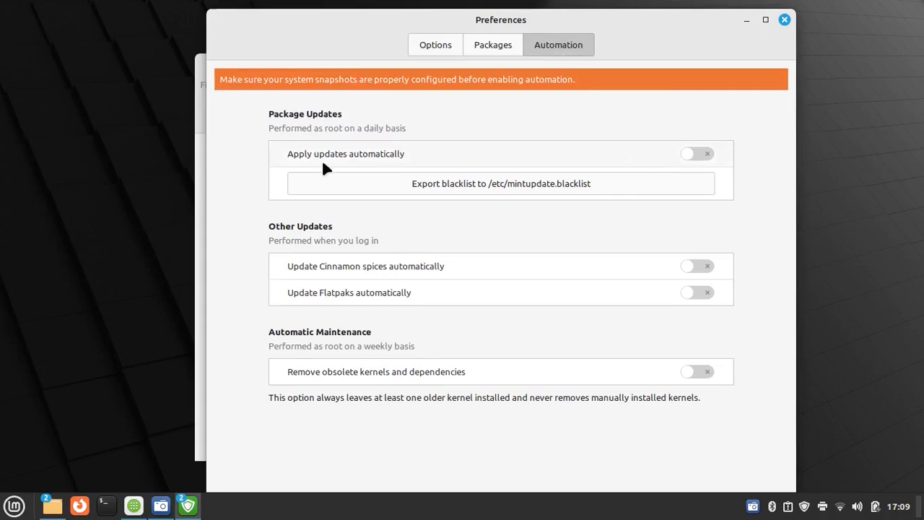
pyautogui.moveTo(635, 148)
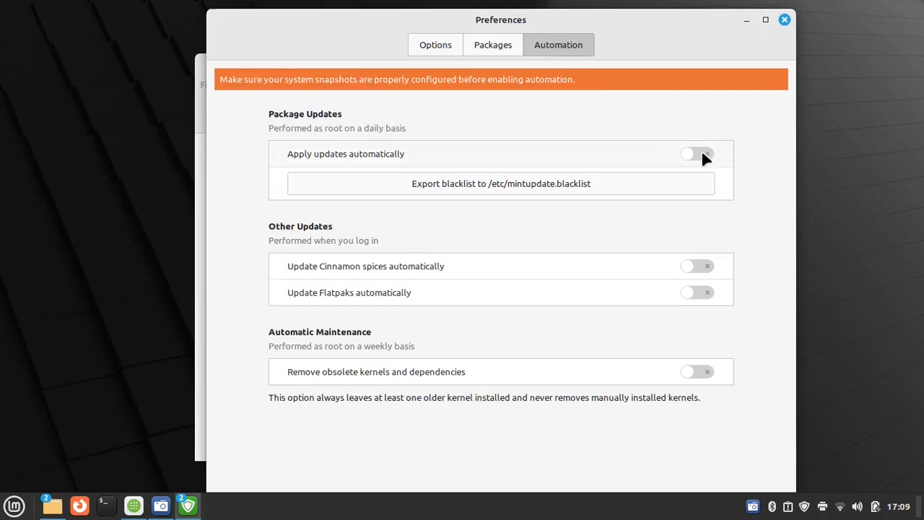
pyautogui.click(696, 153)
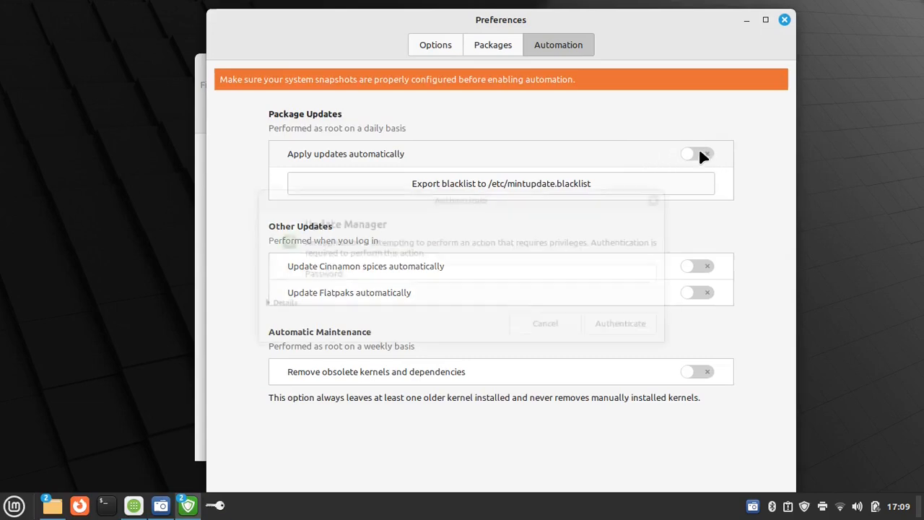
pyautogui.click(696, 153)
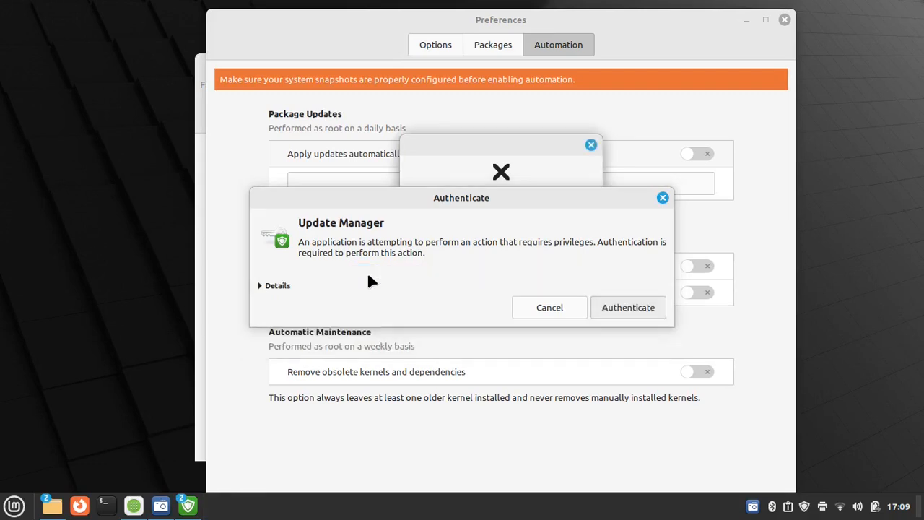
pyautogui.click(548, 306)
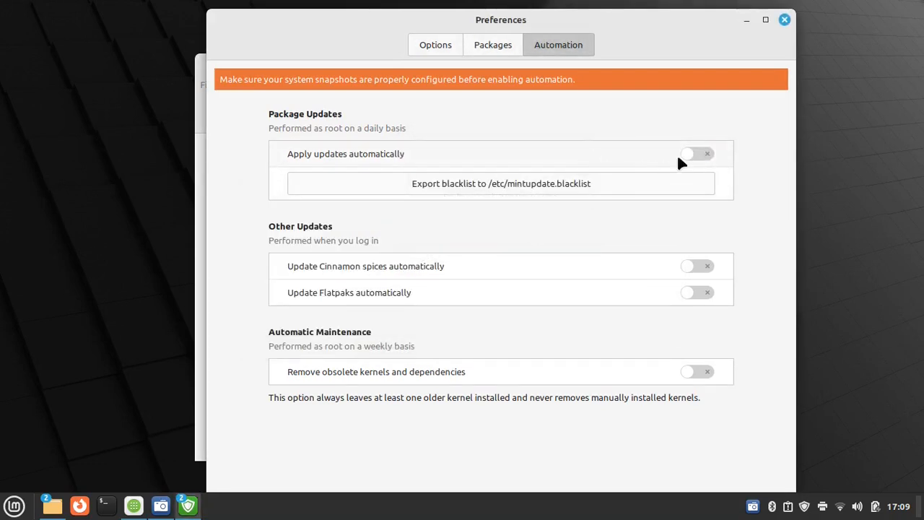
pyautogui.click(696, 153)
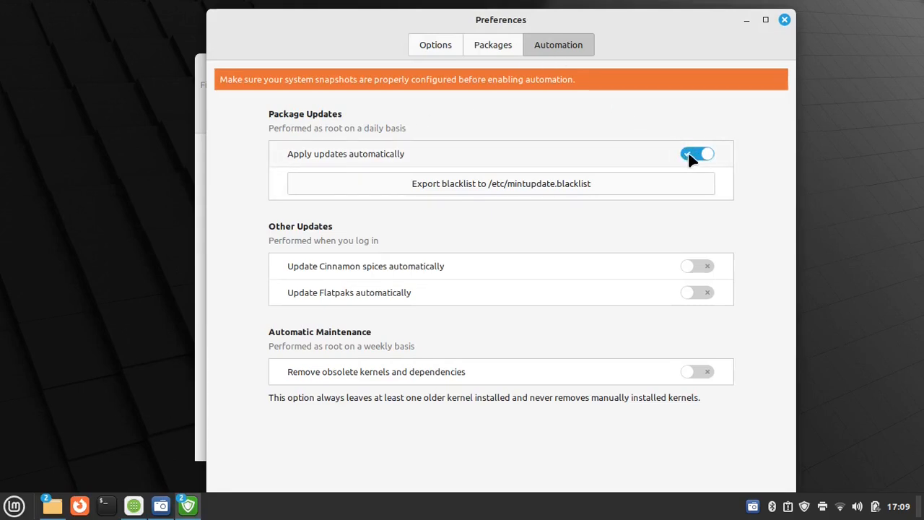
pyautogui.click(696, 153)
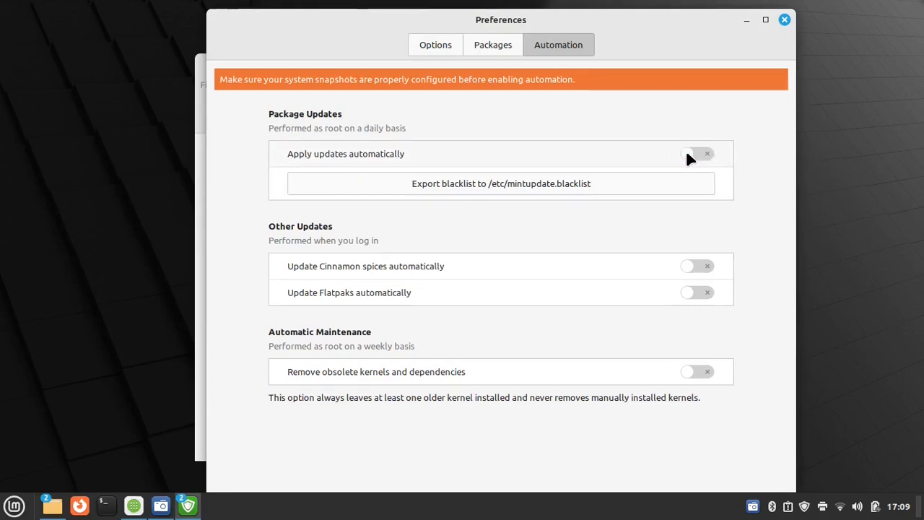
pyautogui.click(784, 20)
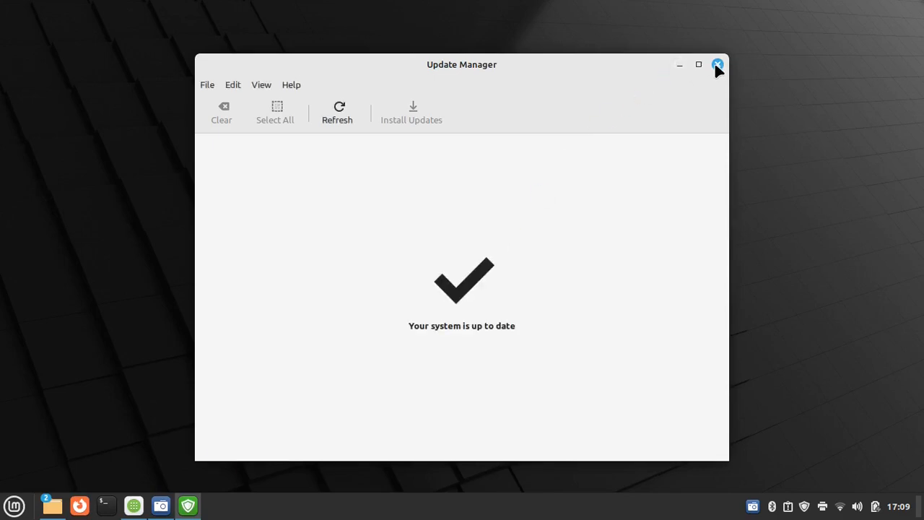
# Close Update Manager and bring up the bottom panel's right-click options menu.
pyautogui.click(14, 505)
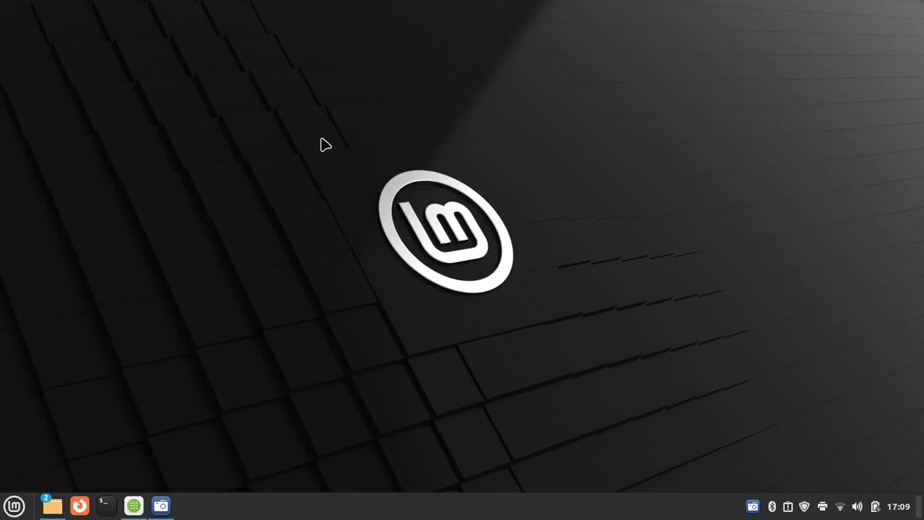
pyautogui.moveTo(765, 500)
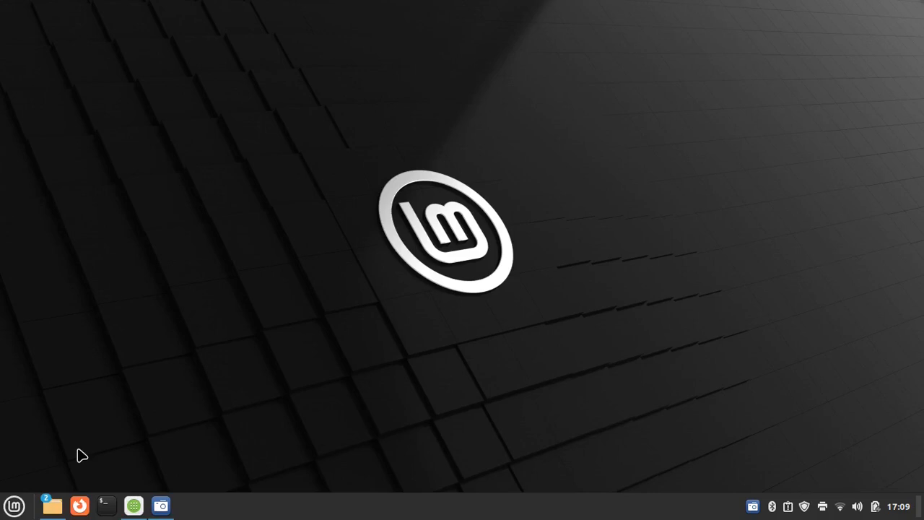
pyautogui.moveTo(586, 217)
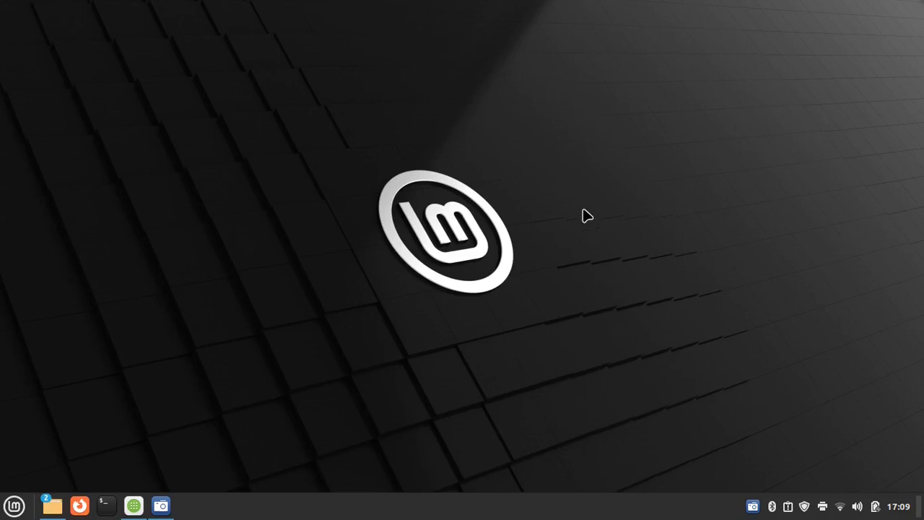
pyautogui.moveTo(816, 508)
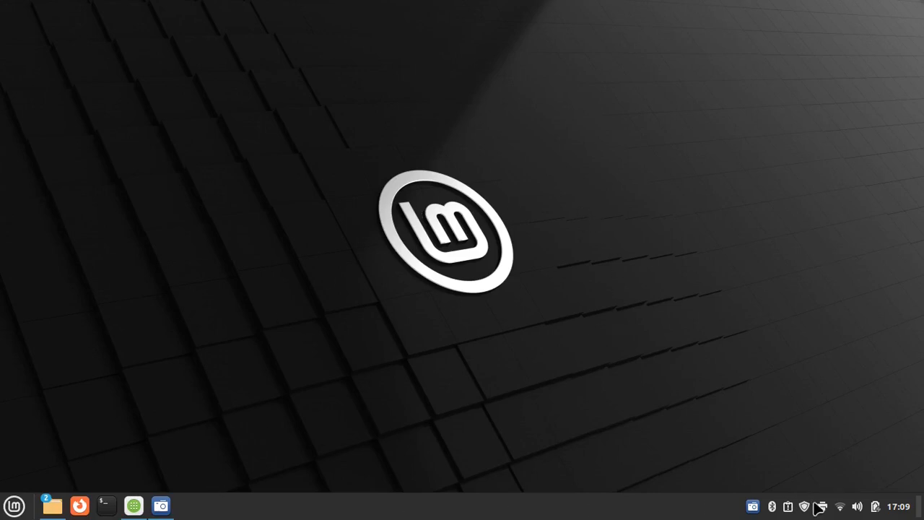
pyautogui.rightClick(257, 505)
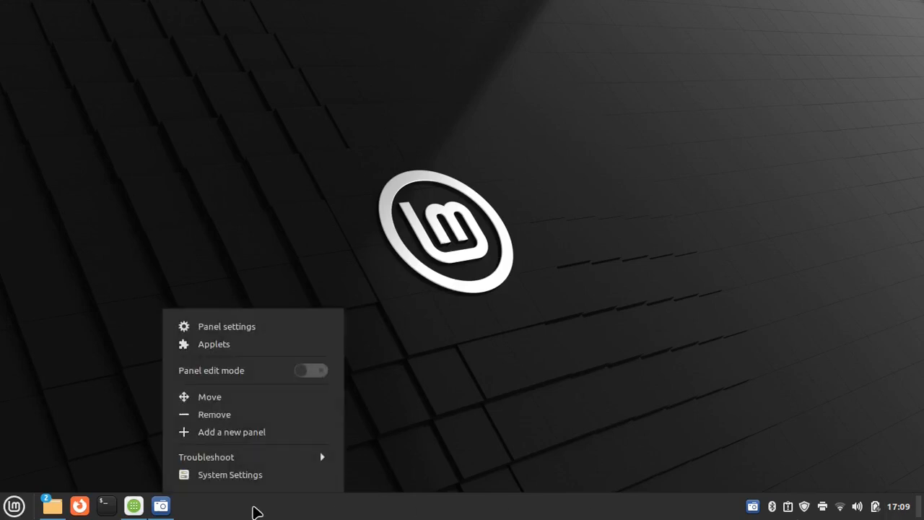
pyautogui.moveTo(225, 326)
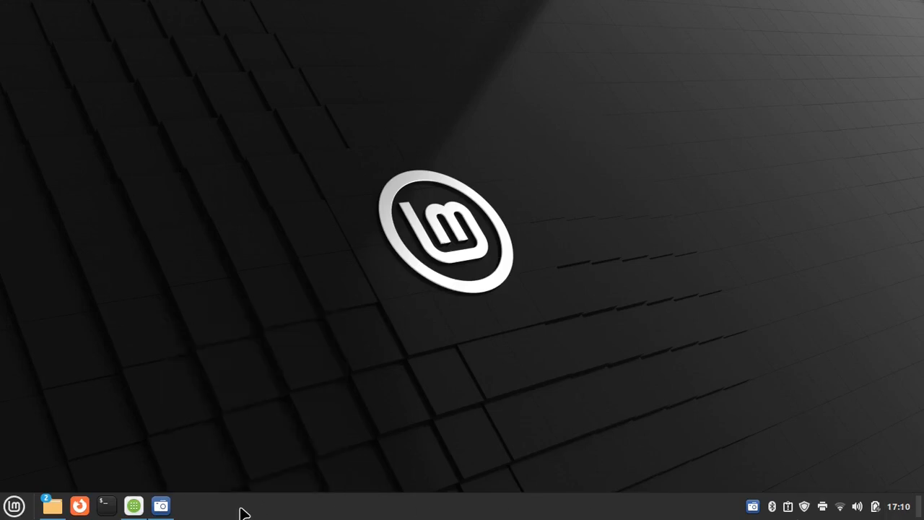
pyautogui.rightClick(245, 506)
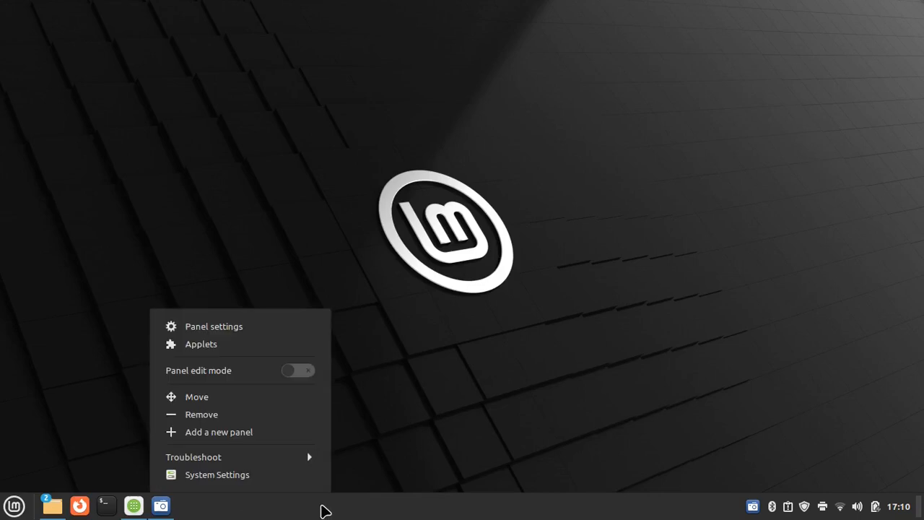
pyautogui.moveTo(292, 499)
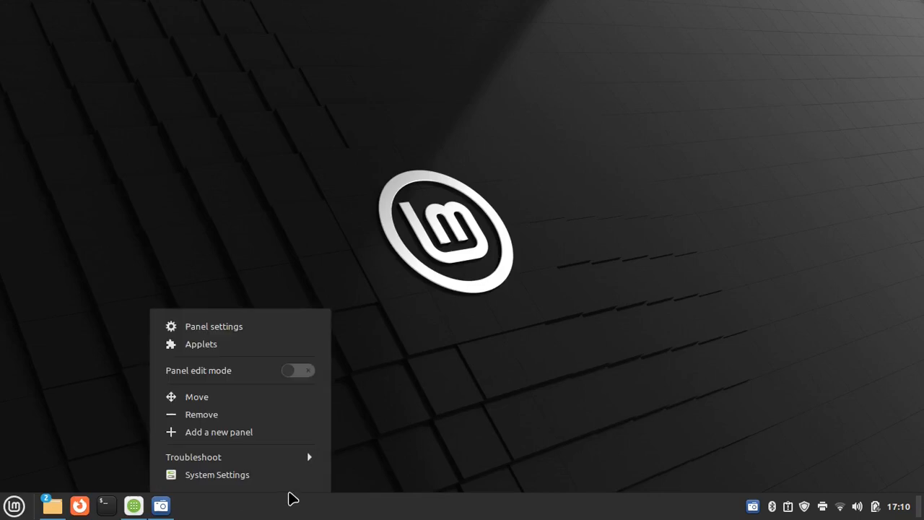
pyautogui.moveTo(219, 335)
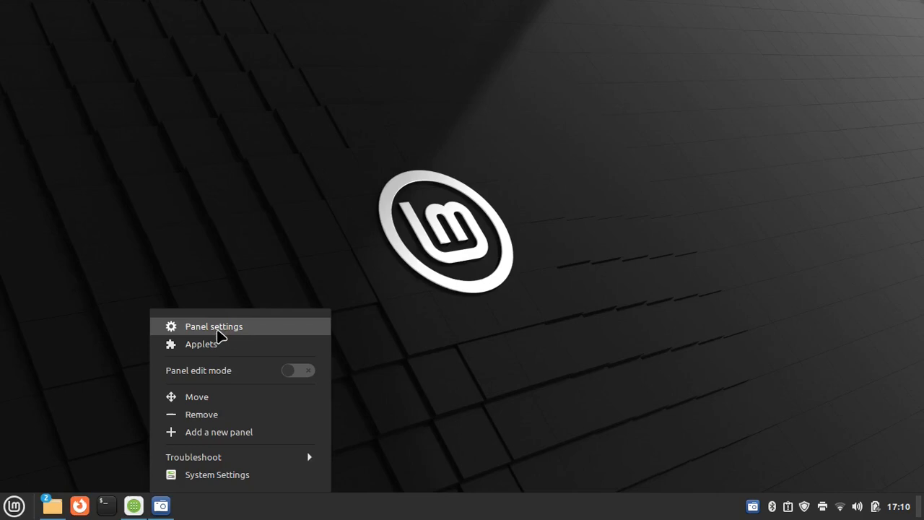
# In Panel settings, nudge the right zone's symbolic icon size, then return to the left zone.
pyautogui.click(214, 327)
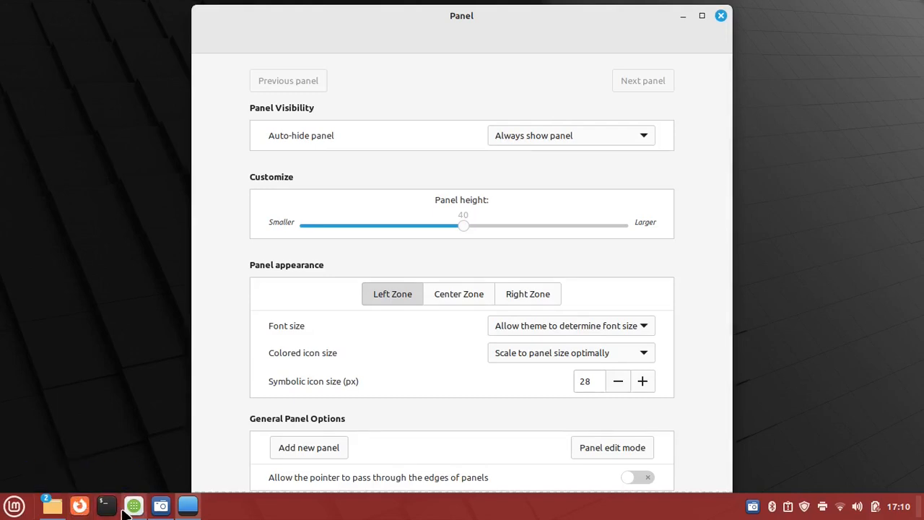
pyautogui.moveTo(392, 294)
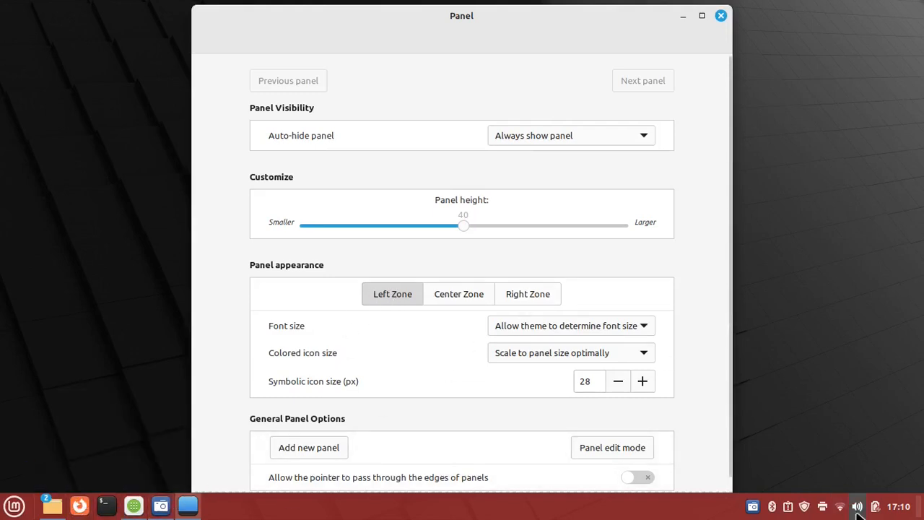
pyautogui.moveTo(439, 516)
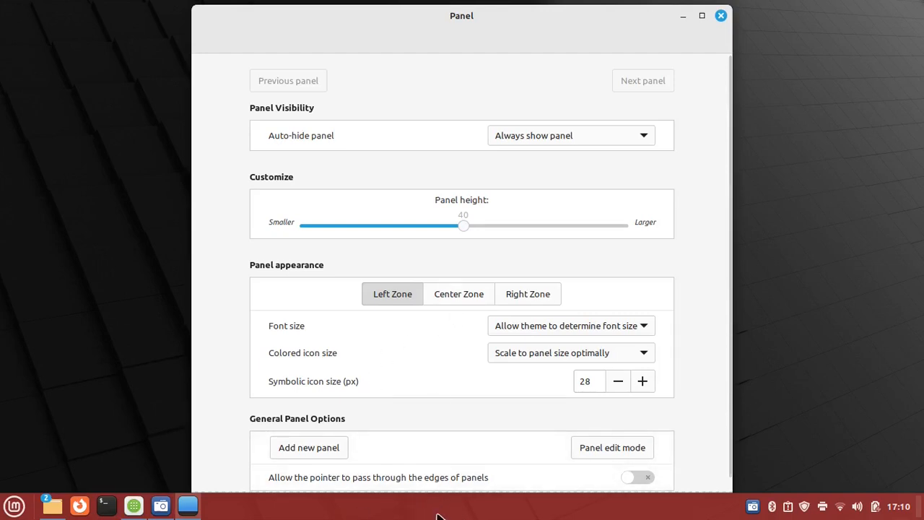
pyautogui.moveTo(527, 294)
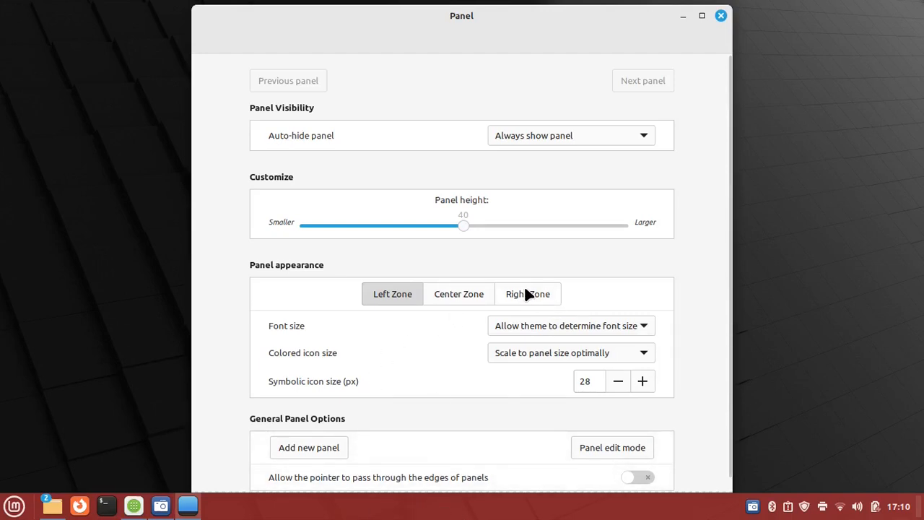
pyautogui.moveTo(574, 309)
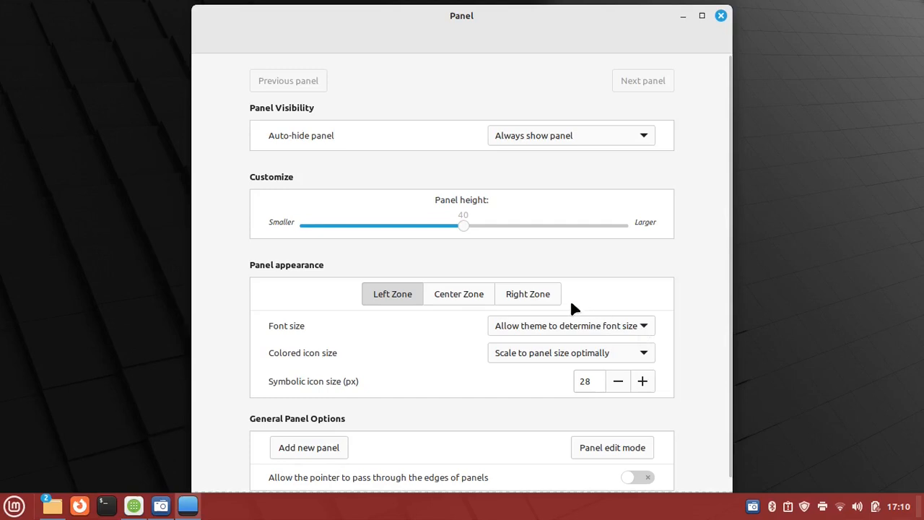
pyautogui.click(529, 293)
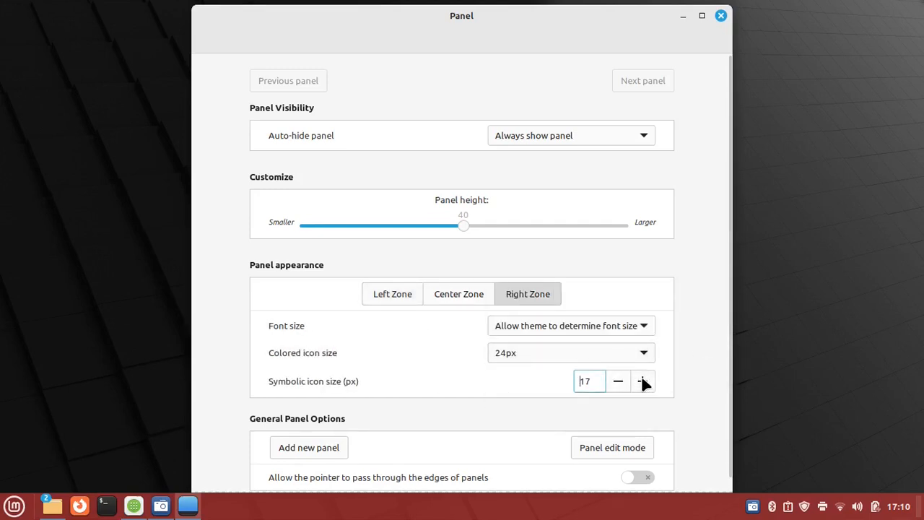
pyautogui.click(640, 378)
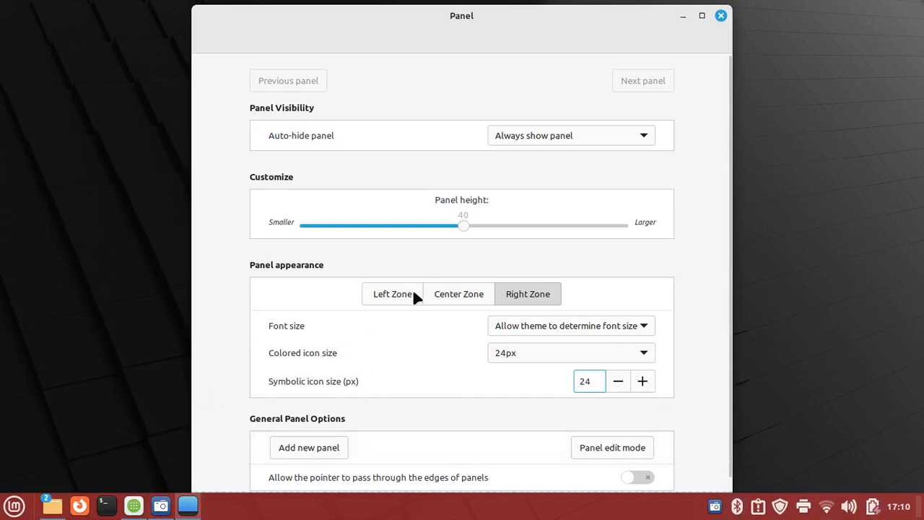
pyautogui.click(392, 293)
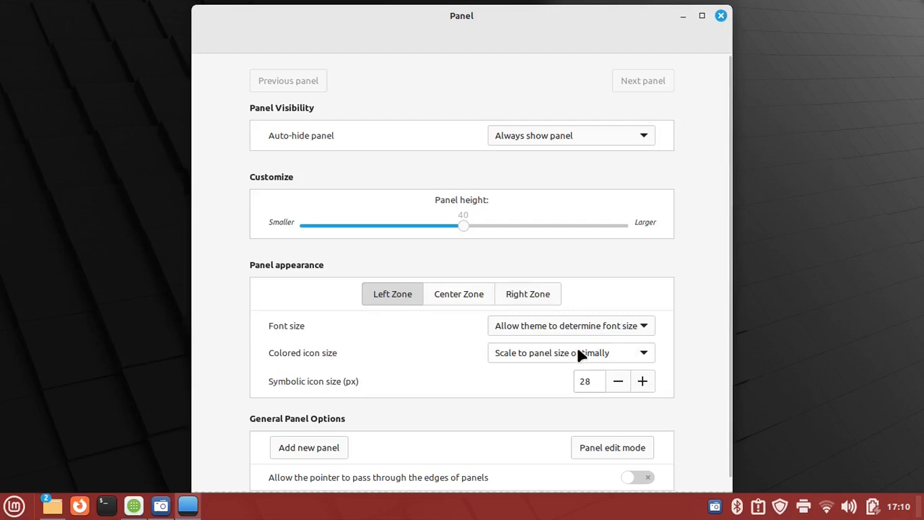
pyautogui.moveTo(575, 358)
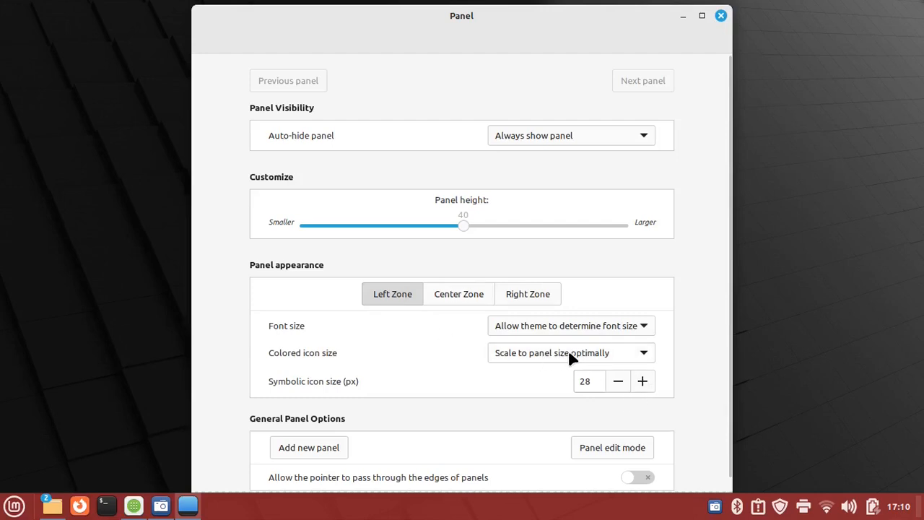
# Set left-zone colored icons to 'Scale to panel size exactly', restore symbolic size 28, and close.
pyautogui.click(570, 352)
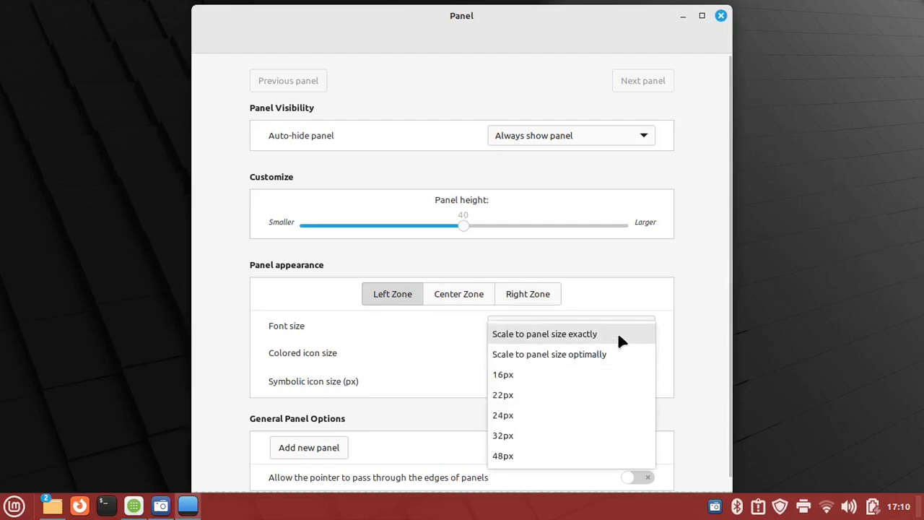
pyautogui.click(545, 333)
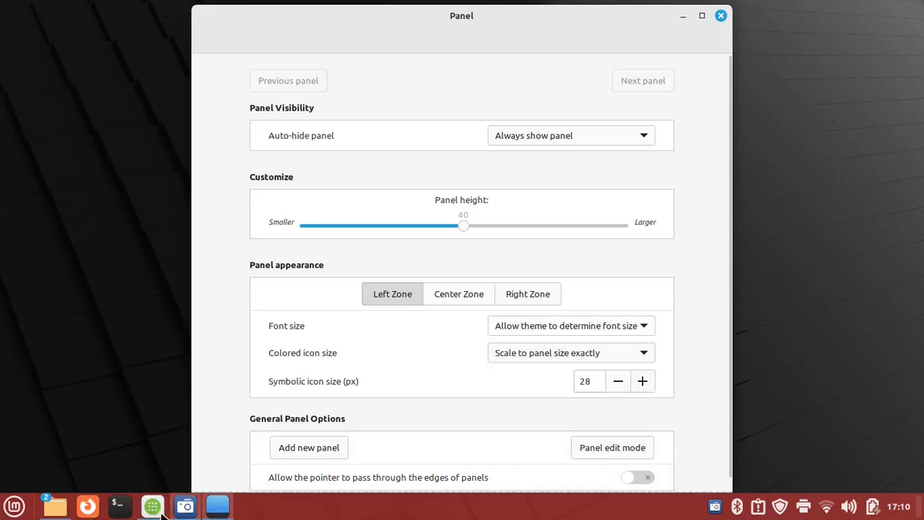
pyautogui.moveTo(151, 505)
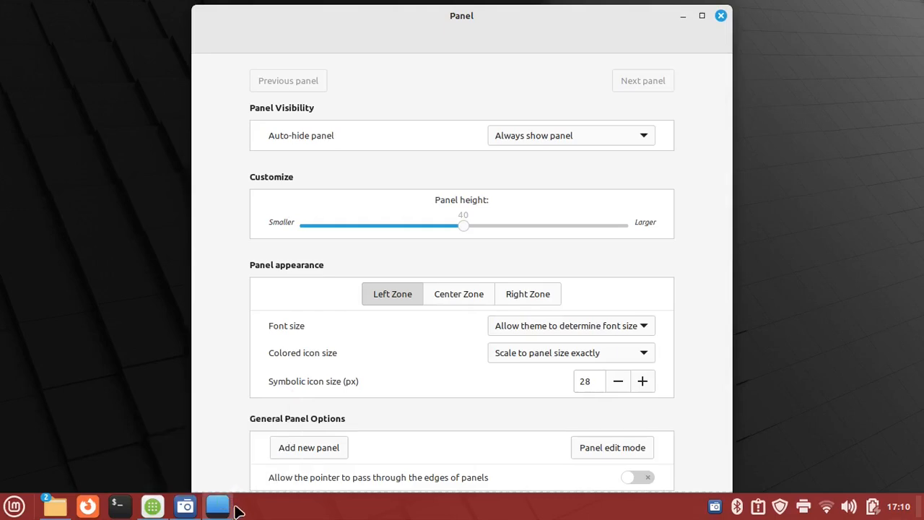
pyautogui.moveTo(217, 505)
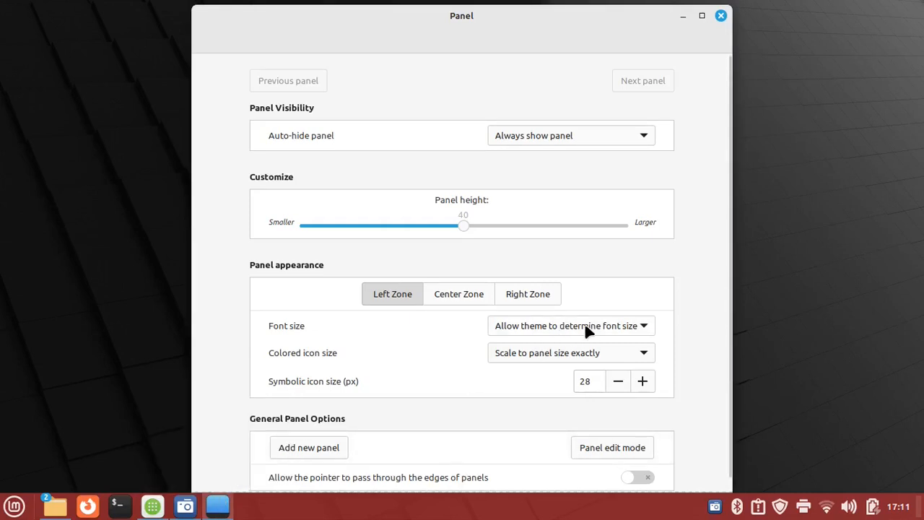
pyautogui.moveTo(612, 348)
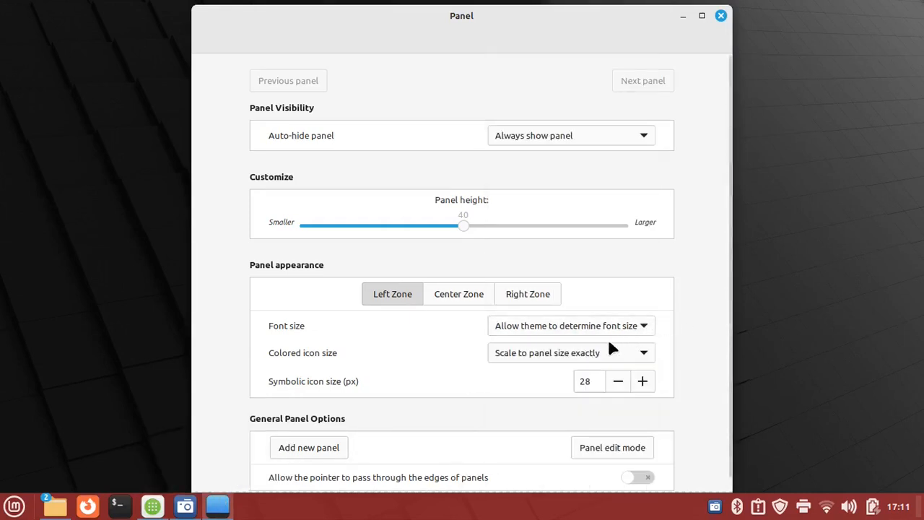
pyautogui.click(569, 352)
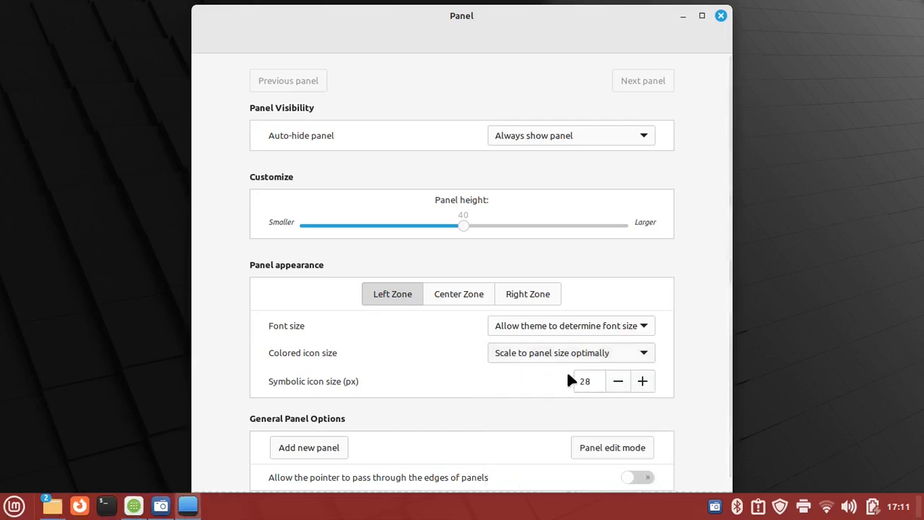
pyautogui.moveTo(624, 358)
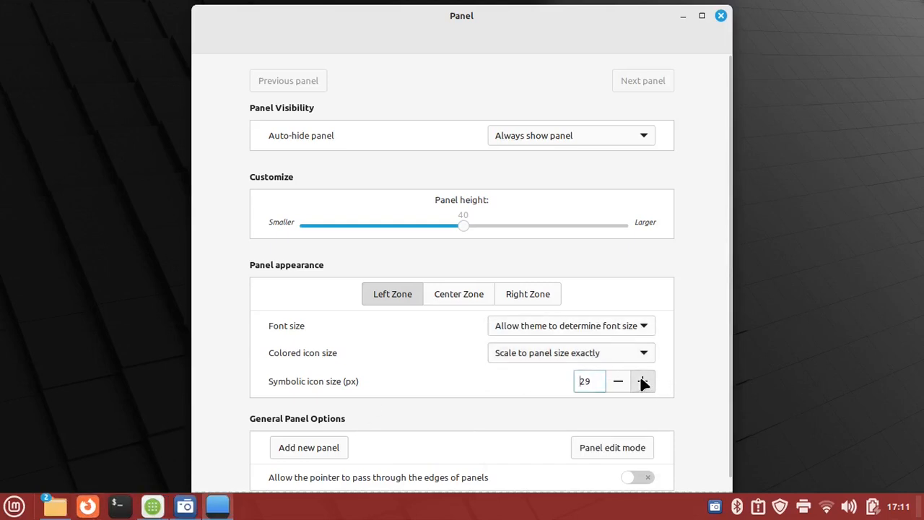
pyautogui.click(617, 381)
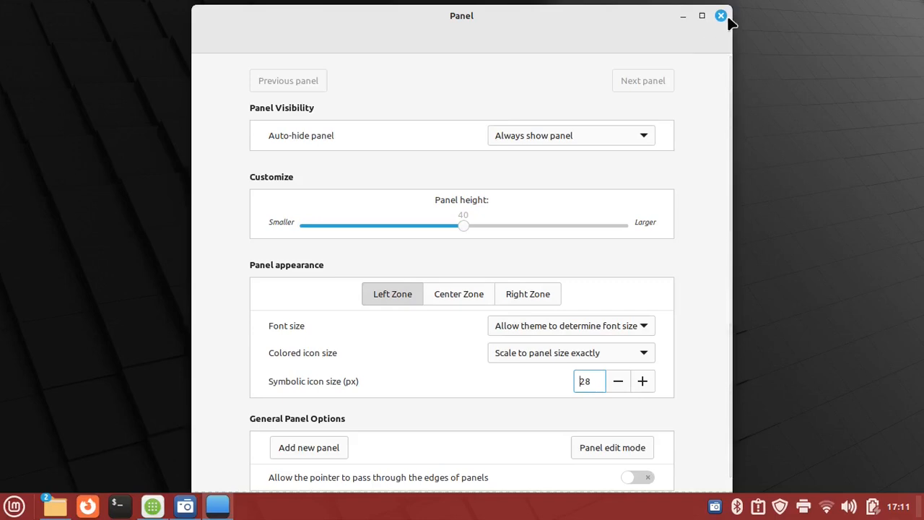
pyautogui.click(719, 14)
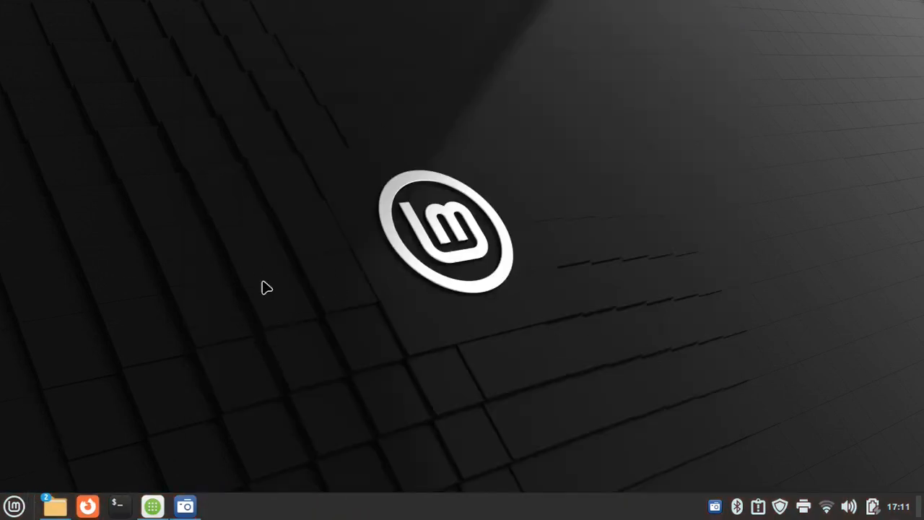
pyautogui.moveTo(285, 313)
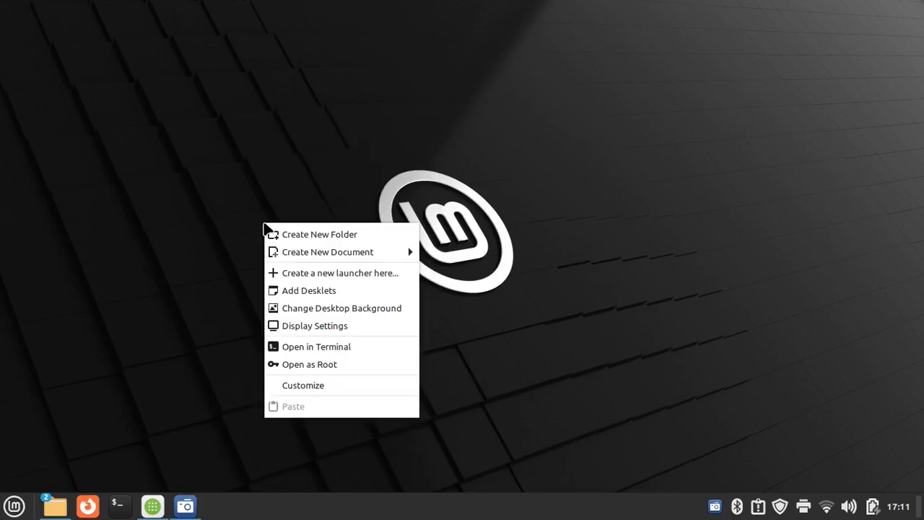
pyautogui.moveTo(327, 335)
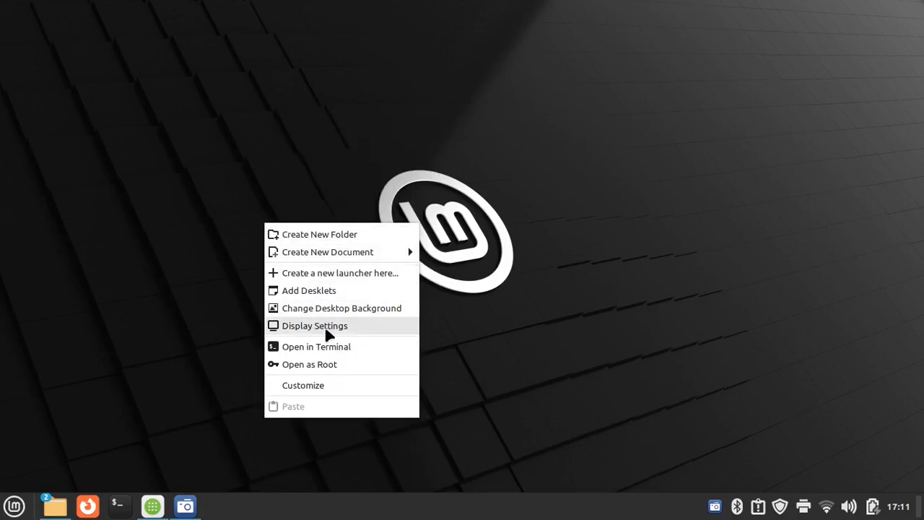
# Search the applications menu for 'font' and launch Font Selection.
pyautogui.click(15, 505)
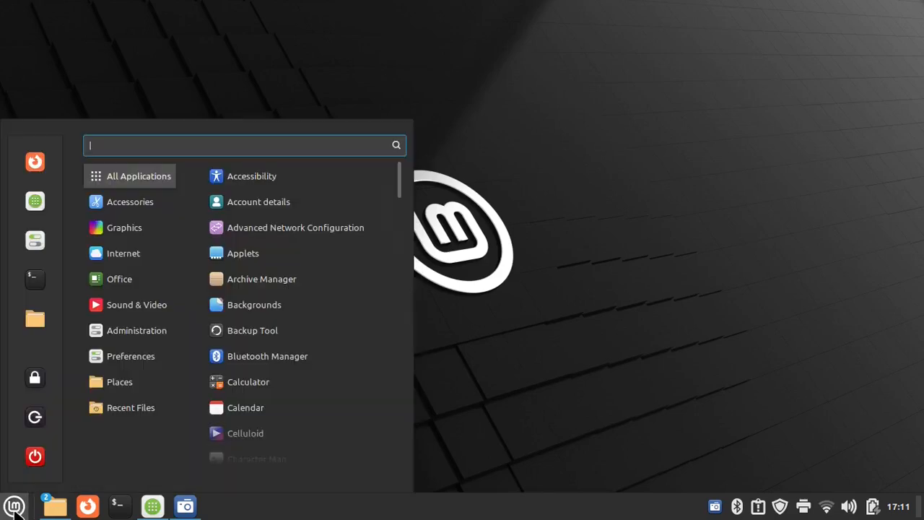
pyautogui.click(14, 506)
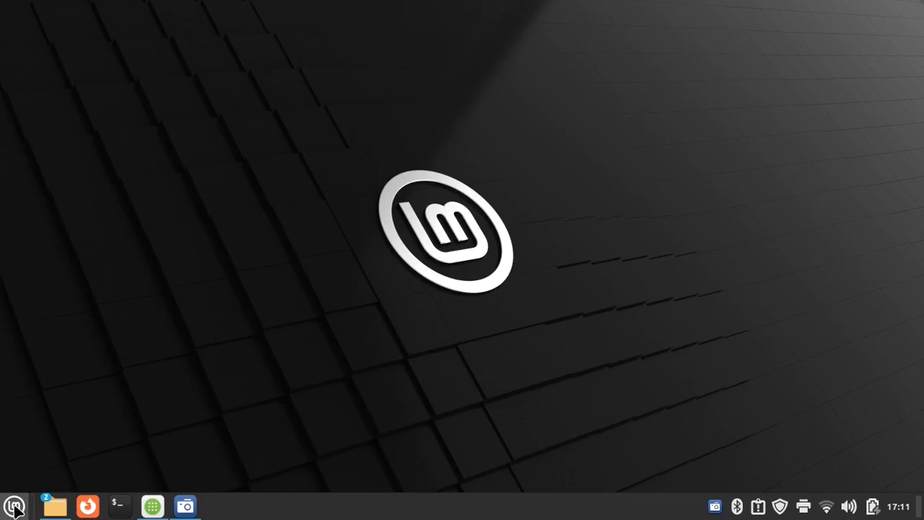
pyautogui.click(15, 505)
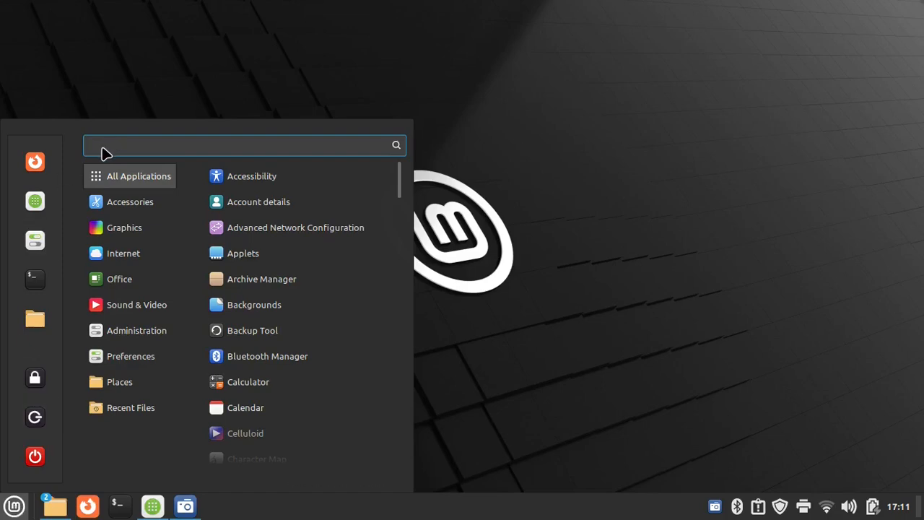
pyautogui.write('font')
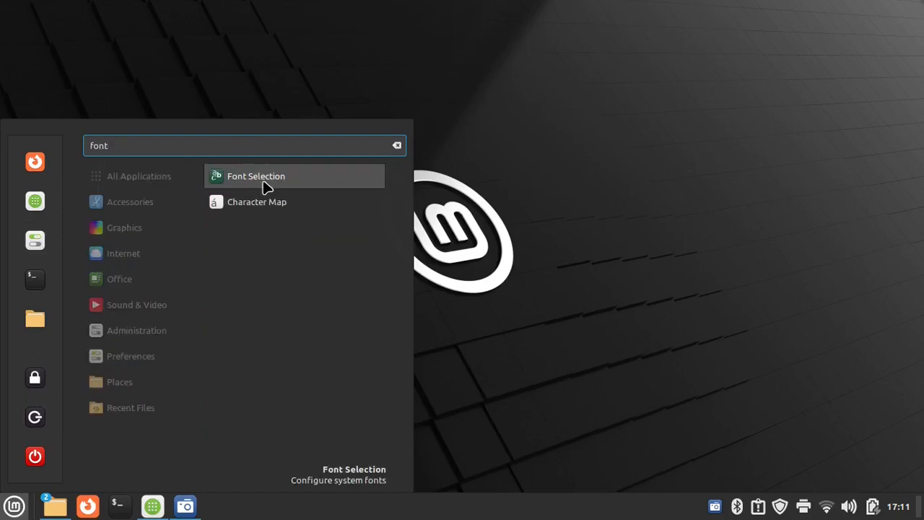
pyautogui.click(256, 176)
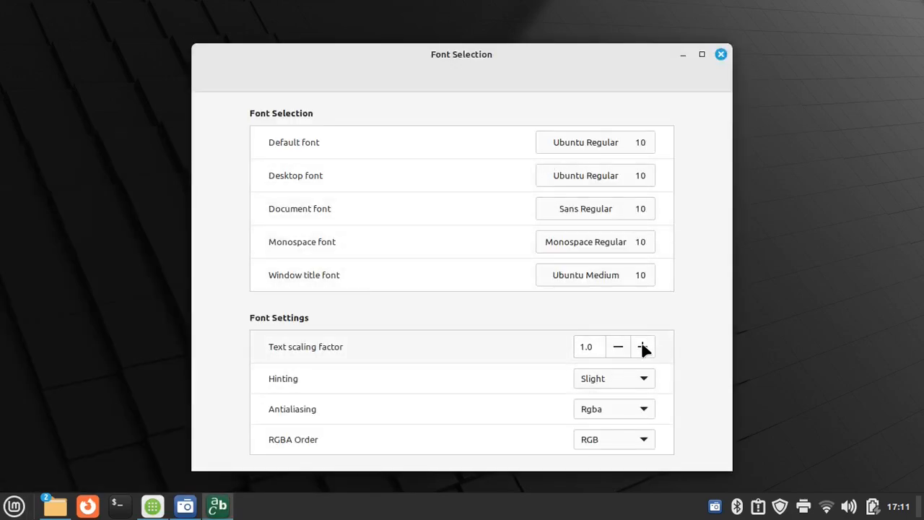
# Set the text scaling factor to 1.1, close Font Selection and search 'font' again.
pyautogui.click(644, 347)
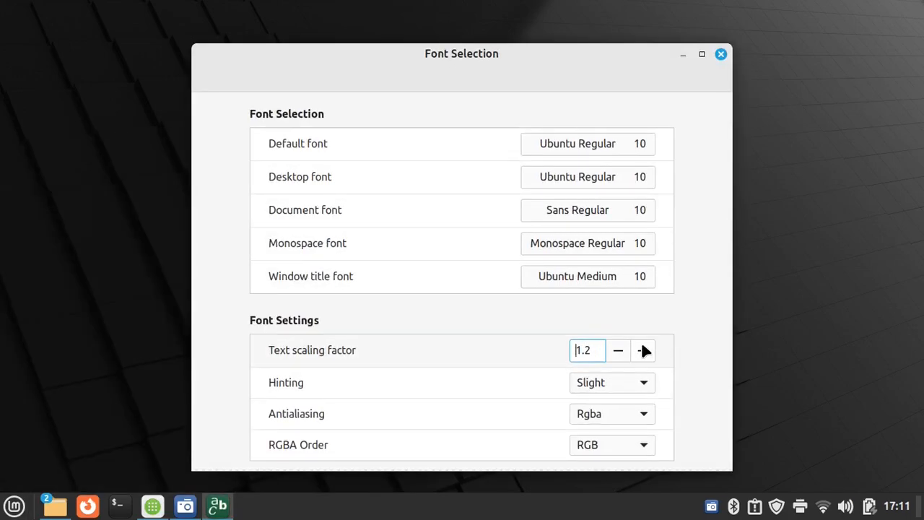
pyautogui.click(642, 351)
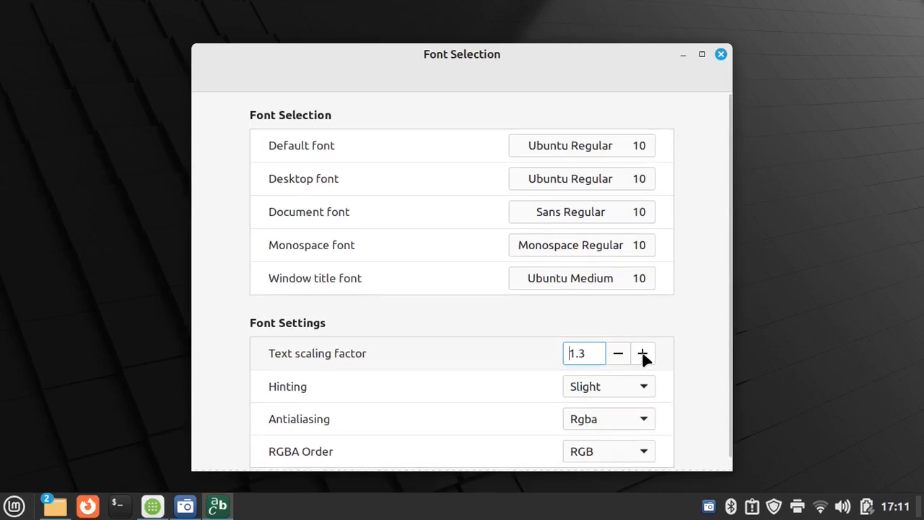
pyautogui.click(617, 352)
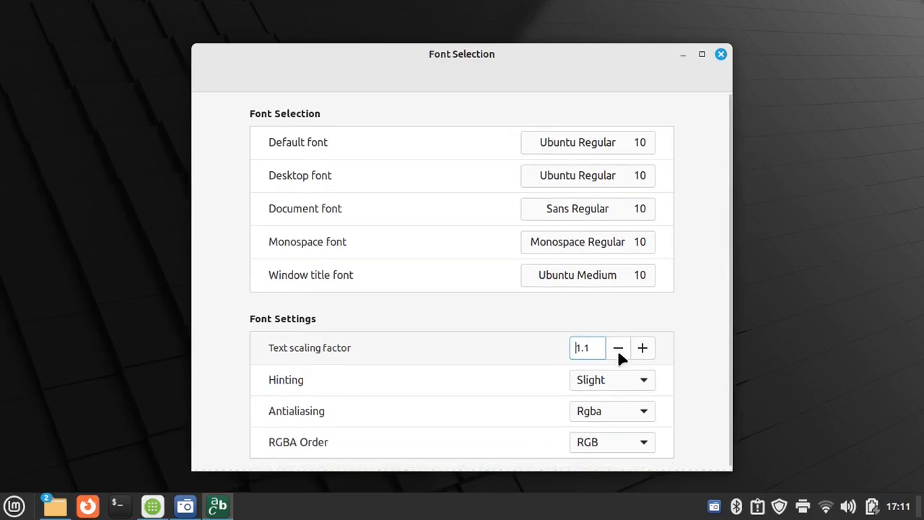
pyautogui.click(719, 53)
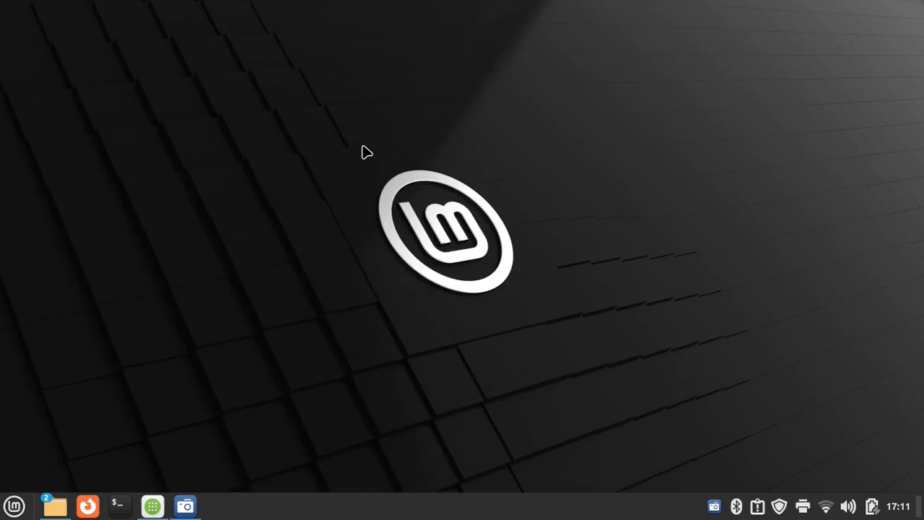
pyautogui.click(15, 505)
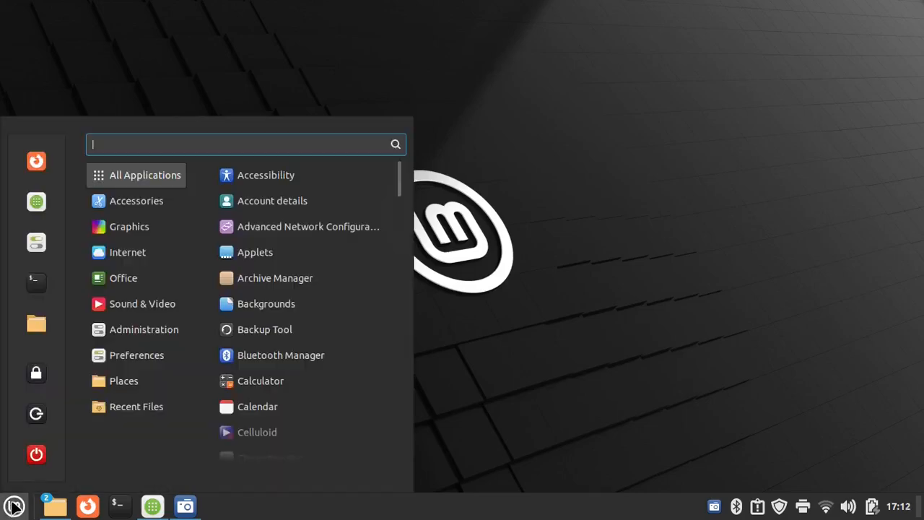
pyautogui.write('font')
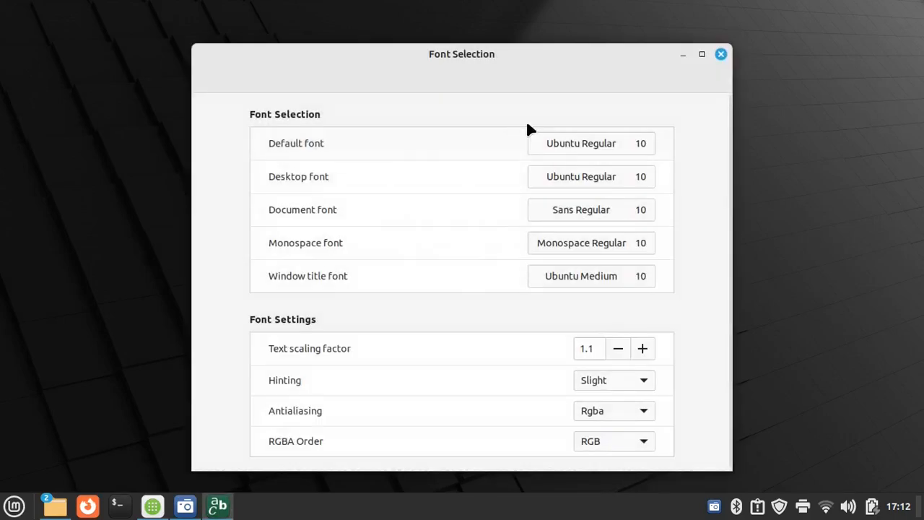
# Search 'ubunt', select Ubuntu Bold as the default font, and close Font Selection.
pyautogui.click(580, 143)
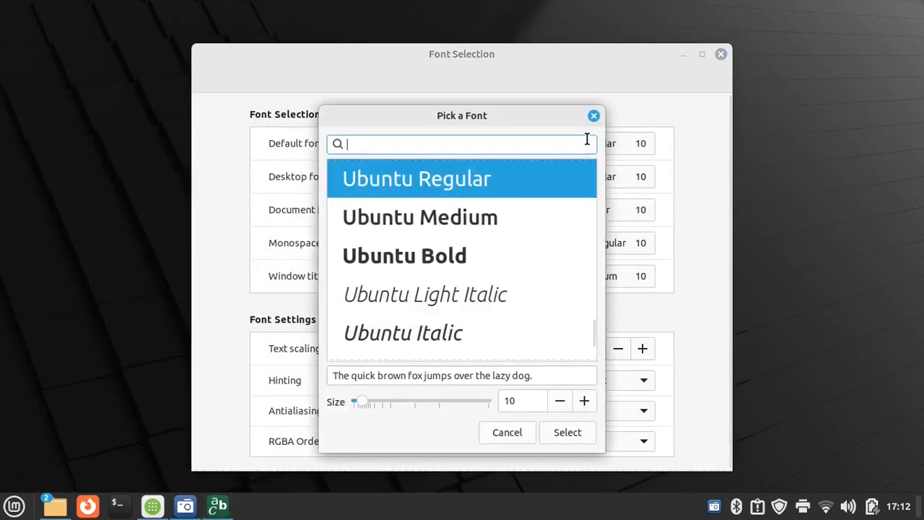
pyautogui.scroll(-3)
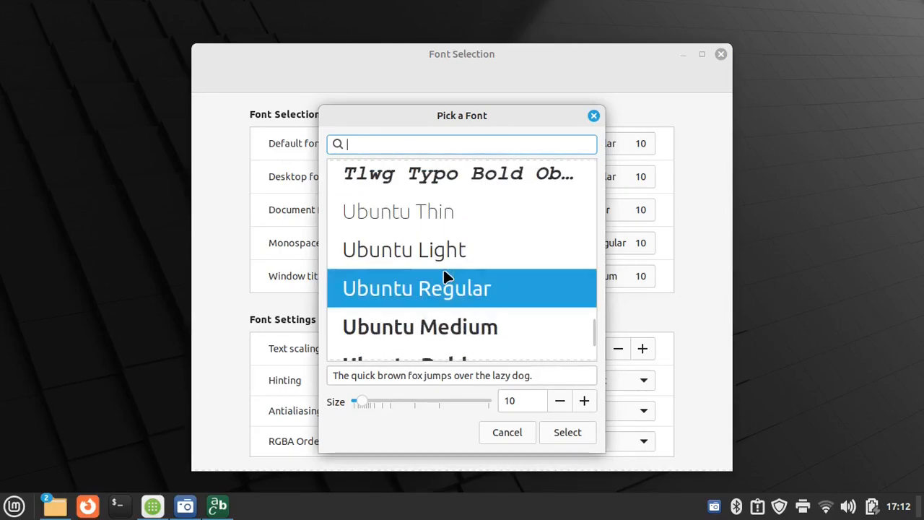
pyautogui.scroll(-3)
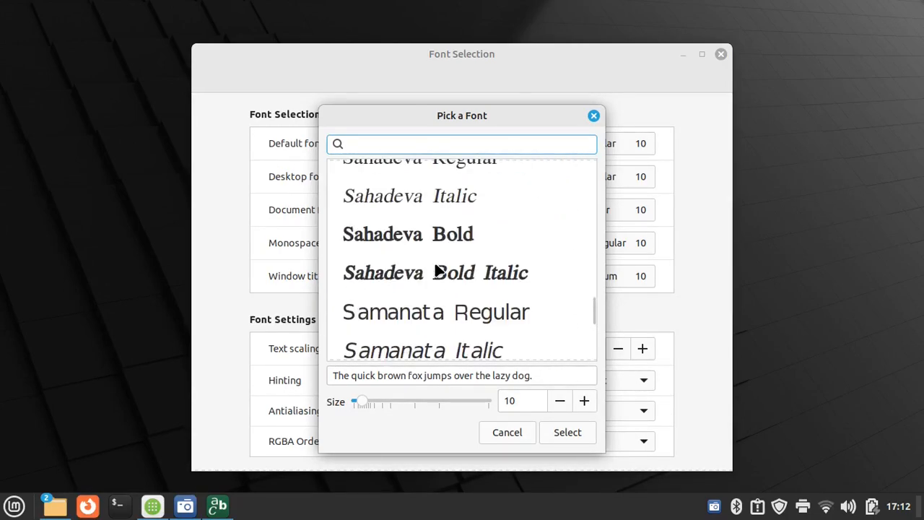
pyautogui.write('ubunt')
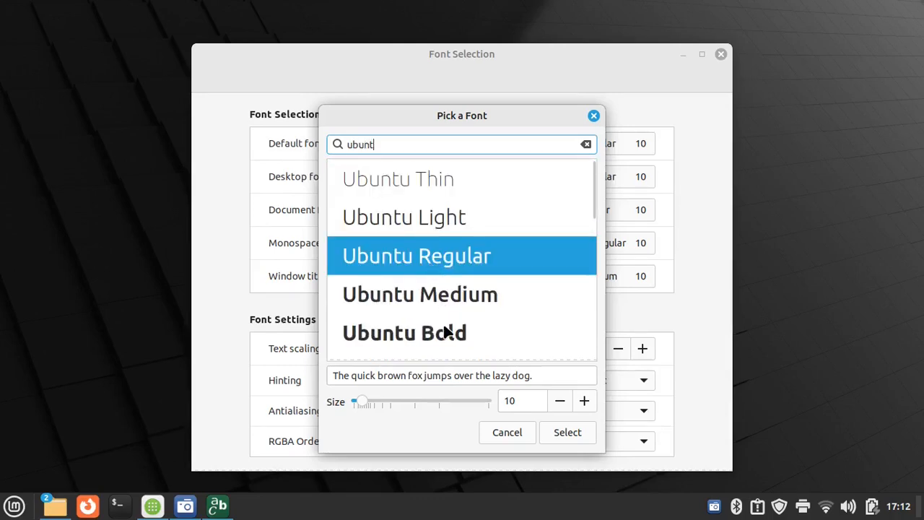
pyautogui.click(404, 332)
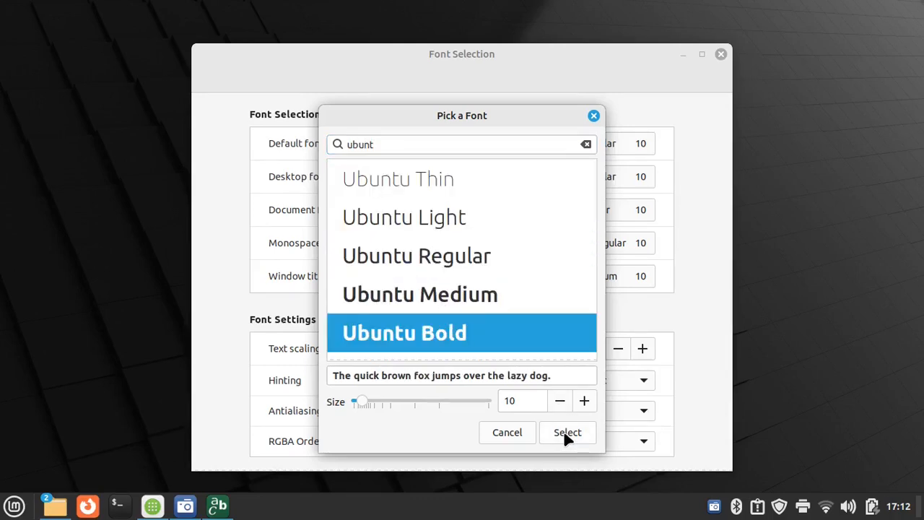
pyautogui.click(565, 431)
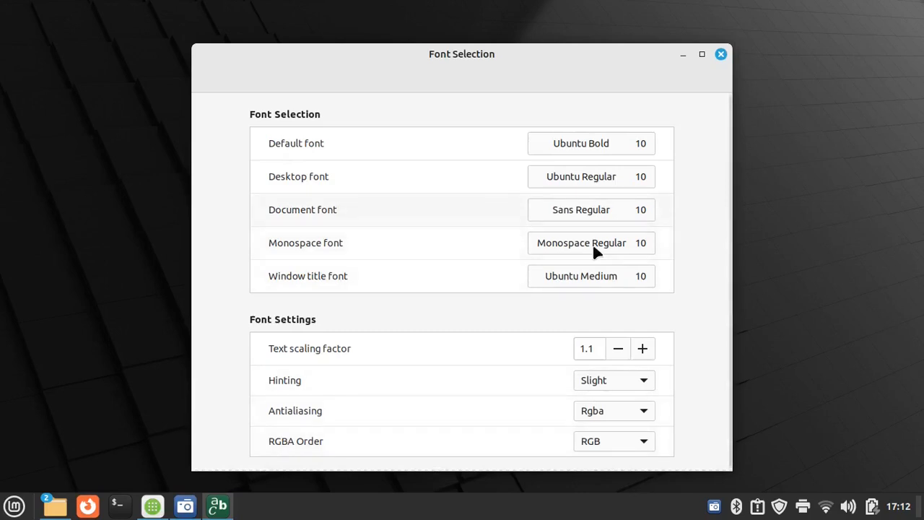
pyautogui.click(719, 53)
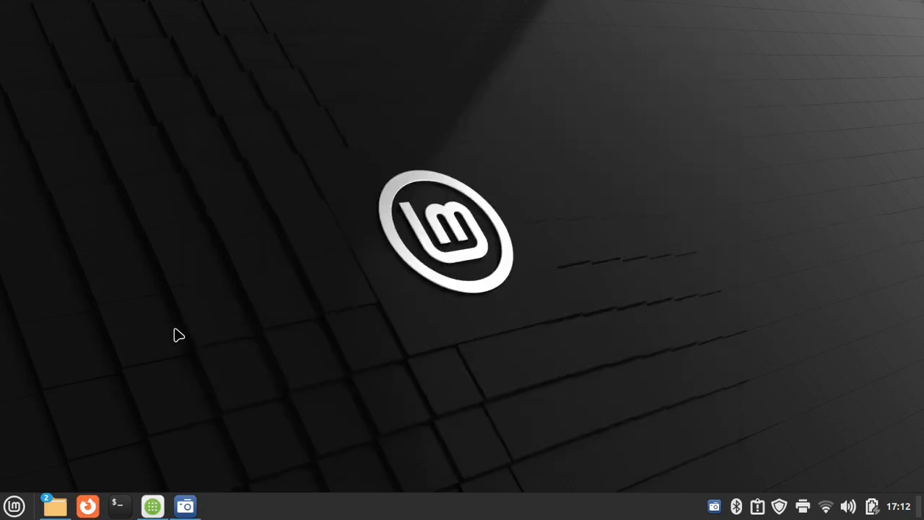
pyautogui.moveTo(97, 418)
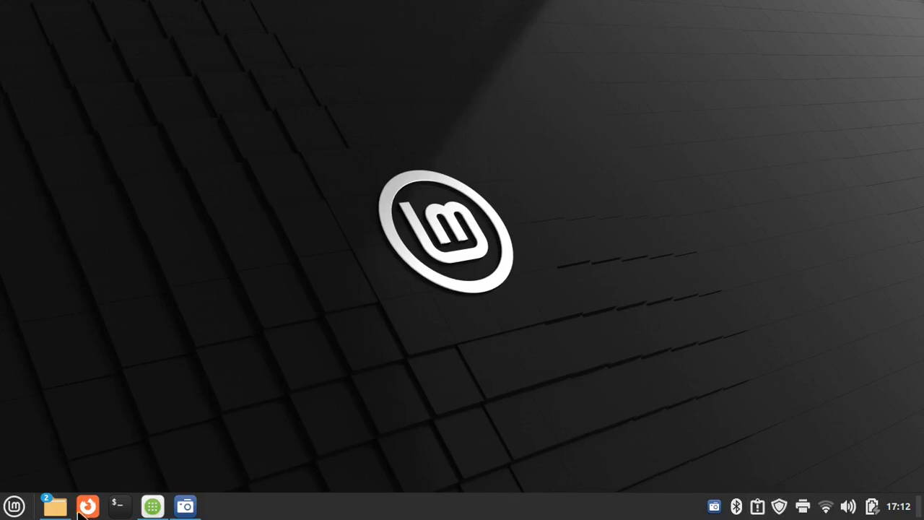
# Bring up the applications menu to reach Software Manager.
pyautogui.click(14, 505)
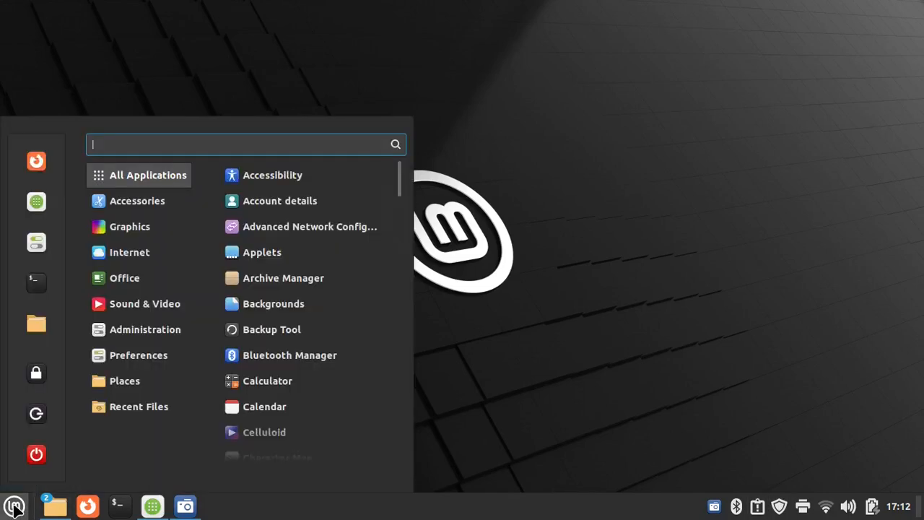
pyautogui.moveTo(36, 202)
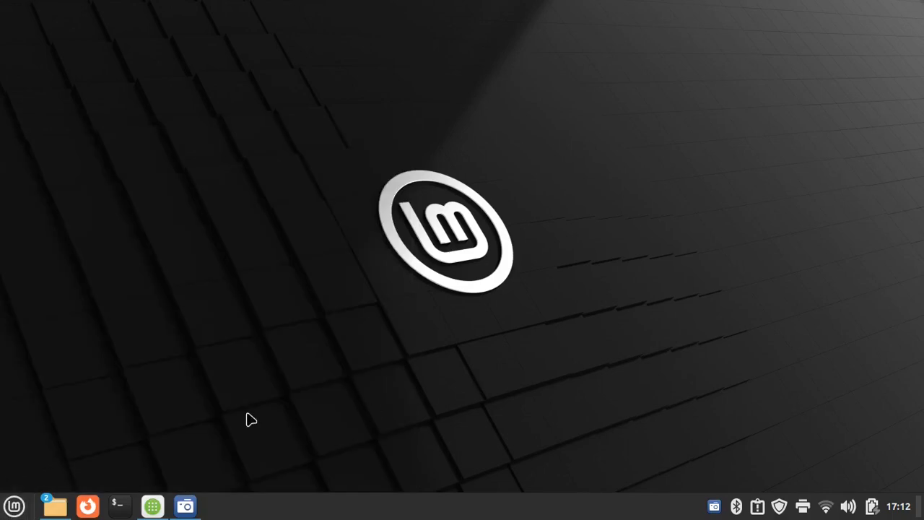
pyautogui.click(14, 505)
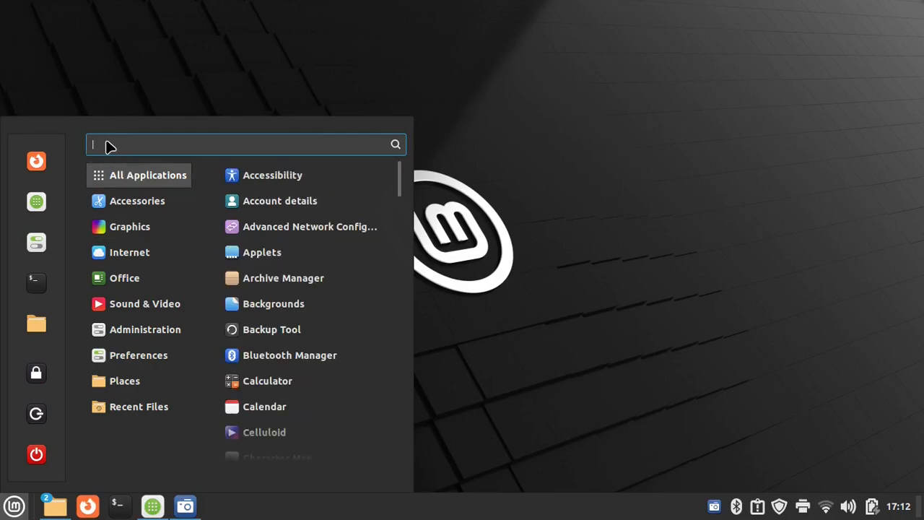
pyautogui.moveTo(36, 202)
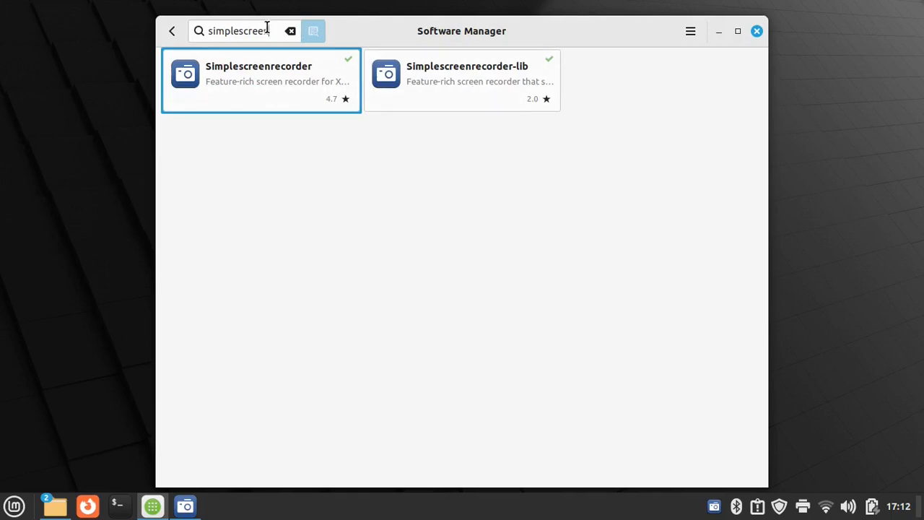
# Search 'bra', install Brave Browser and accept its required Flatpak additions.
pyautogui.write('brave')
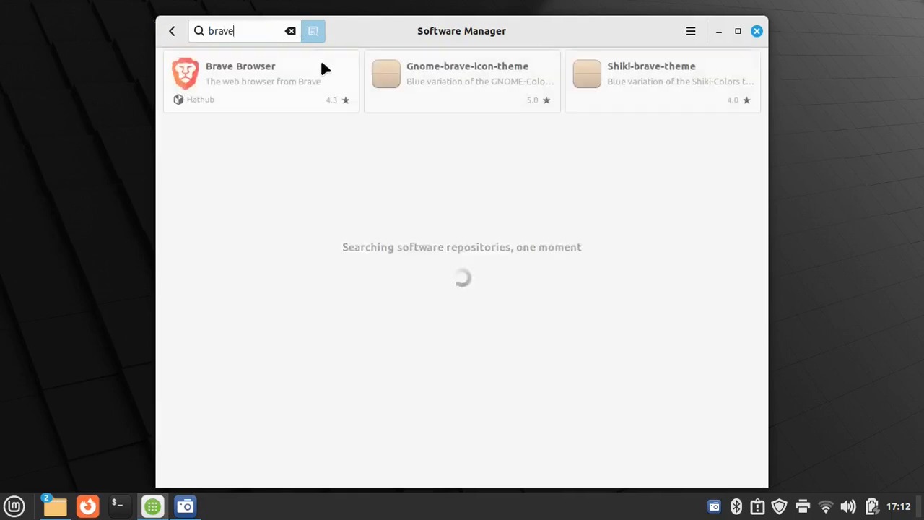
pyautogui.click(260, 72)
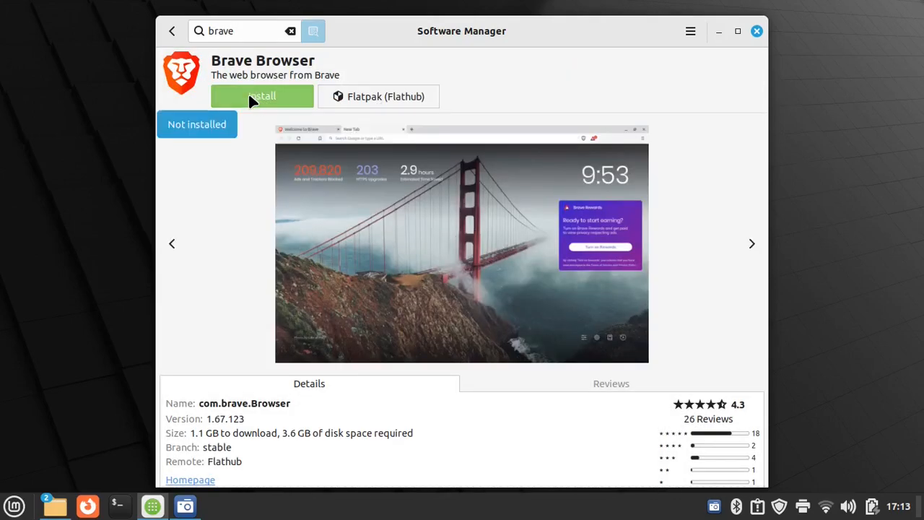
pyautogui.click(261, 95)
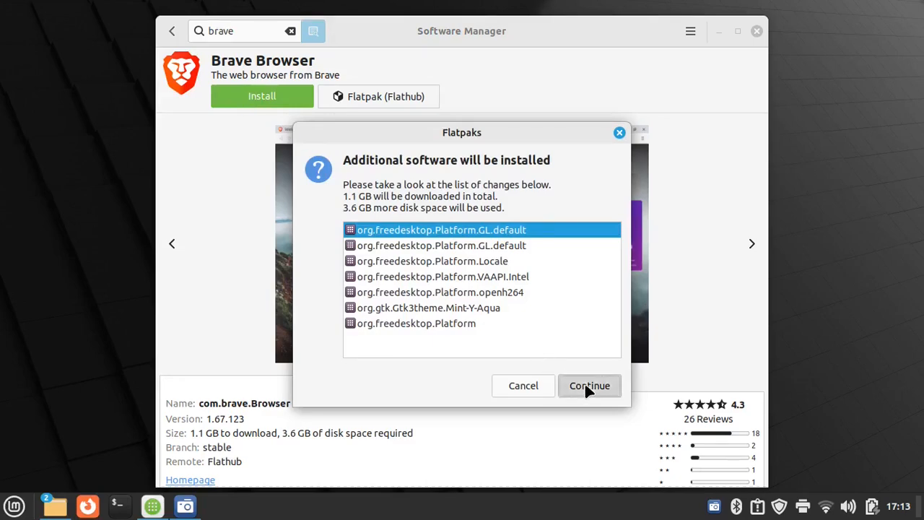
pyautogui.click(589, 384)
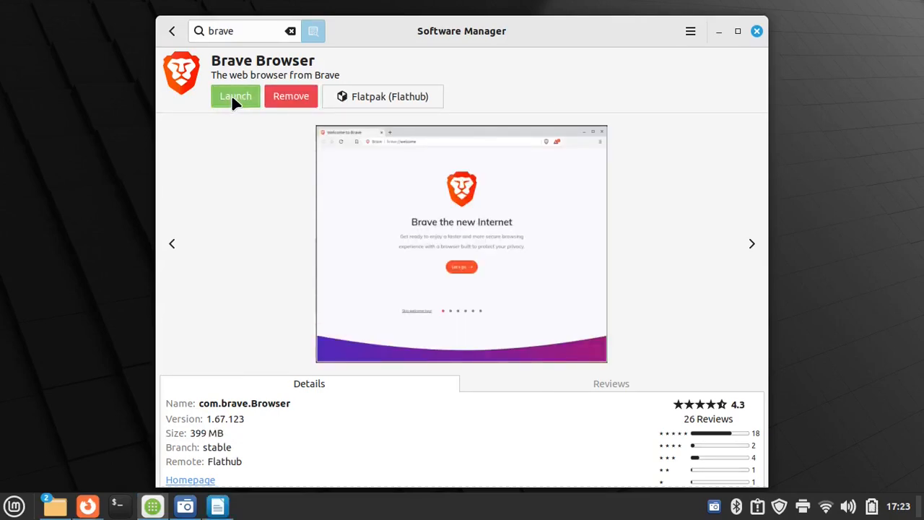
# Launch Brave and unlock the login keyring with the password.
pyautogui.click(234, 95)
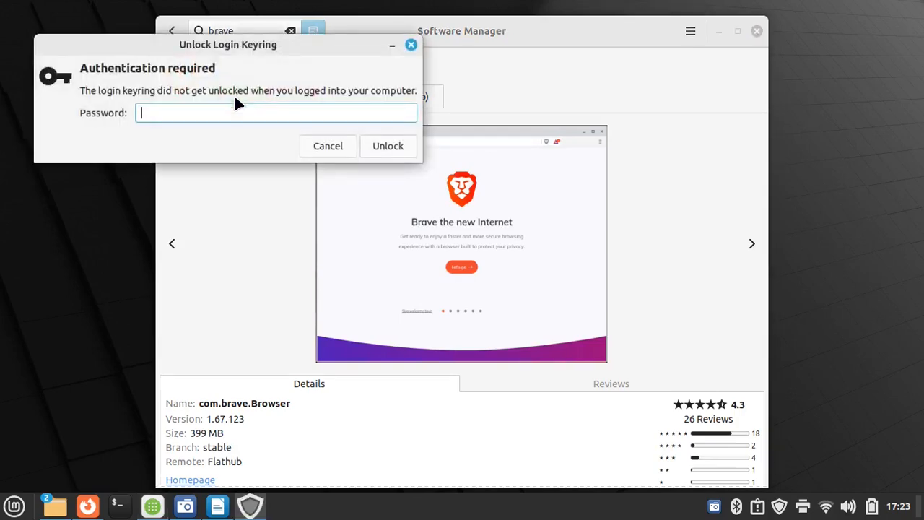
pyautogui.write('•••')
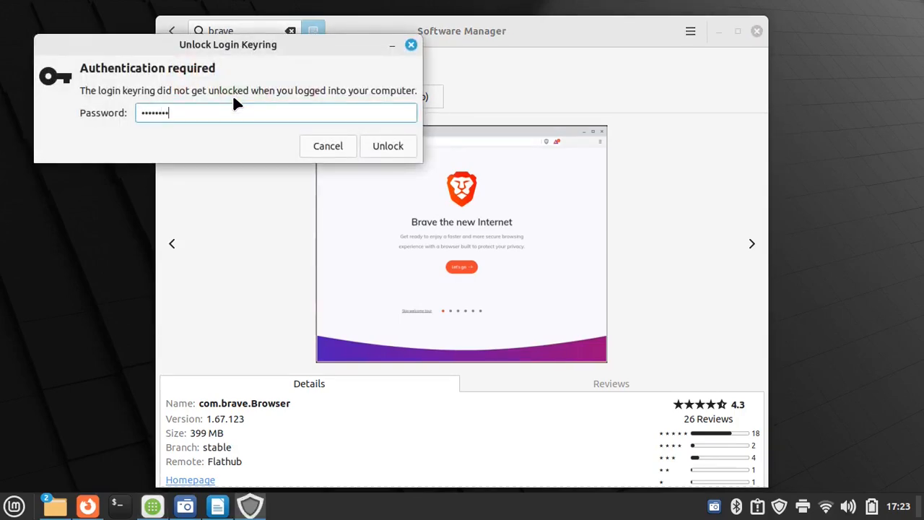
pyautogui.click(387, 146)
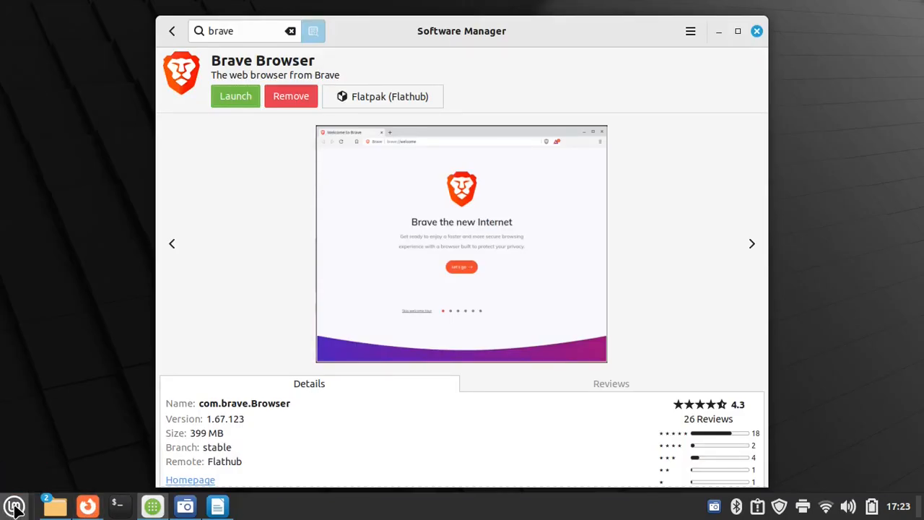
# Add Brave to the panel from the Internet menu and unpin Firefox's launcher.
pyautogui.click(14, 506)
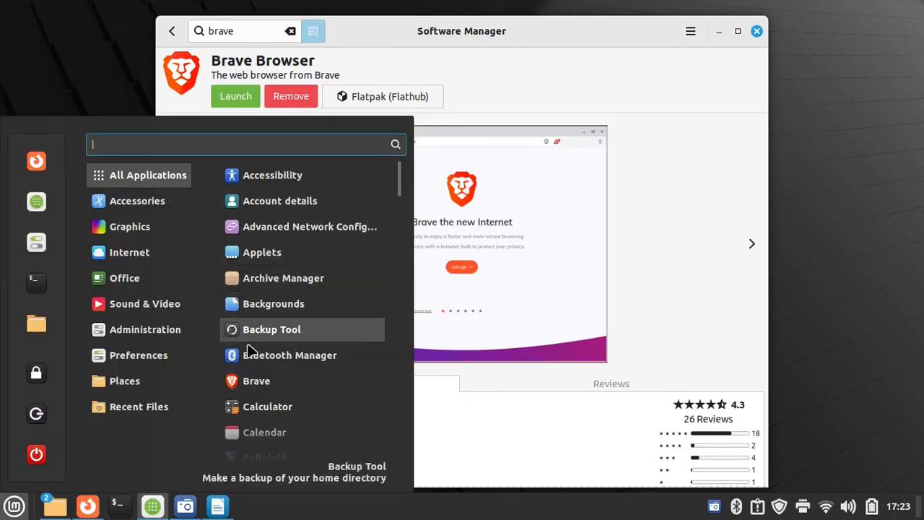
pyautogui.click(145, 304)
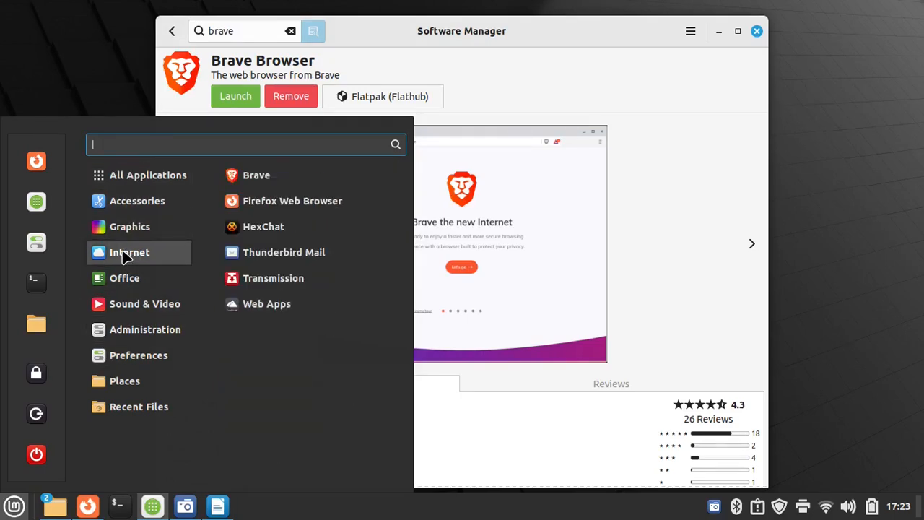
pyautogui.click(139, 355)
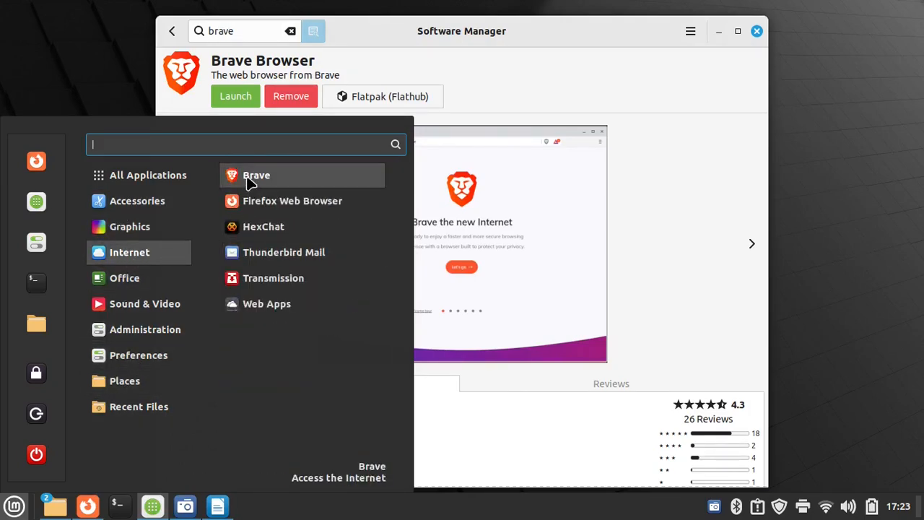
pyautogui.rightClick(257, 175)
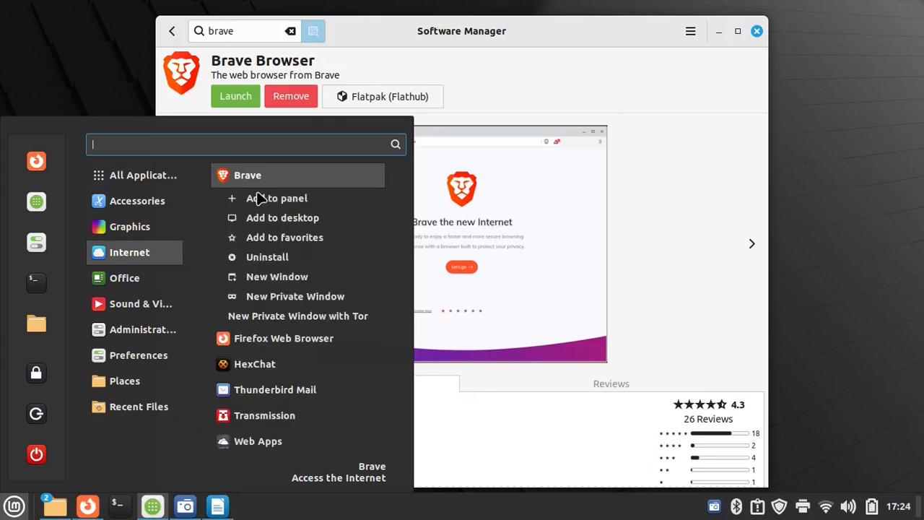
pyautogui.moveTo(277, 198)
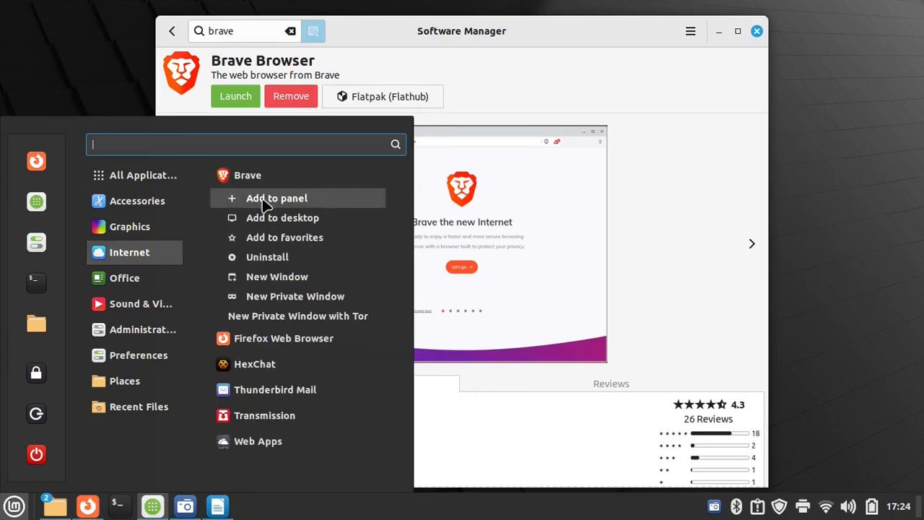
pyautogui.moveTo(265, 205)
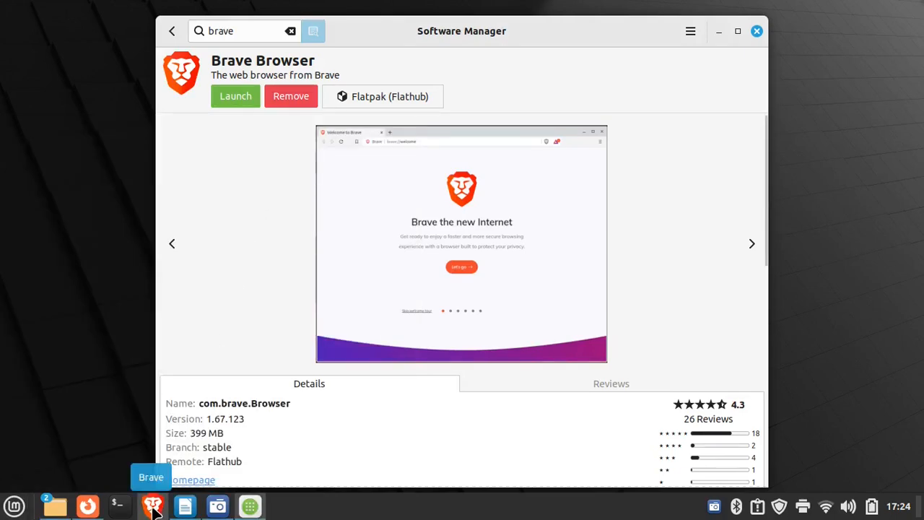
pyautogui.rightClick(151, 505)
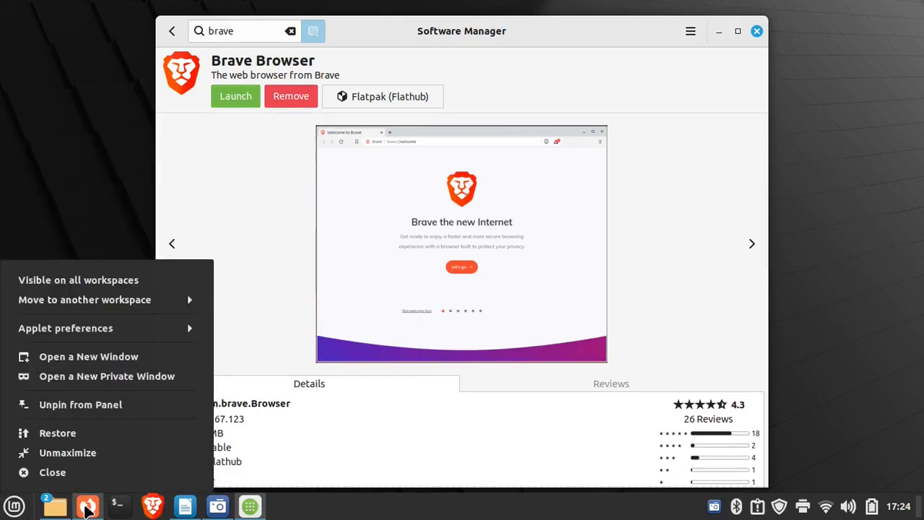
pyautogui.moveTo(81, 405)
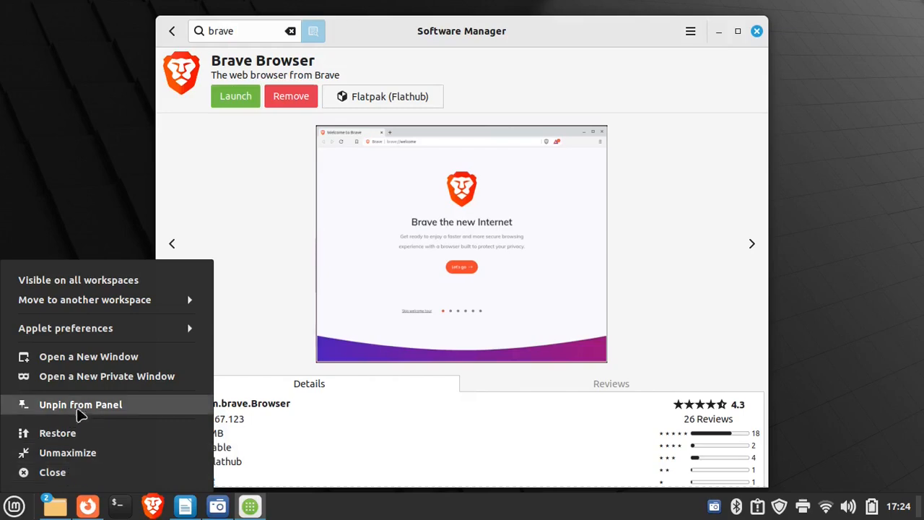
pyautogui.moveTo(78, 410)
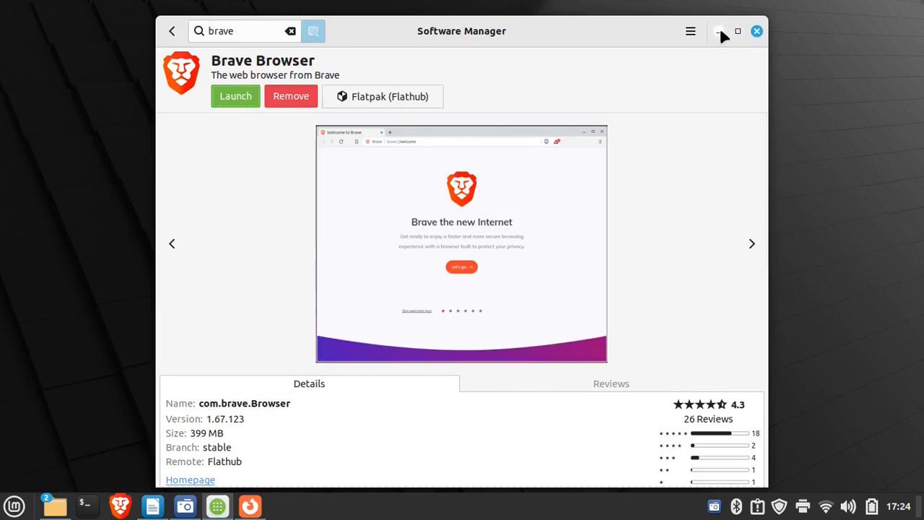
pyautogui.moveTo(563, 75)
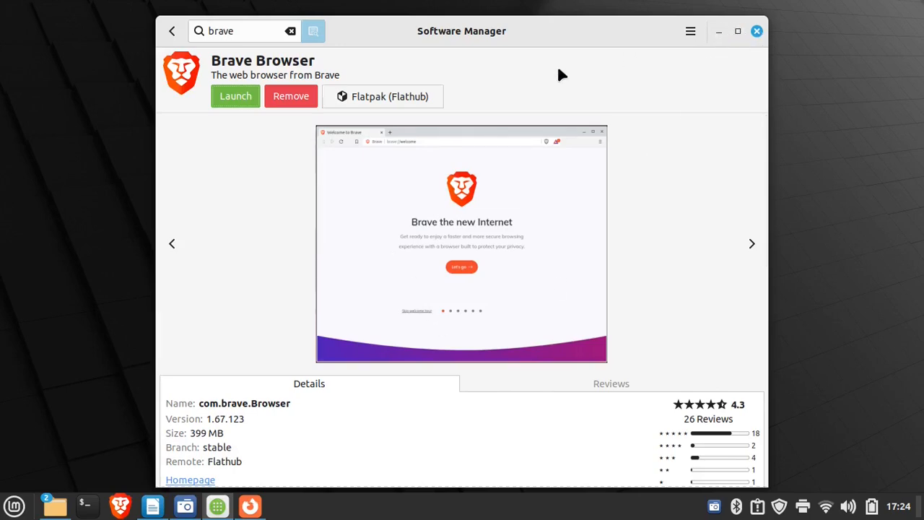
# Return to the Software Manager home page, scroll it, and close the store.
pyautogui.click(171, 30)
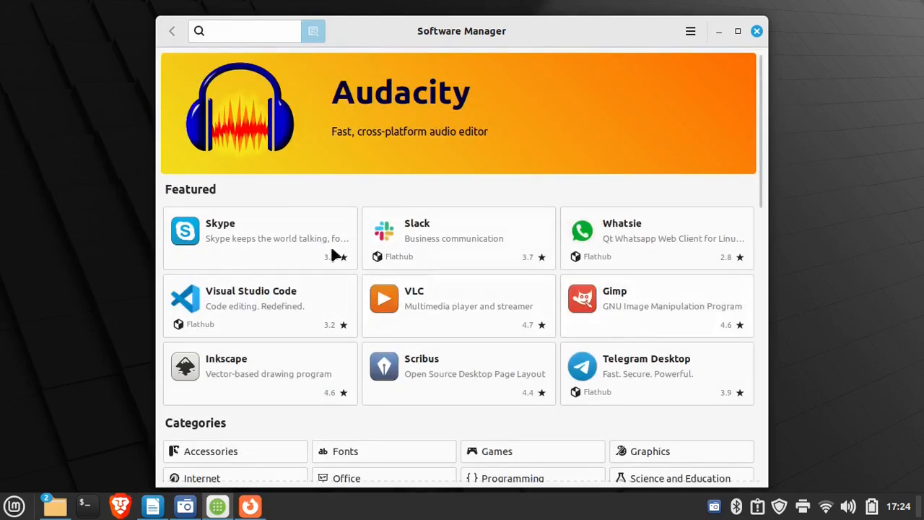
pyautogui.scroll(-3)
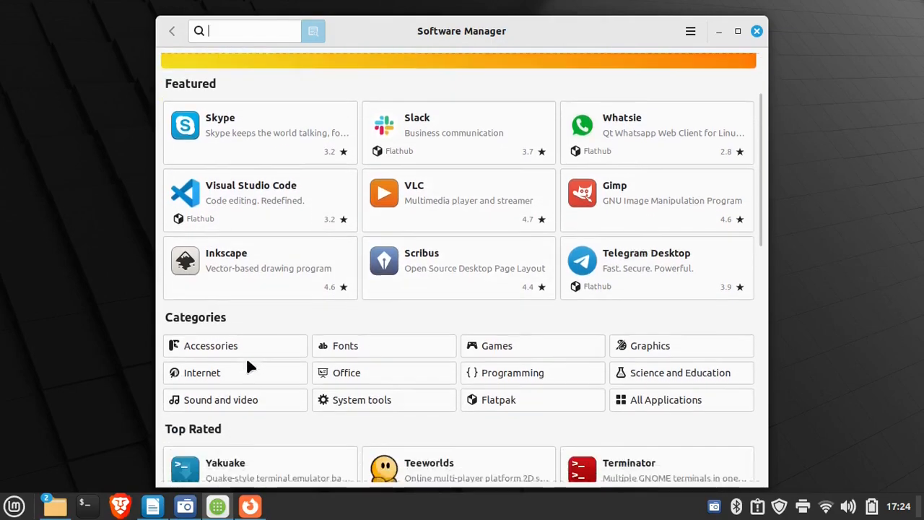
pyautogui.scroll(-3)
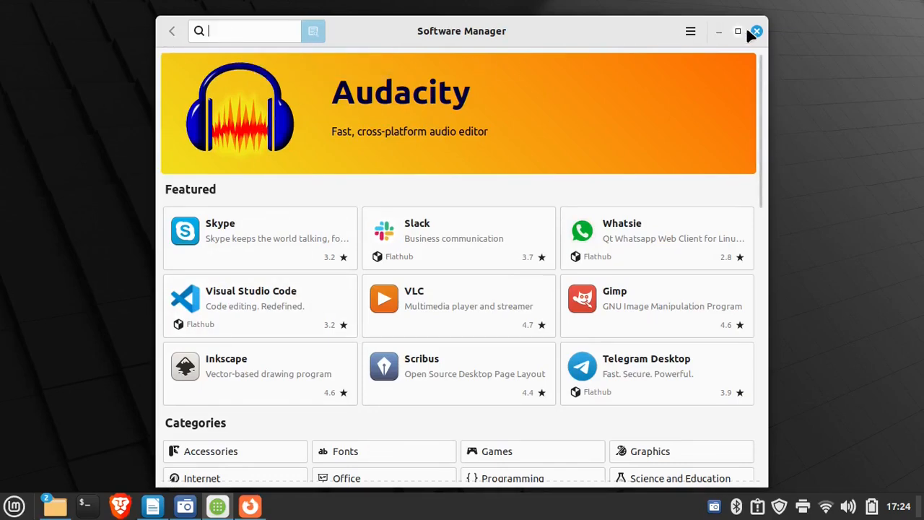
pyautogui.click(756, 32)
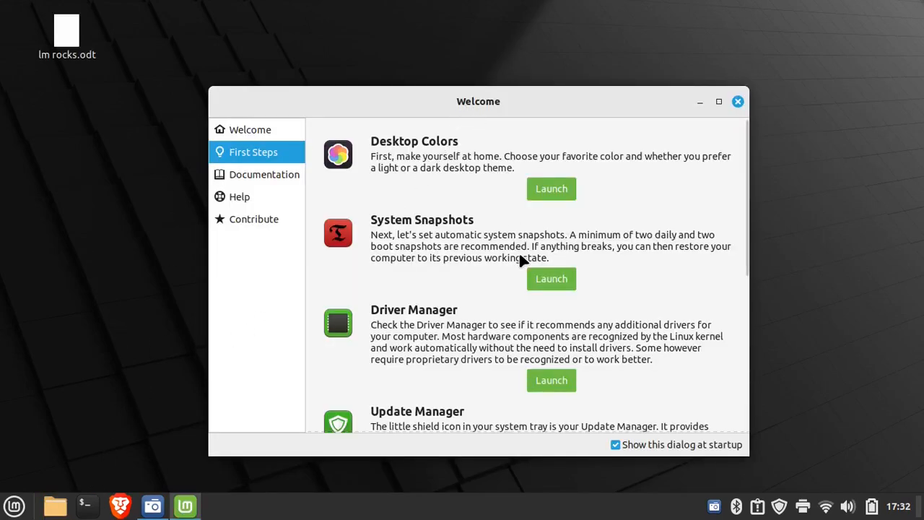
pyautogui.moveTo(473, 116)
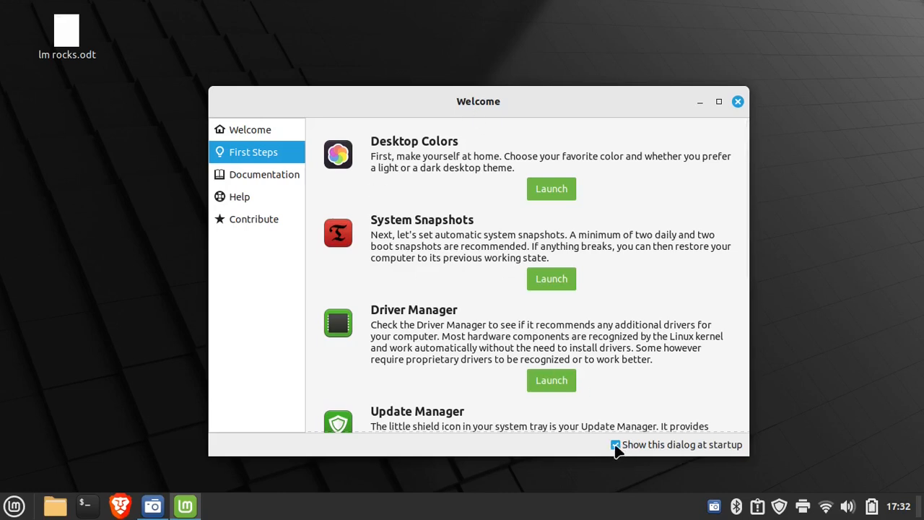
# Untick 'Show this dialog at startup' on the Welcome window's First Steps page.
pyautogui.click(615, 444)
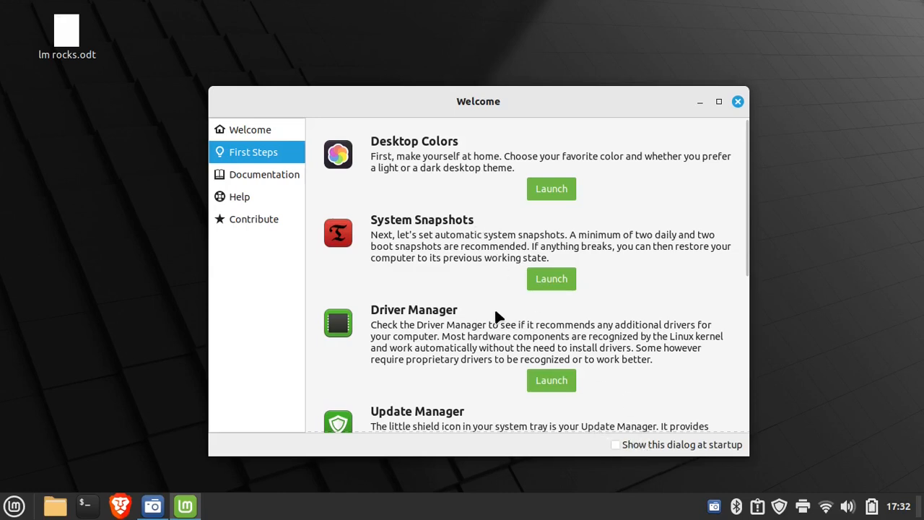
pyautogui.moveTo(426, 167)
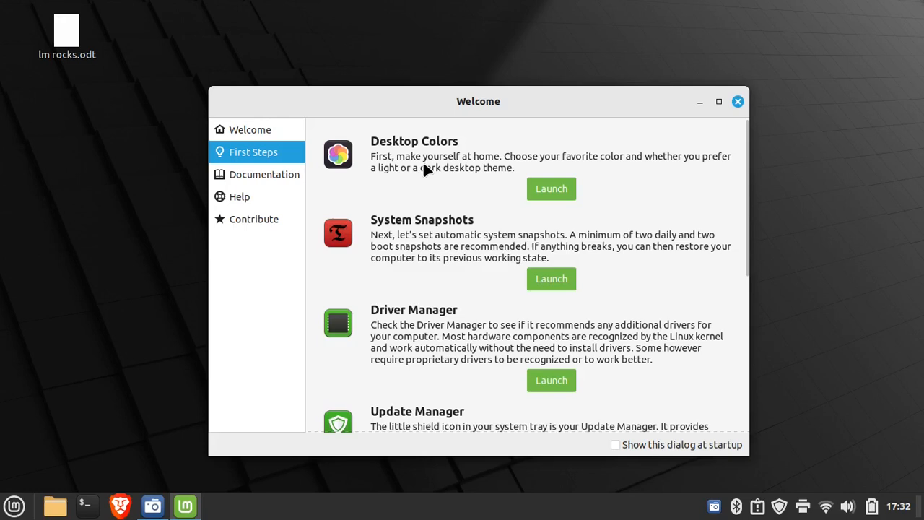
pyautogui.moveTo(551, 188)
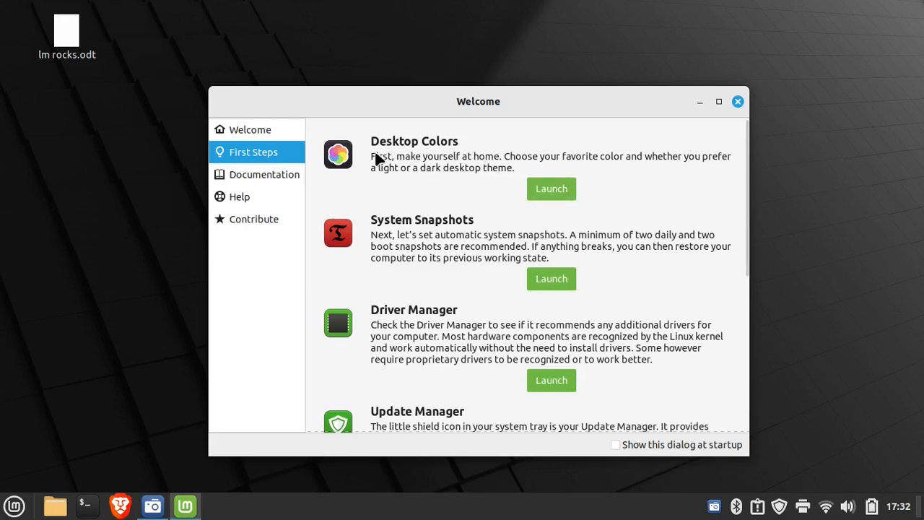
pyautogui.moveTo(488, 326)
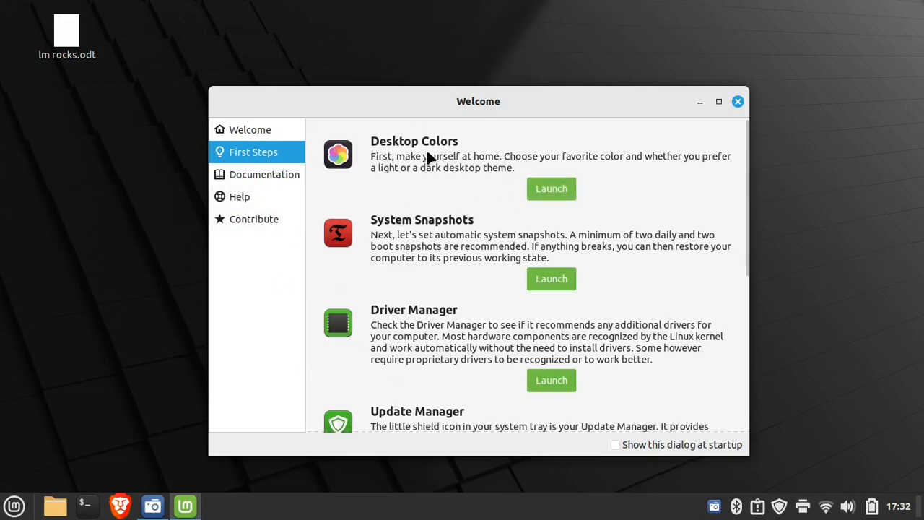
pyautogui.moveTo(537, 182)
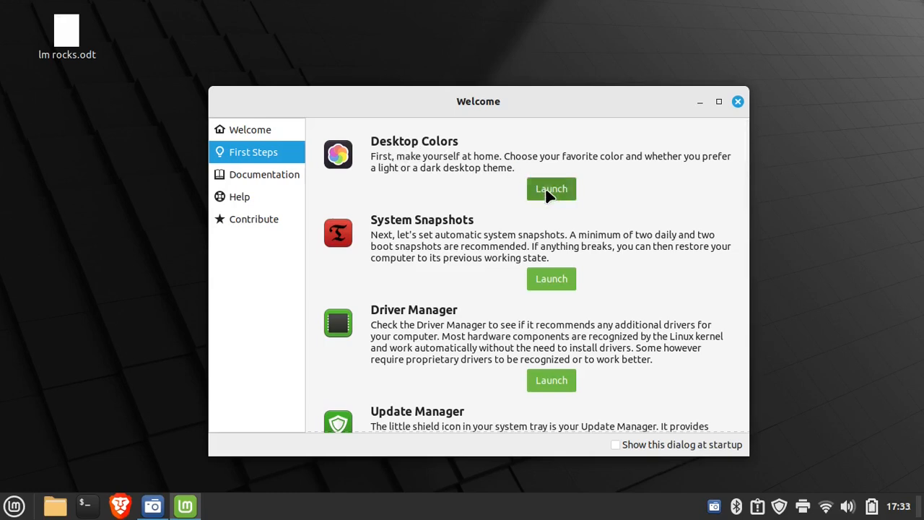
pyautogui.click(551, 187)
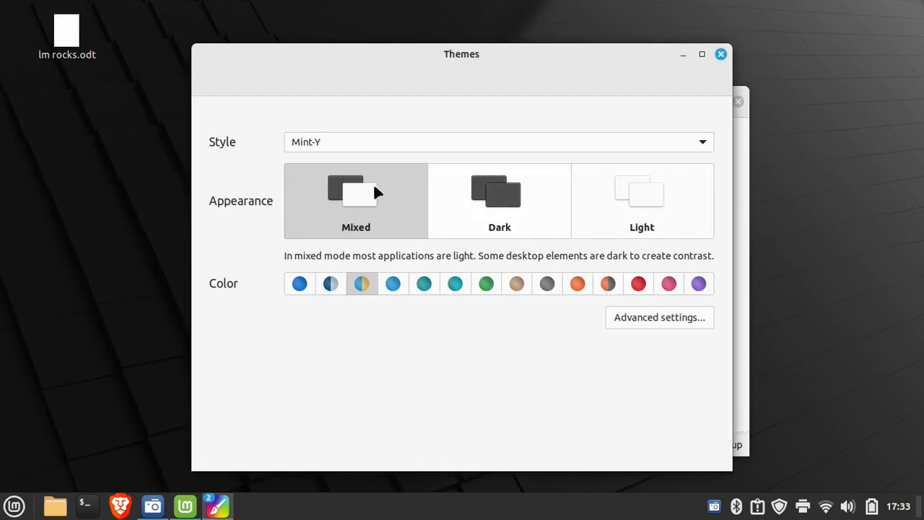
pyautogui.moveTo(474, 175)
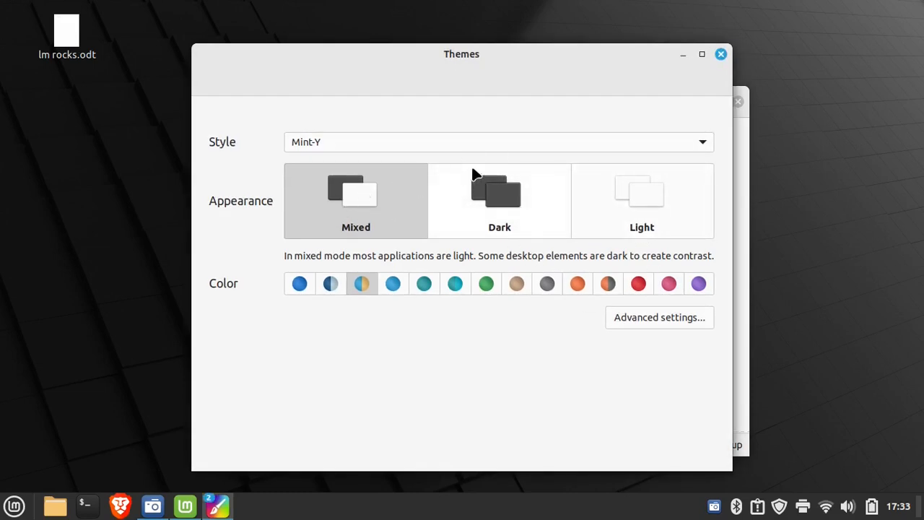
pyautogui.moveTo(500, 195)
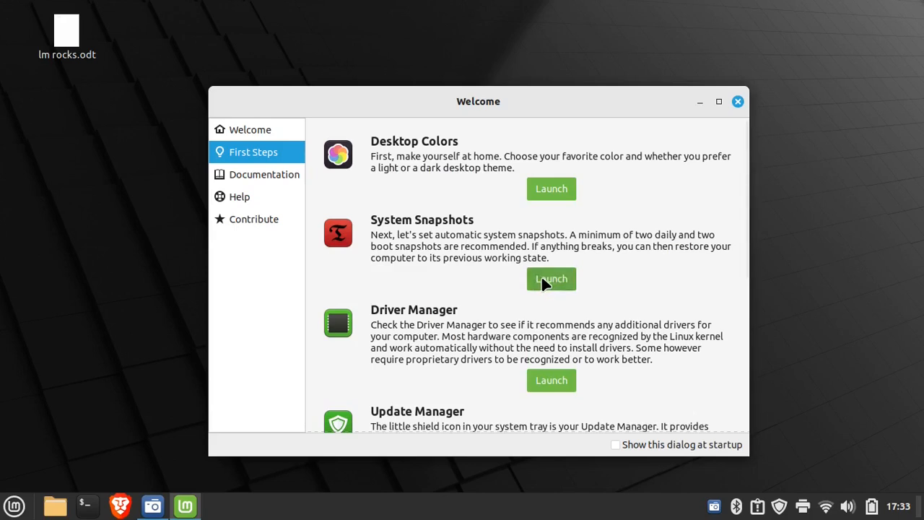
# Launch Timeshift, authenticate, keep RSYNC as the snapshot type and continue to snapshot location.
pyautogui.click(551, 278)
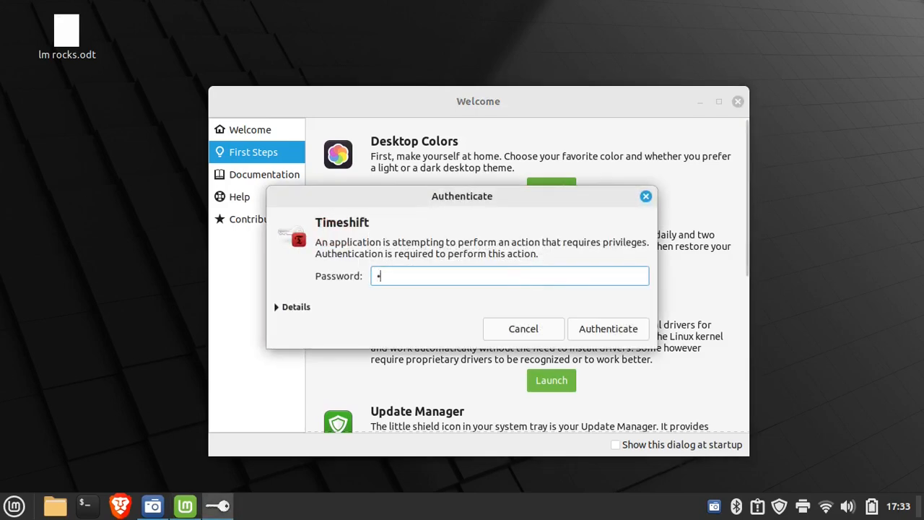
pyautogui.click(522, 329)
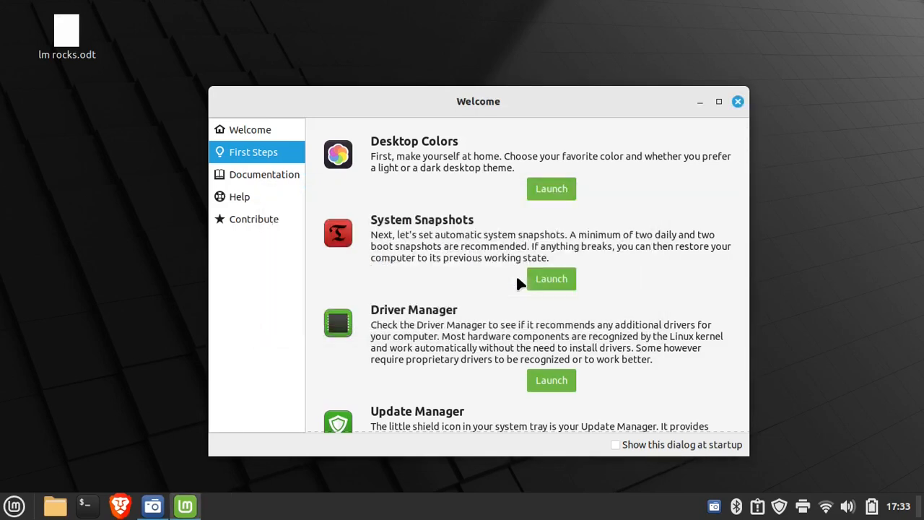
pyautogui.click(551, 278)
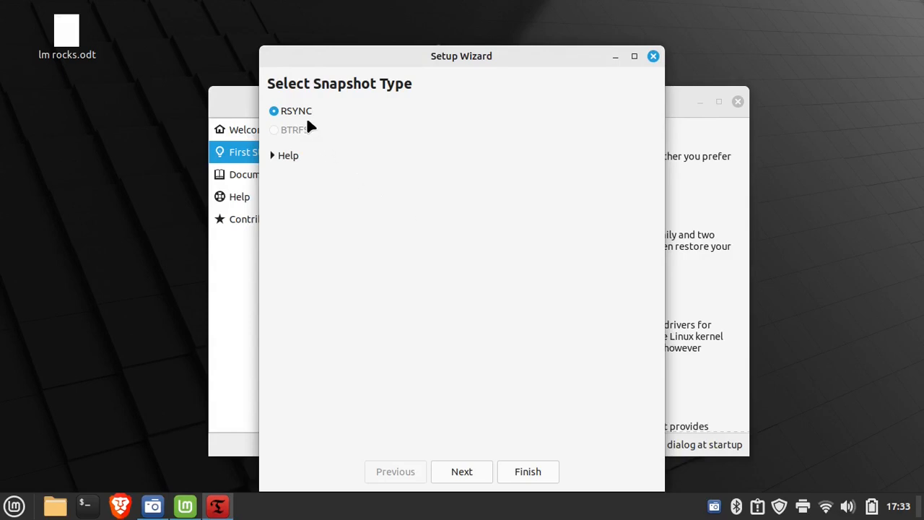
pyautogui.moveTo(519, 473)
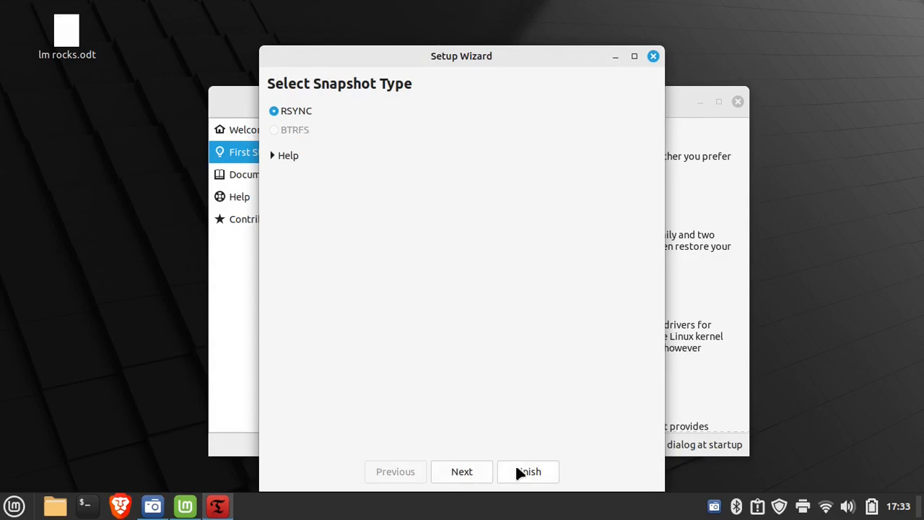
pyautogui.moveTo(456, 480)
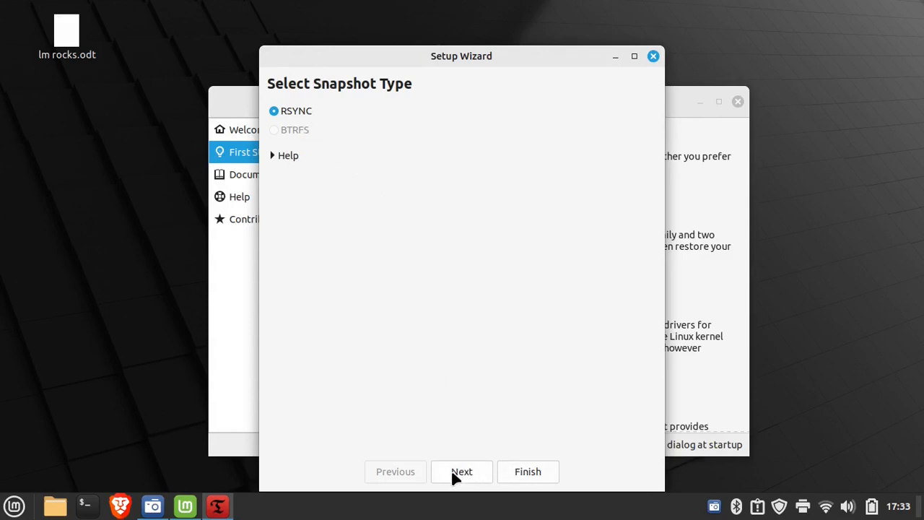
pyautogui.click(462, 470)
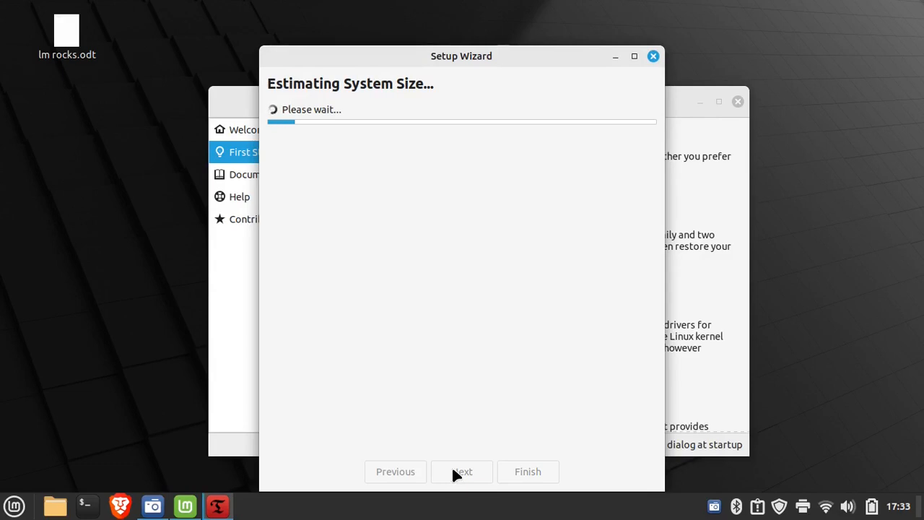
pyautogui.moveTo(461, 57)
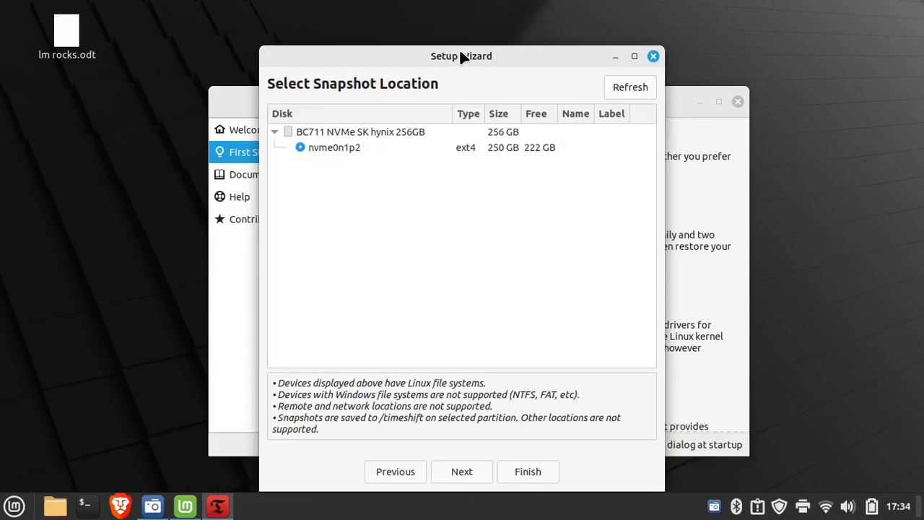
pyautogui.moveTo(350, 156)
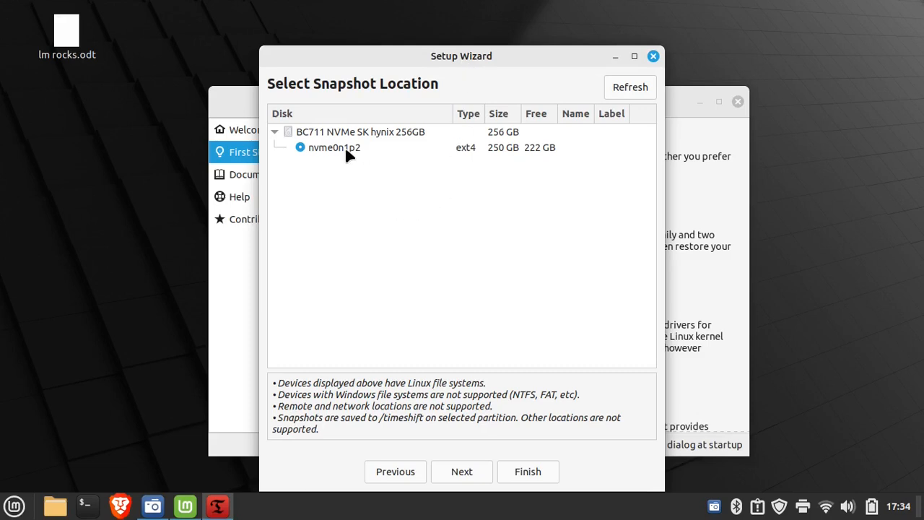
pyautogui.moveTo(458, 188)
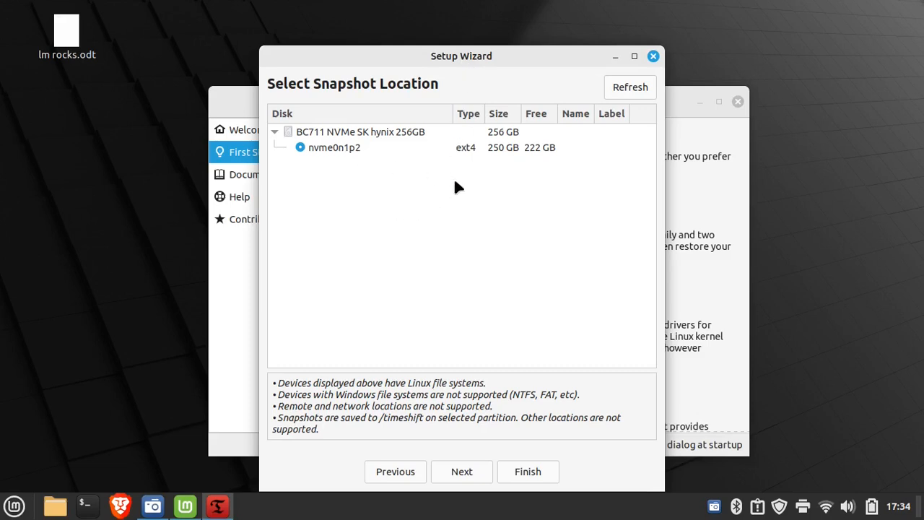
pyautogui.moveTo(502, 158)
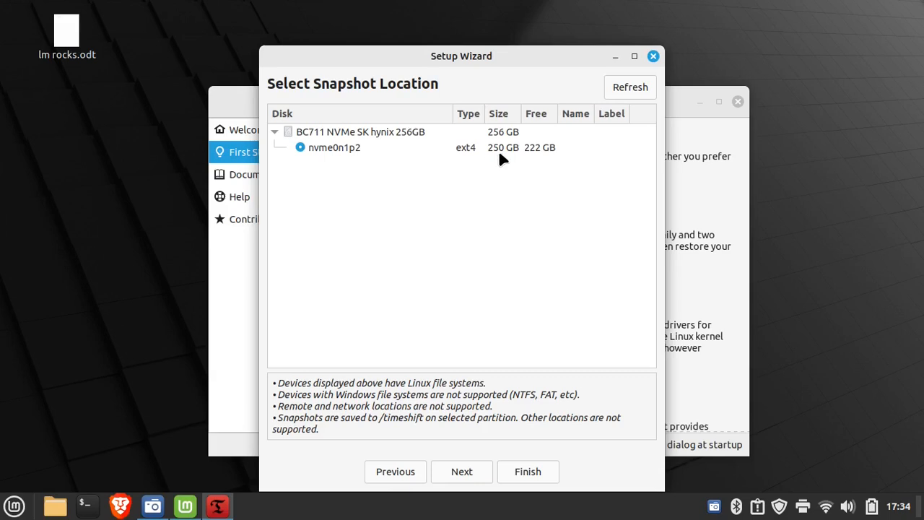
pyautogui.moveTo(353, 150)
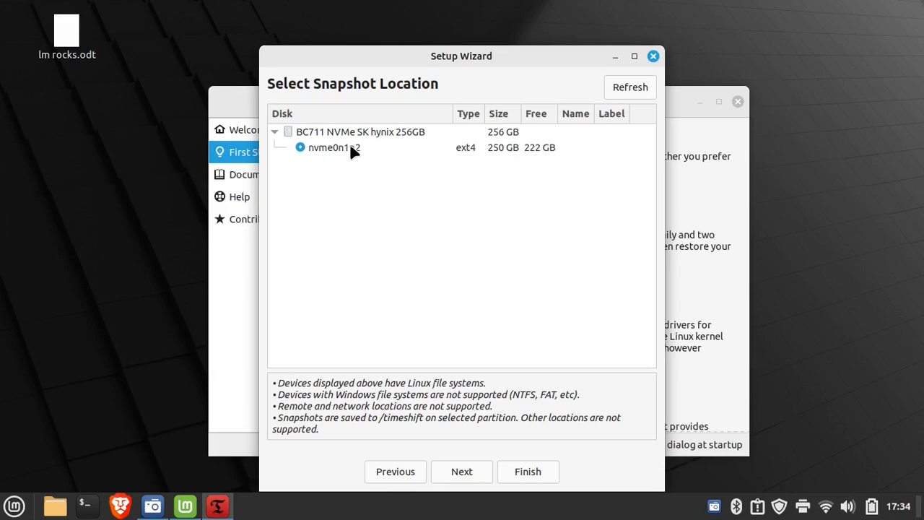
pyautogui.moveTo(407, 152)
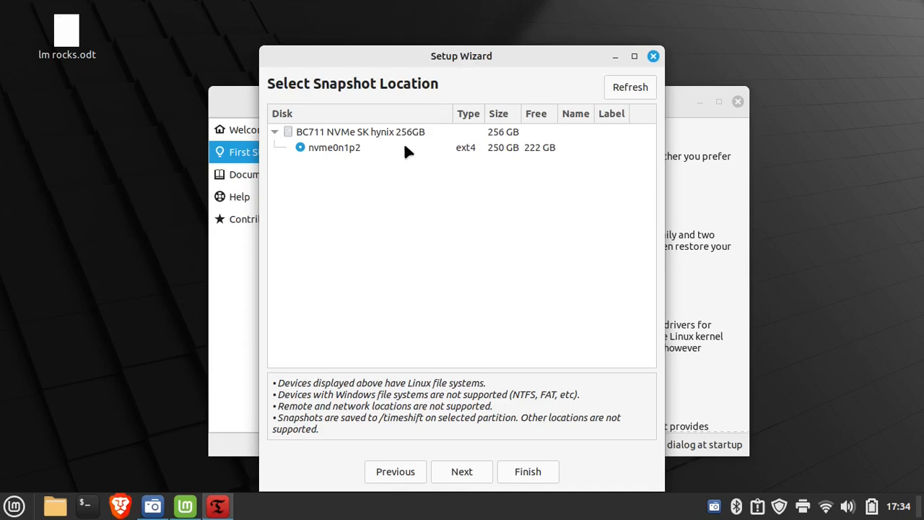
pyautogui.moveTo(467, 182)
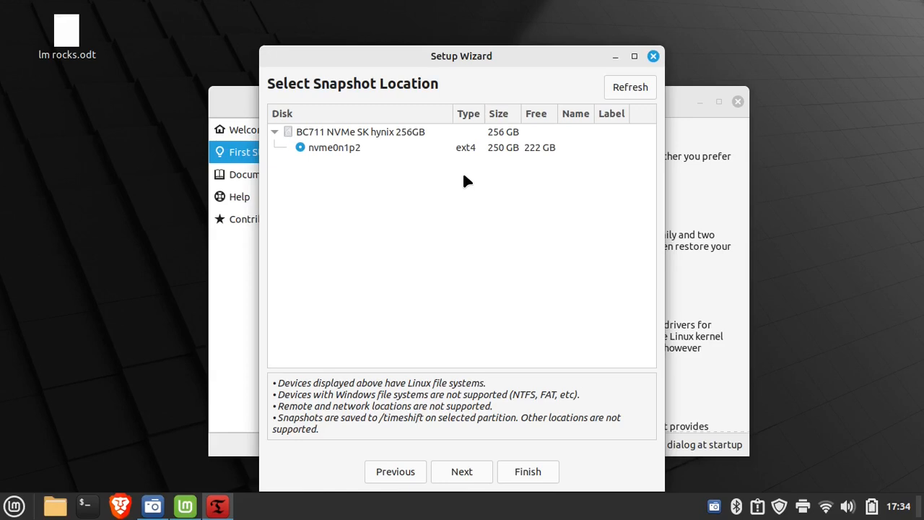
pyautogui.moveTo(426, 133)
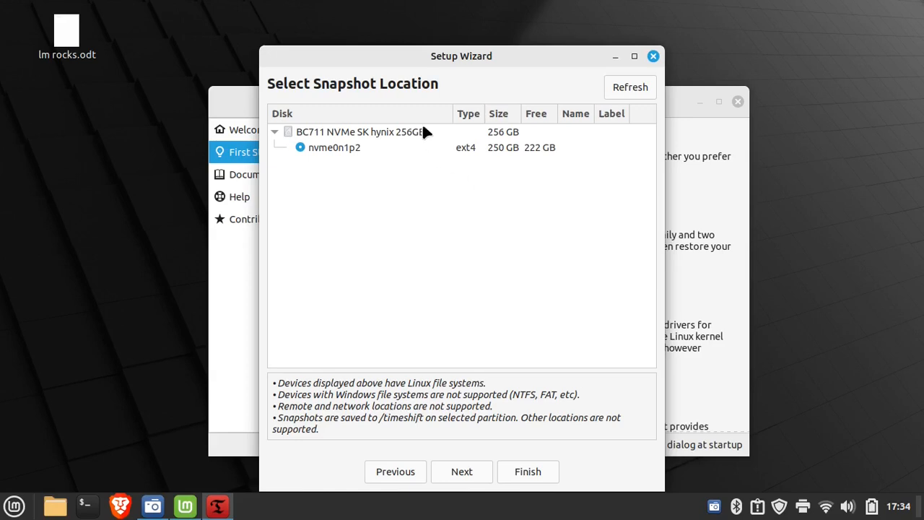
pyautogui.moveTo(369, 89)
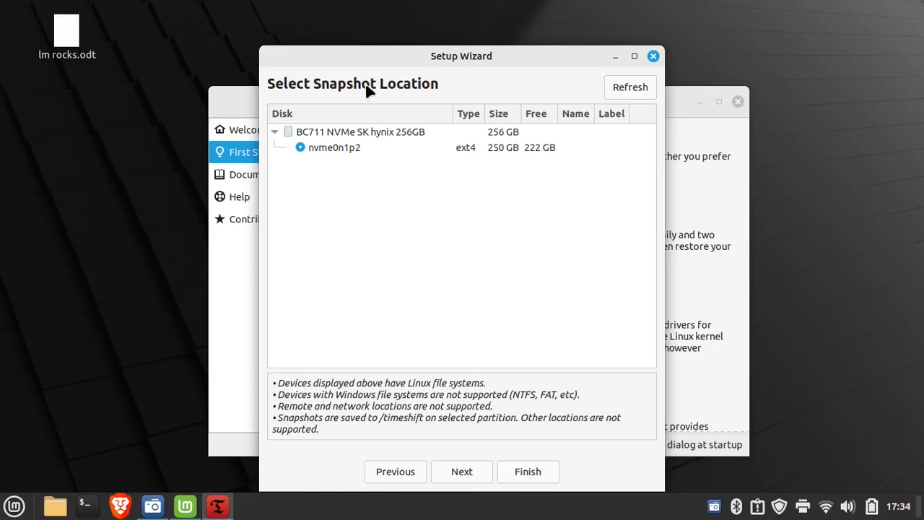
pyautogui.moveTo(475, 194)
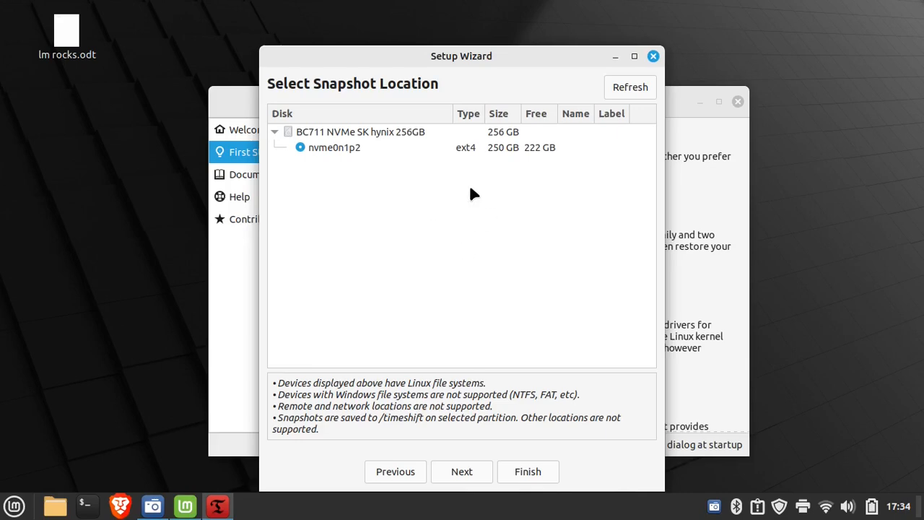
pyautogui.moveTo(441, 207)
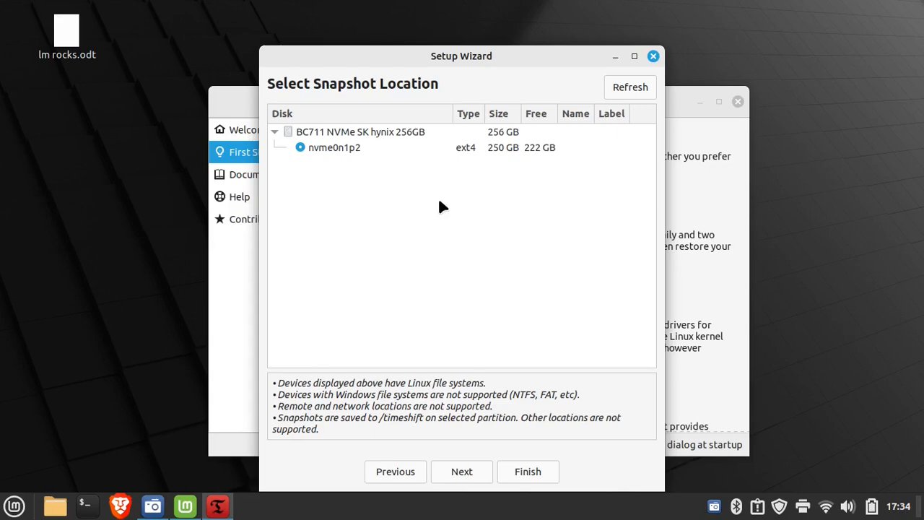
pyautogui.moveTo(440, 351)
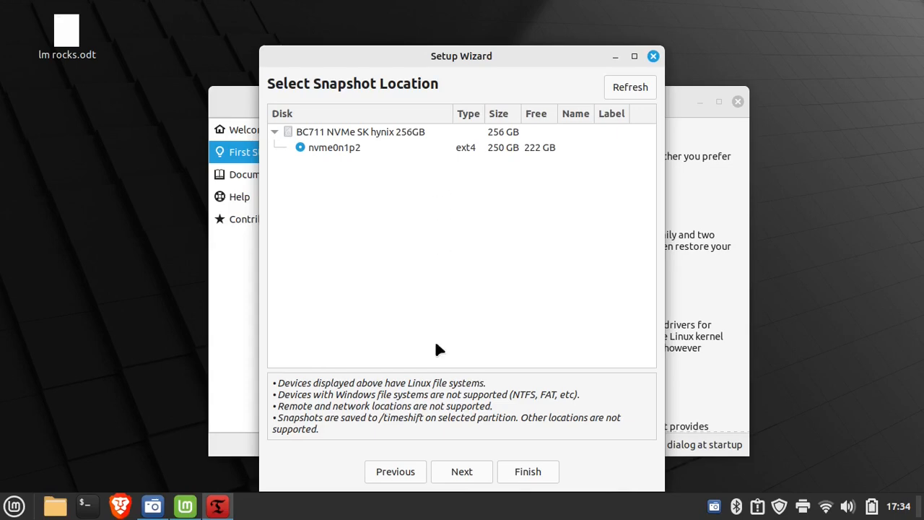
pyautogui.moveTo(471, 482)
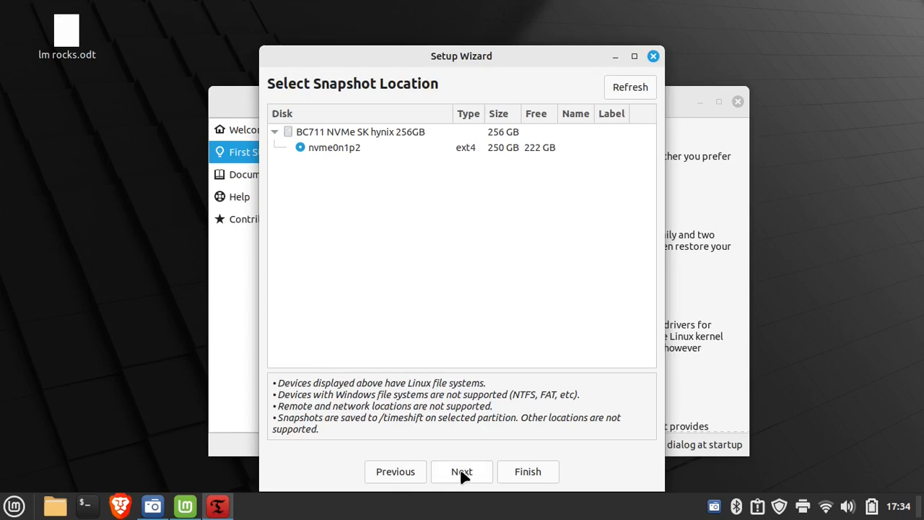
pyautogui.moveTo(483, 161)
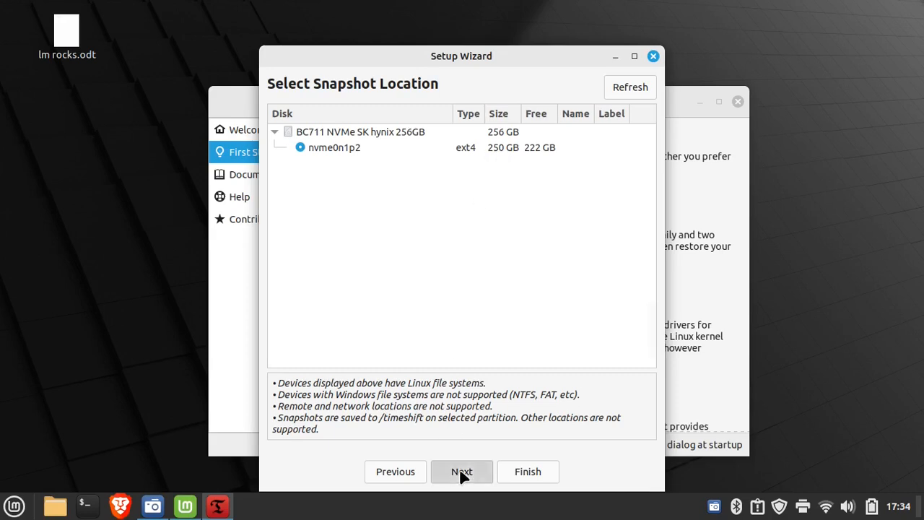
# Keep Daily and Boot snapshot levels with cron emails stopped and continue to home directory options.
pyautogui.click(462, 471)
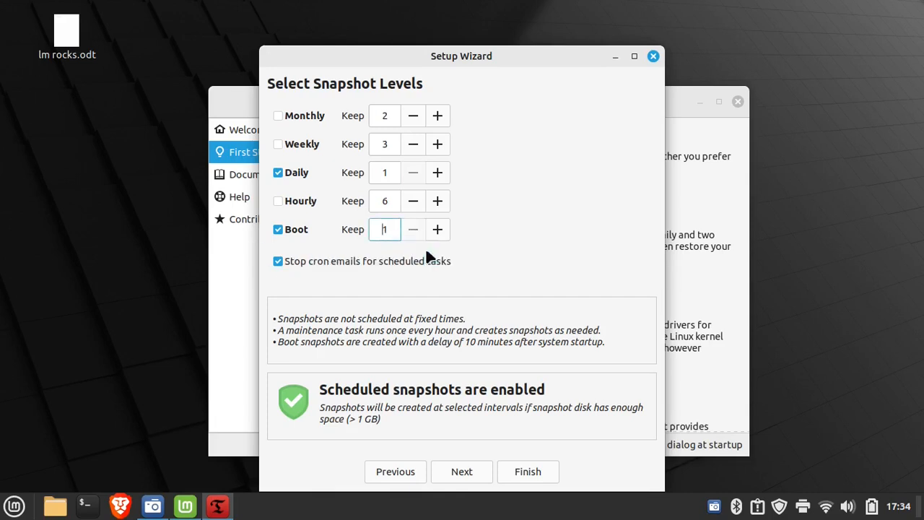
pyautogui.moveTo(485, 248)
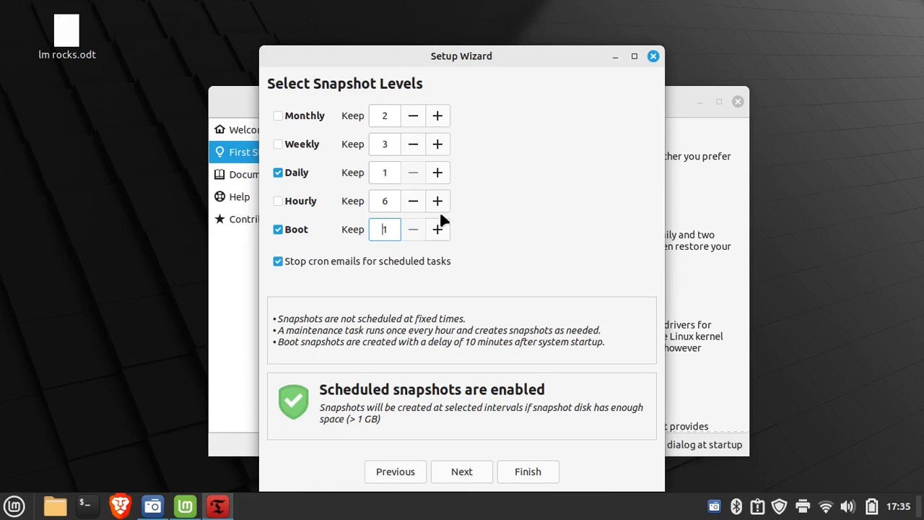
pyautogui.moveTo(297, 238)
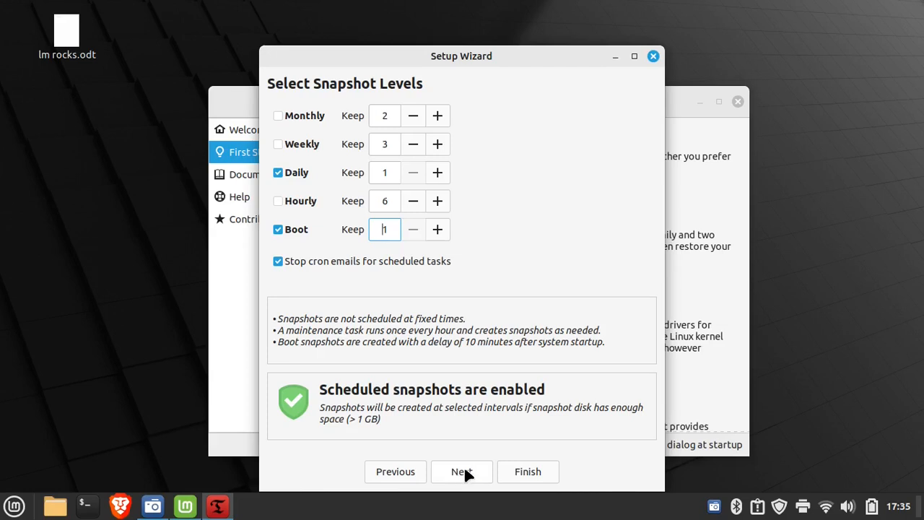
pyautogui.moveTo(483, 435)
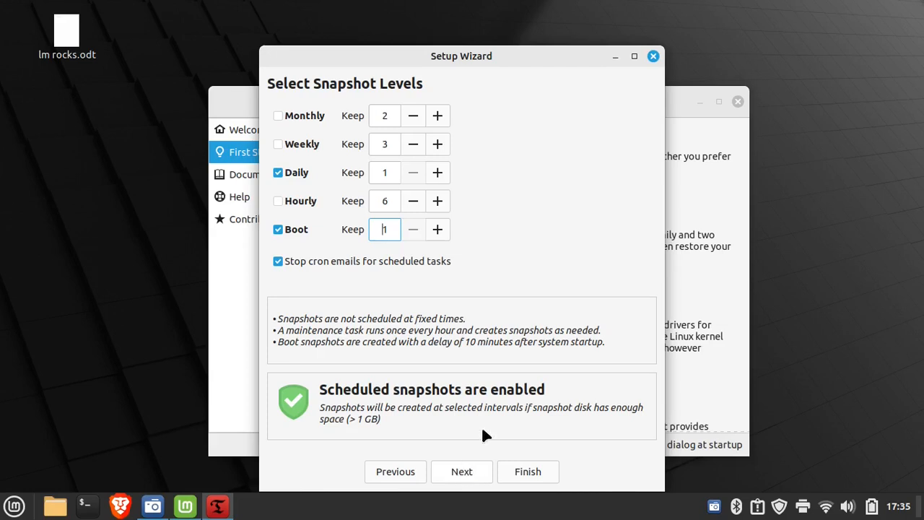
pyautogui.click(462, 470)
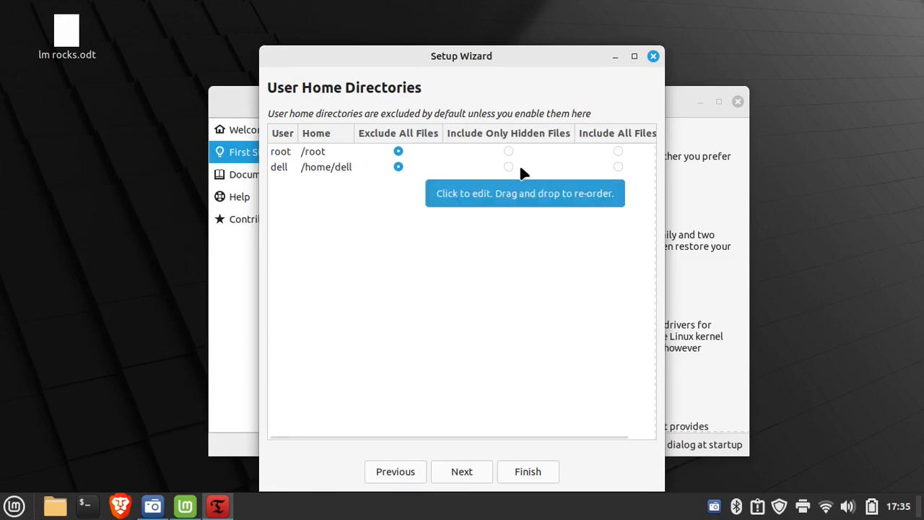
# Include all files from root's home, only hidden files from dell's home, and finish the Timeshift wizard.
pyautogui.click(618, 152)
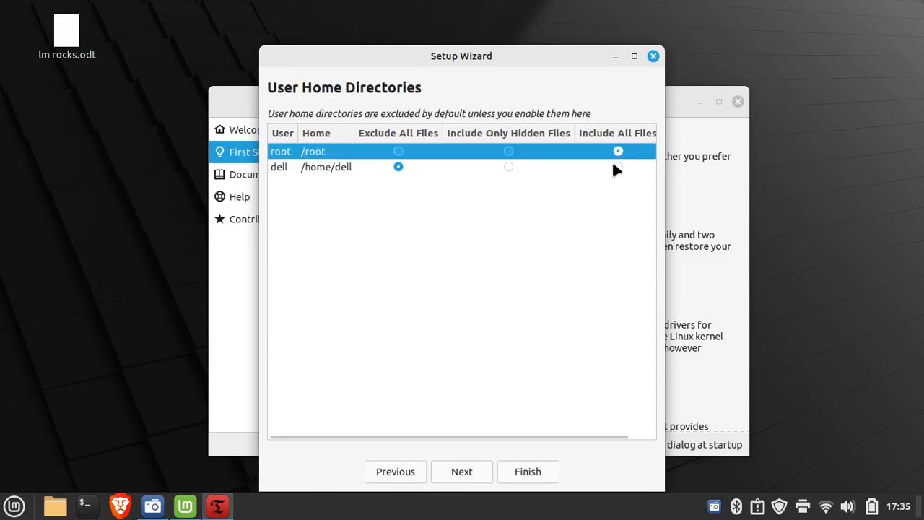
pyautogui.click(618, 167)
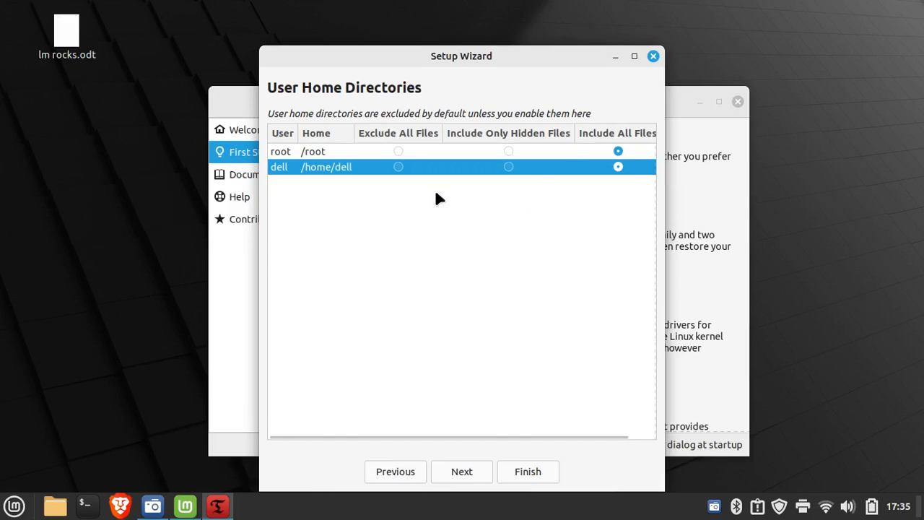
pyautogui.moveTo(514, 168)
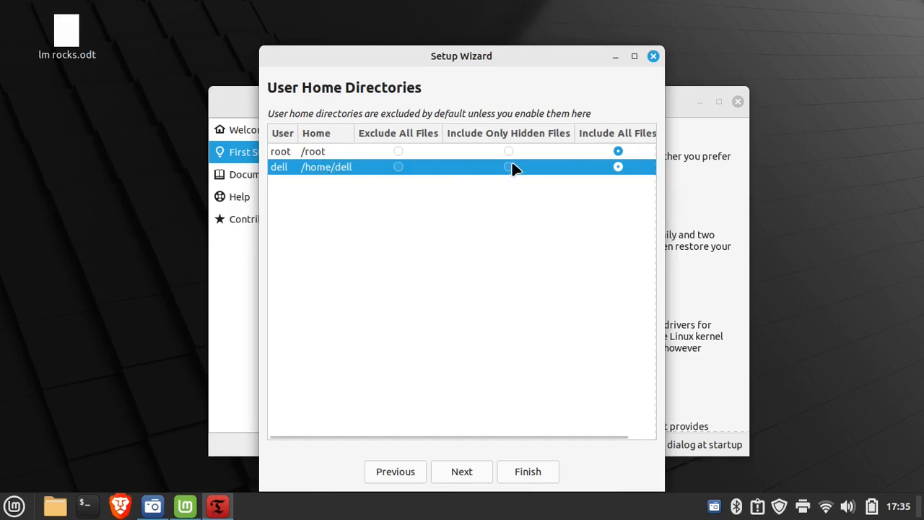
pyautogui.click(508, 167)
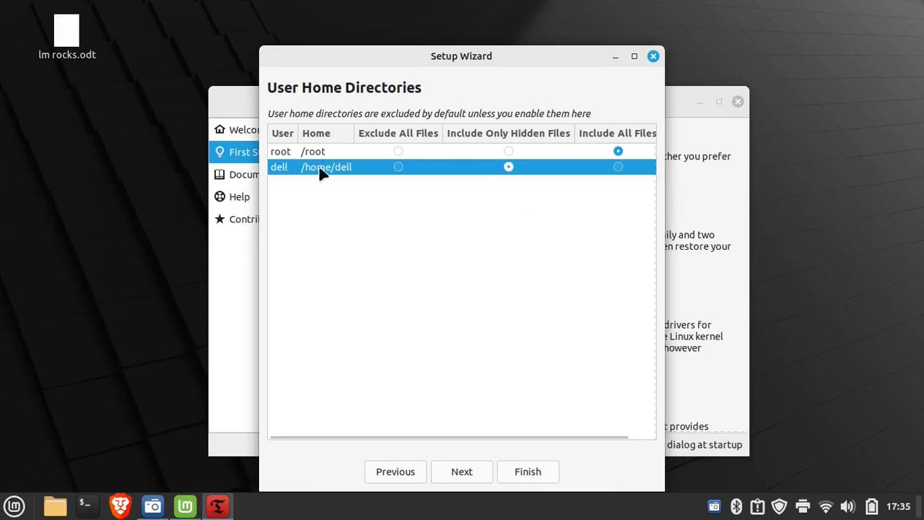
pyautogui.moveTo(315, 176)
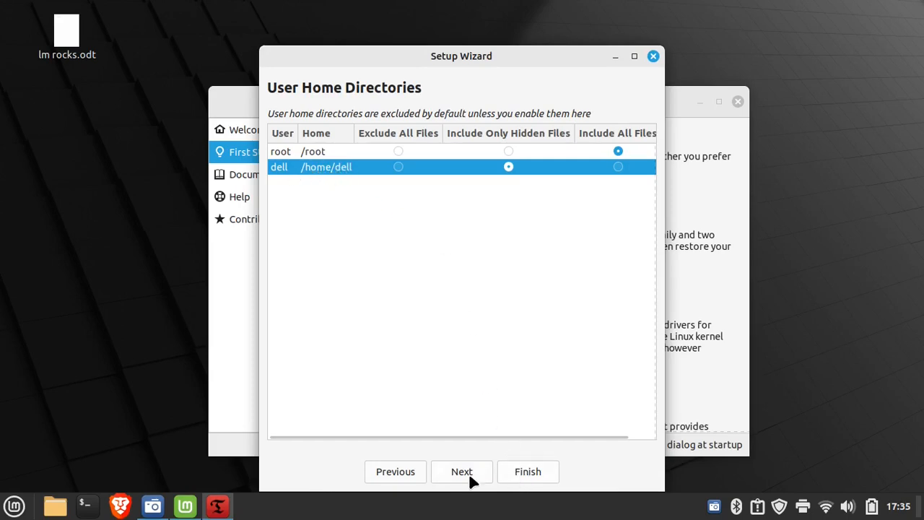
pyautogui.click(462, 471)
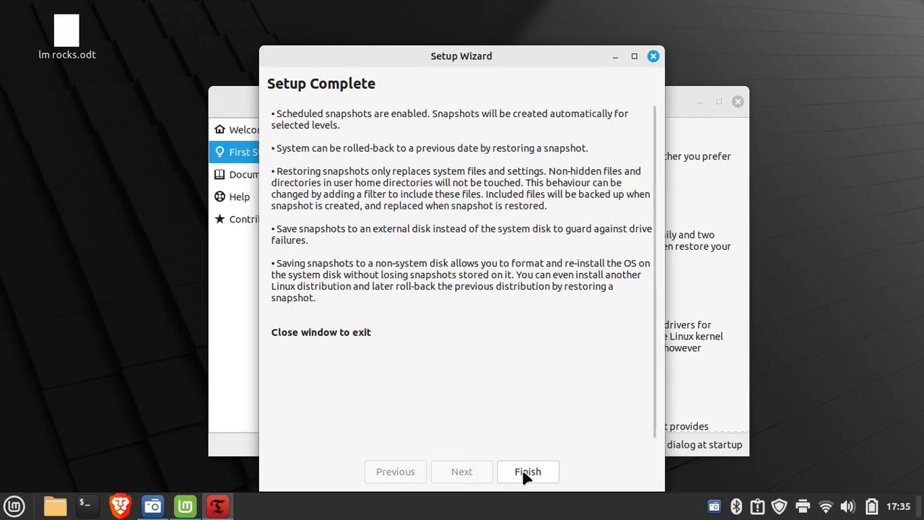
pyautogui.click(528, 471)
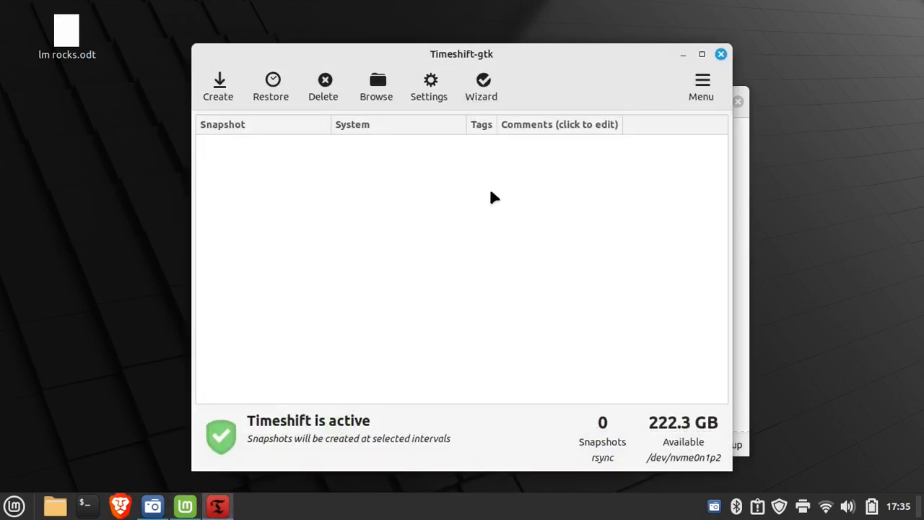
# Create the first Timeshift snapshot of Linux Mint 21.2.
pyautogui.click(218, 87)
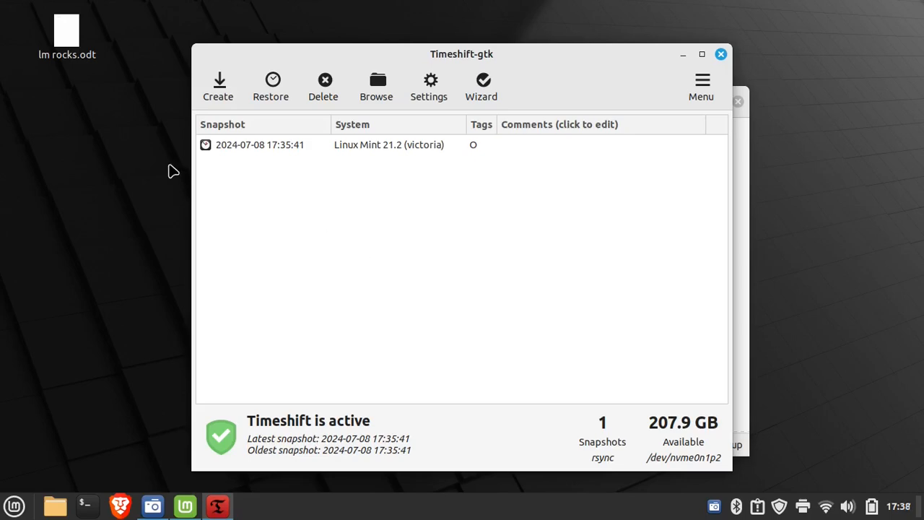
pyautogui.moveTo(390, 222)
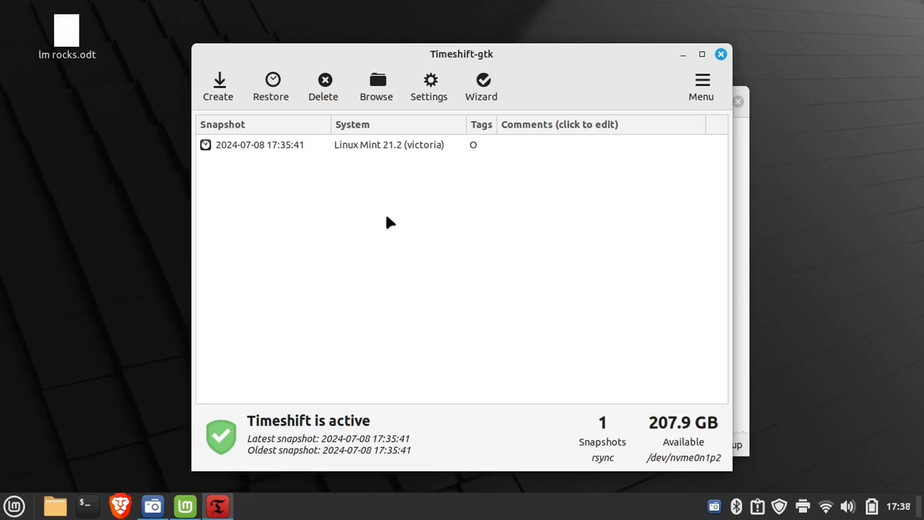
pyautogui.moveTo(401, 233)
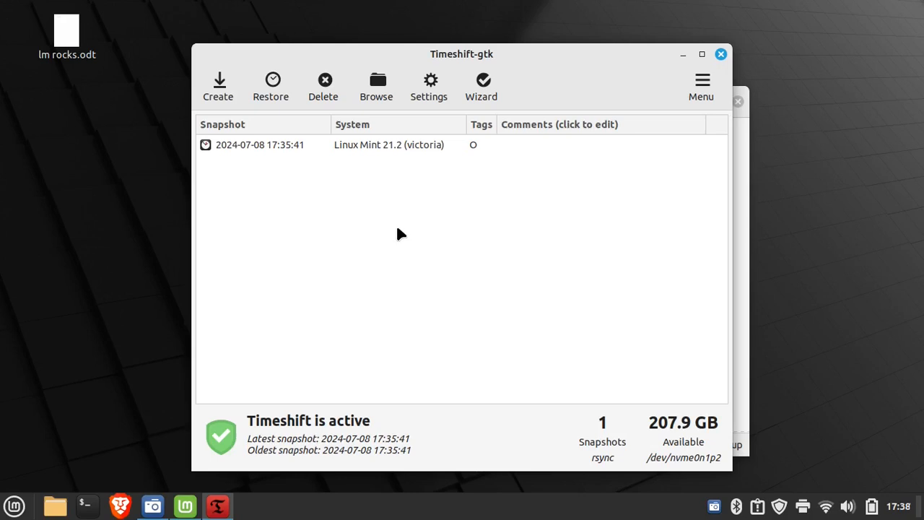
pyautogui.moveTo(257, 92)
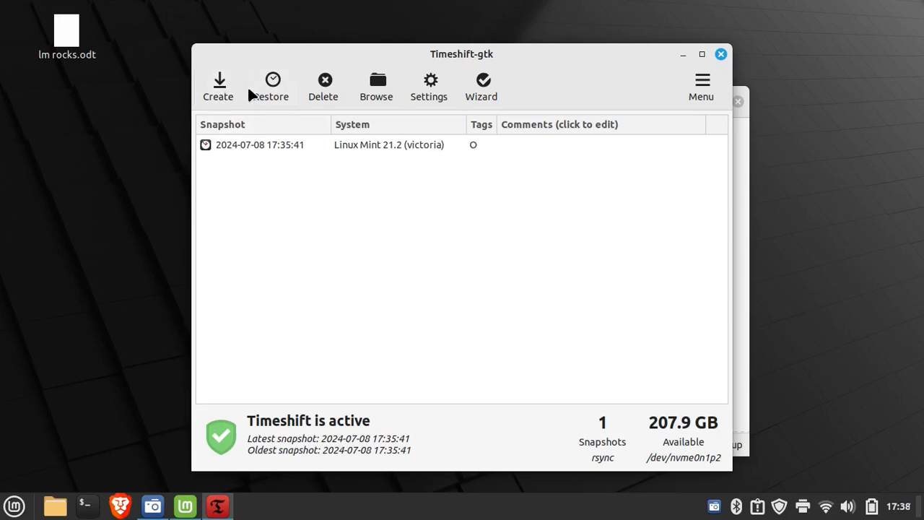
pyautogui.moveTo(483, 149)
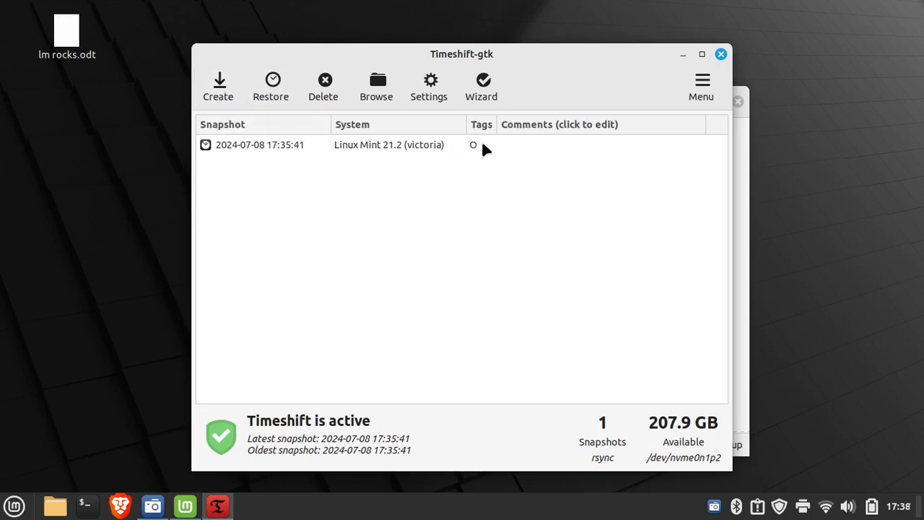
pyautogui.moveTo(262, 287)
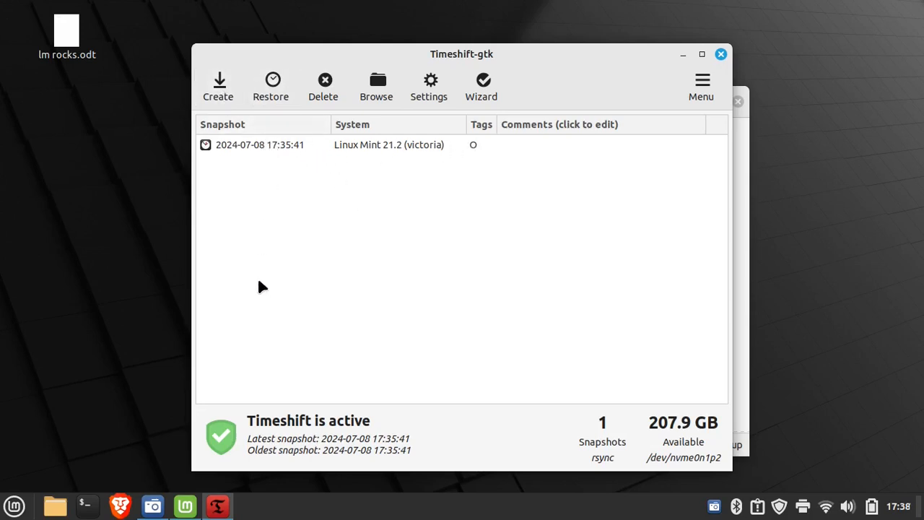
pyautogui.moveTo(334, 219)
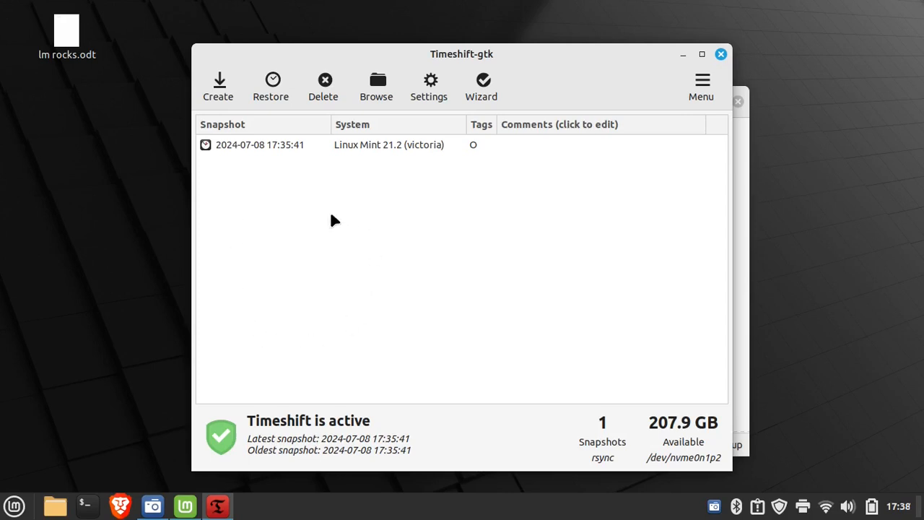
pyautogui.moveTo(273, 148)
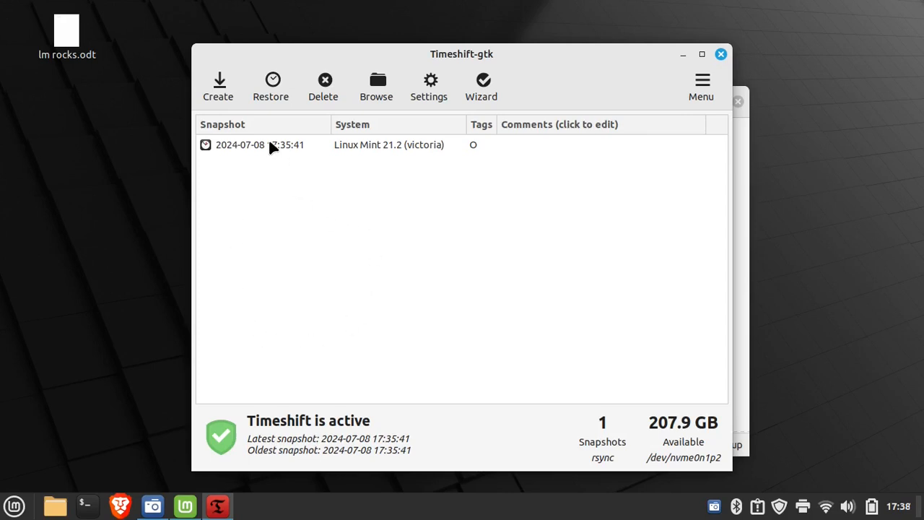
pyautogui.moveTo(277, 280)
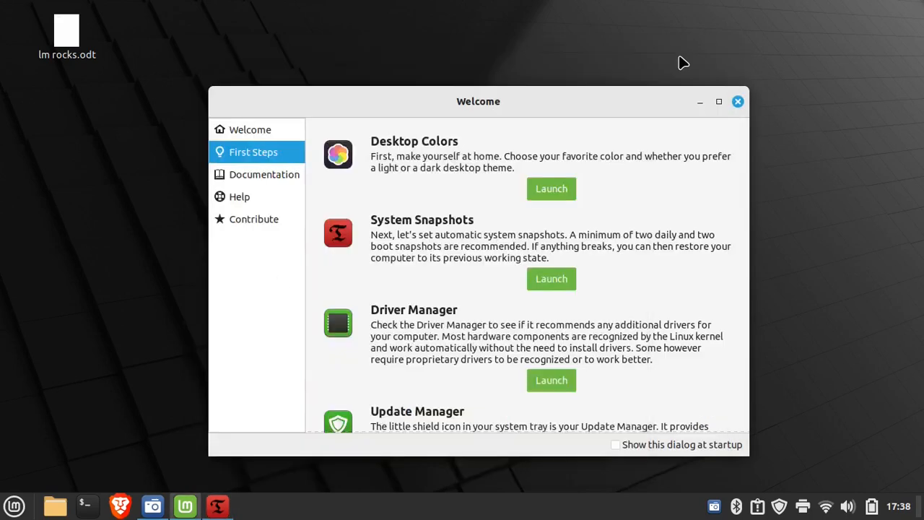
# Run Driver Manager from First Steps, see 'No drivers needed', and dismiss the results.
pyautogui.scroll(-3)
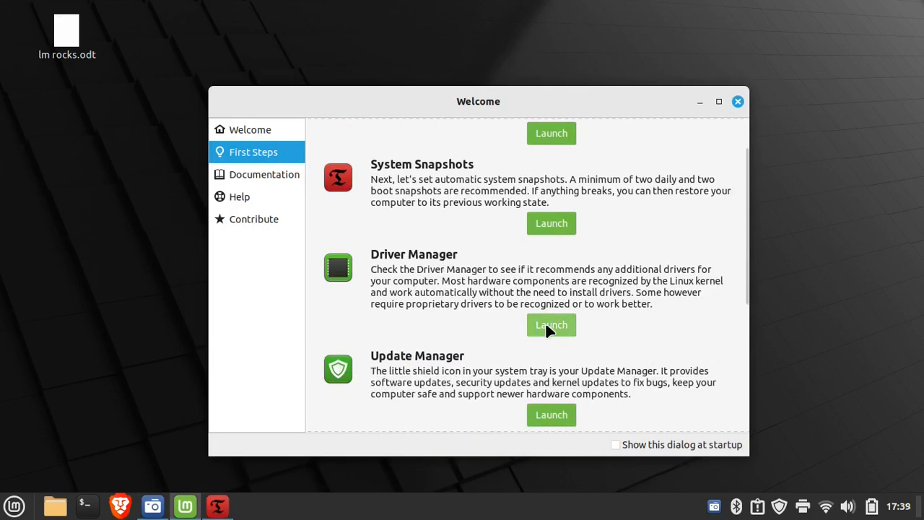
pyautogui.moveTo(525, 281)
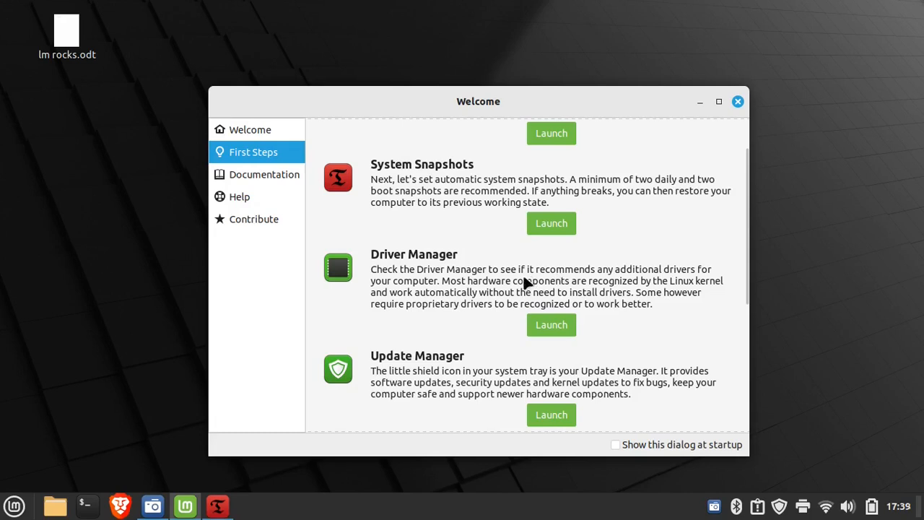
pyautogui.moveTo(551, 324)
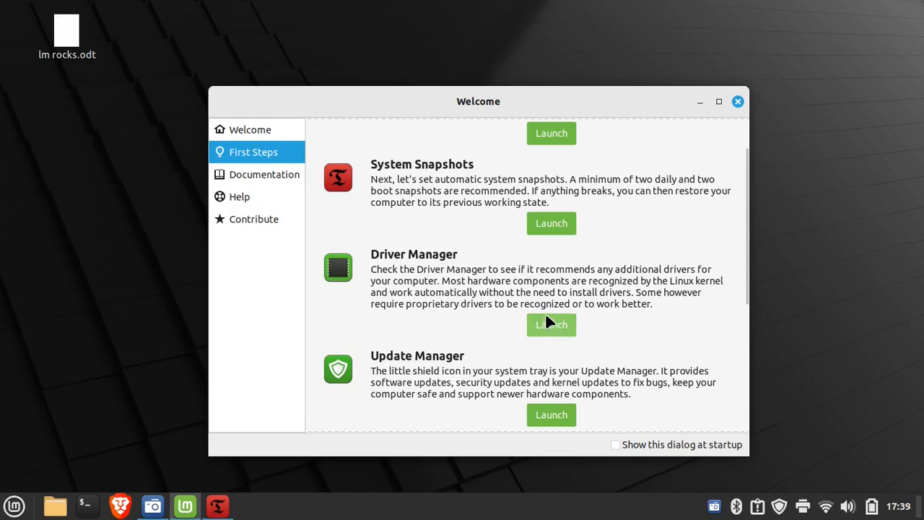
pyautogui.click(551, 323)
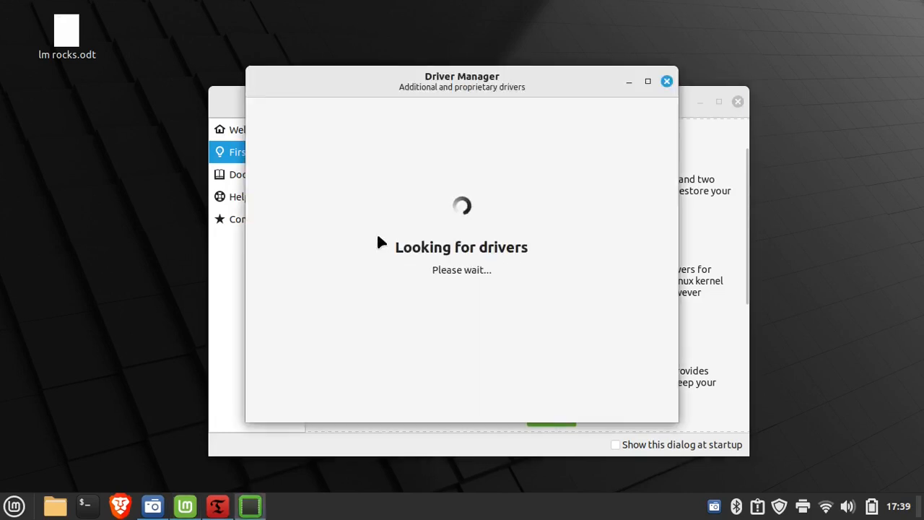
pyautogui.moveTo(462, 163)
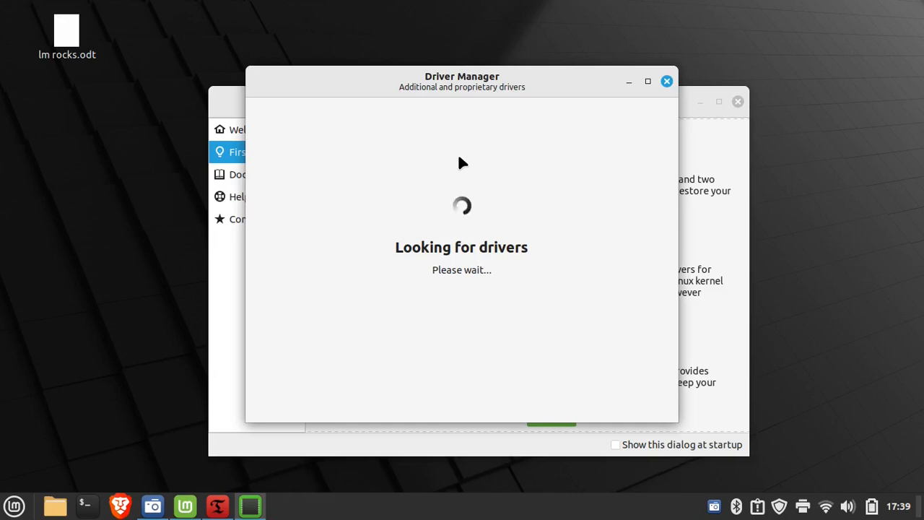
pyautogui.moveTo(461, 175)
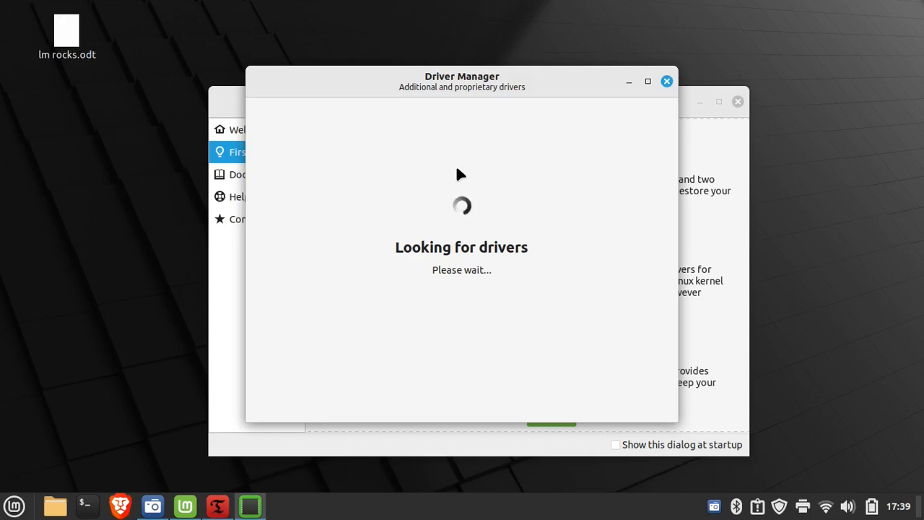
pyautogui.moveTo(646, 105)
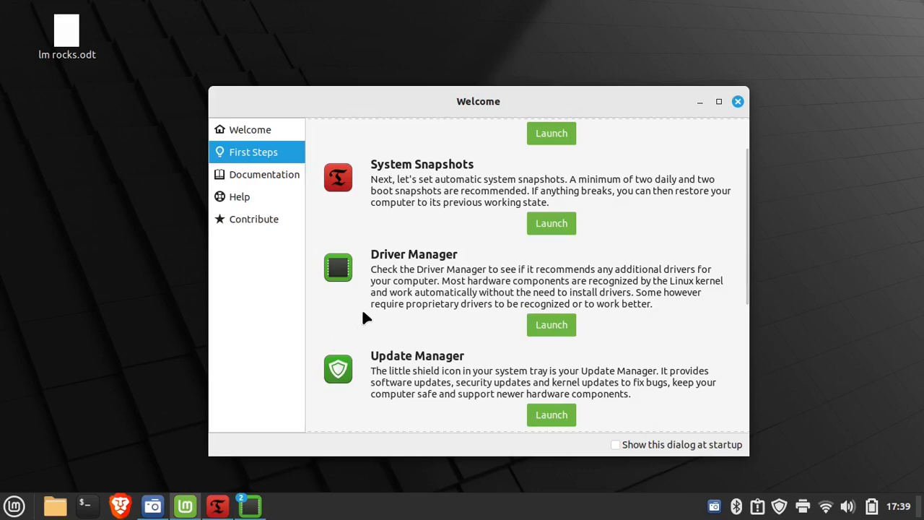
pyautogui.click(552, 323)
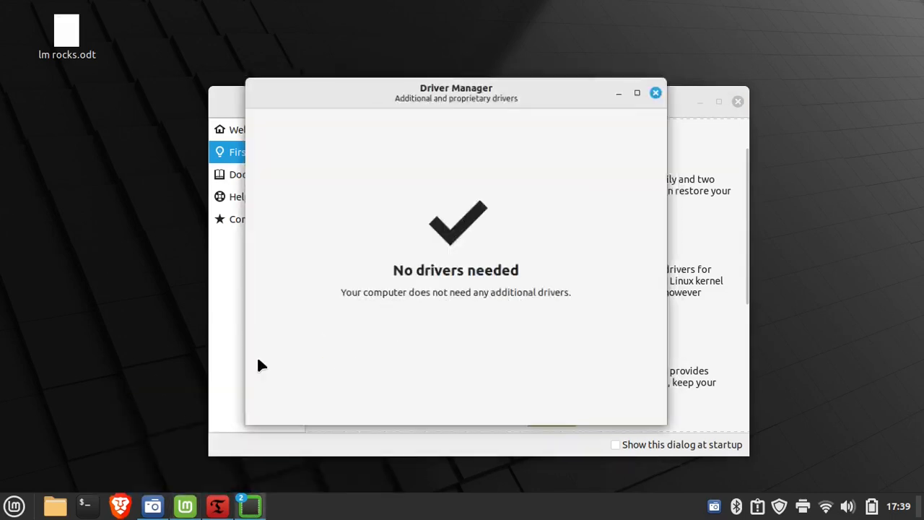
pyautogui.click(655, 92)
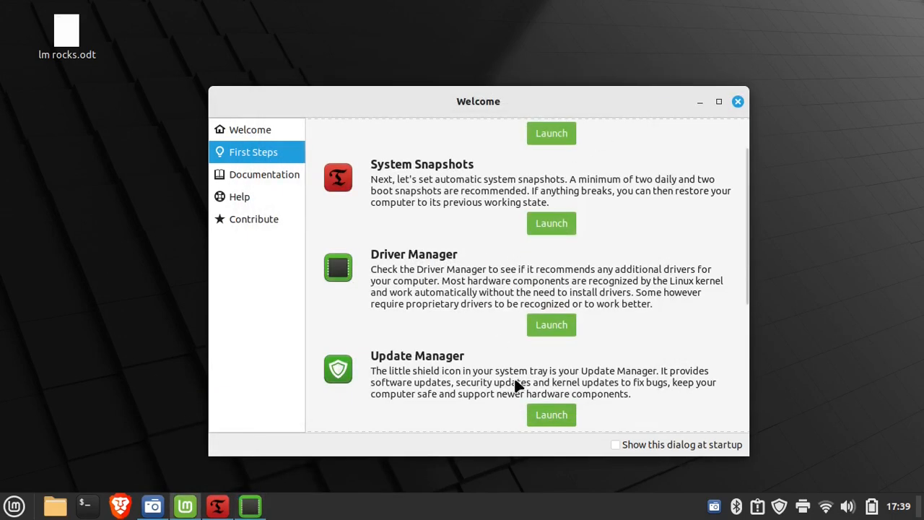
# Move down the First Steps list past System Settings and launch the Firewall configuration.
pyautogui.scroll(-3)
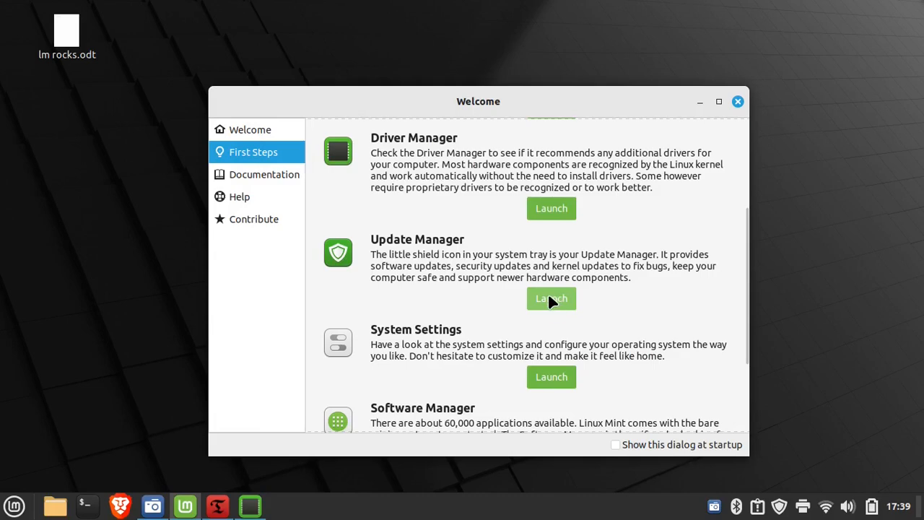
pyautogui.moveTo(776, 508)
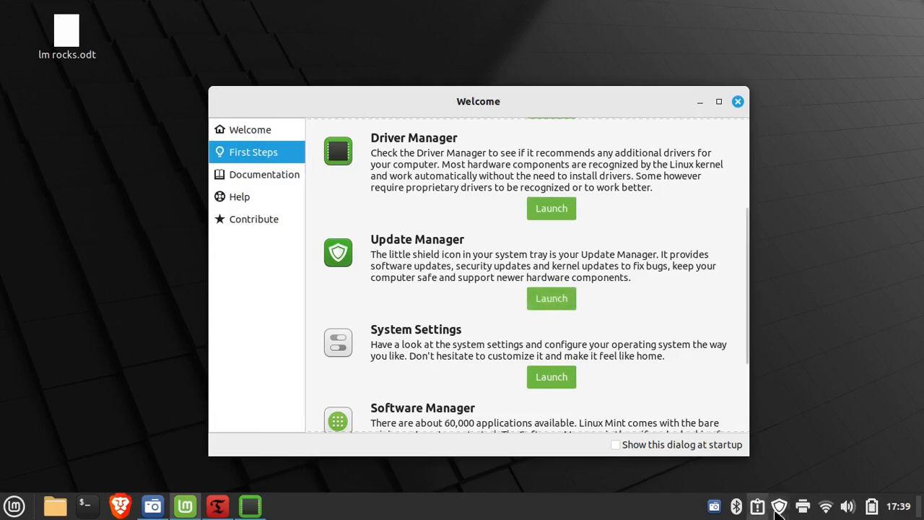
pyautogui.scroll(-3)
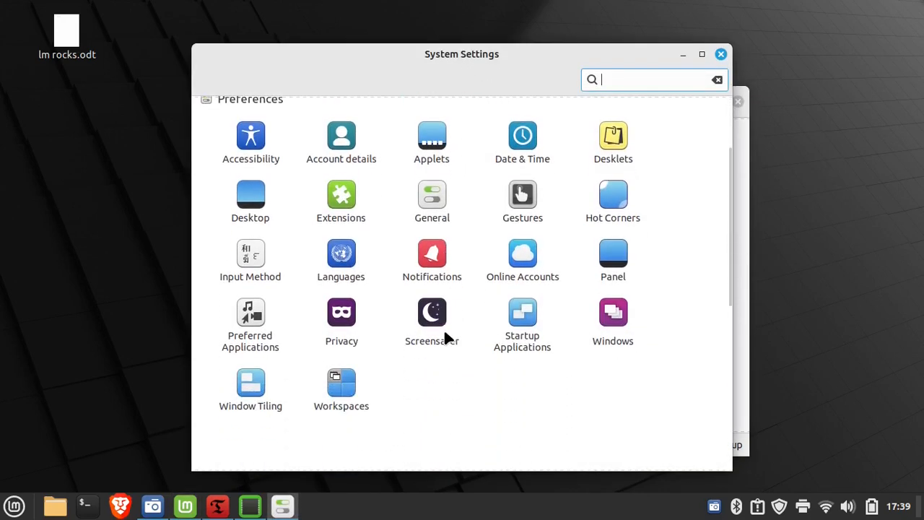
pyautogui.scroll(-3)
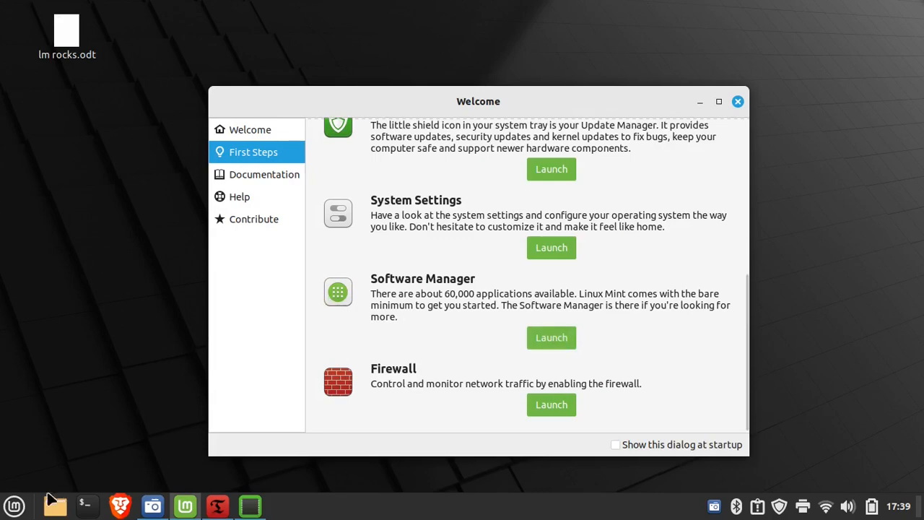
pyautogui.click(14, 505)
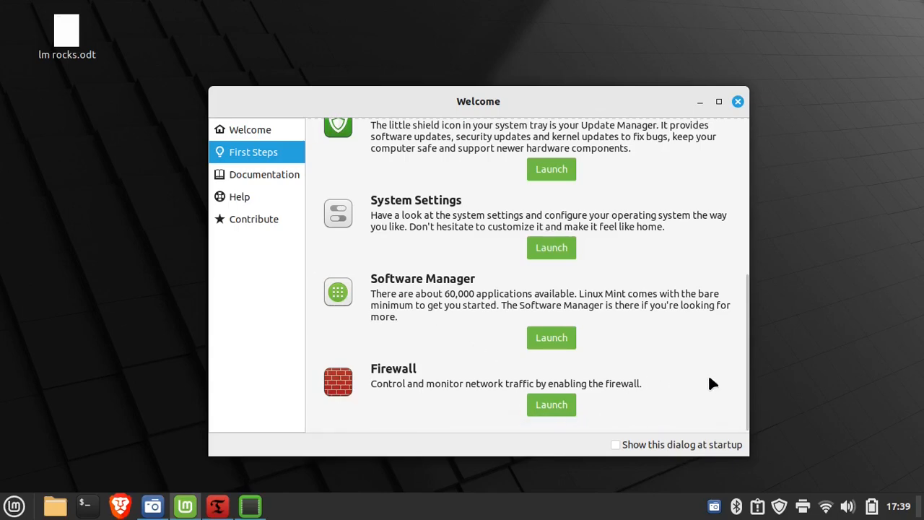
pyautogui.click(552, 404)
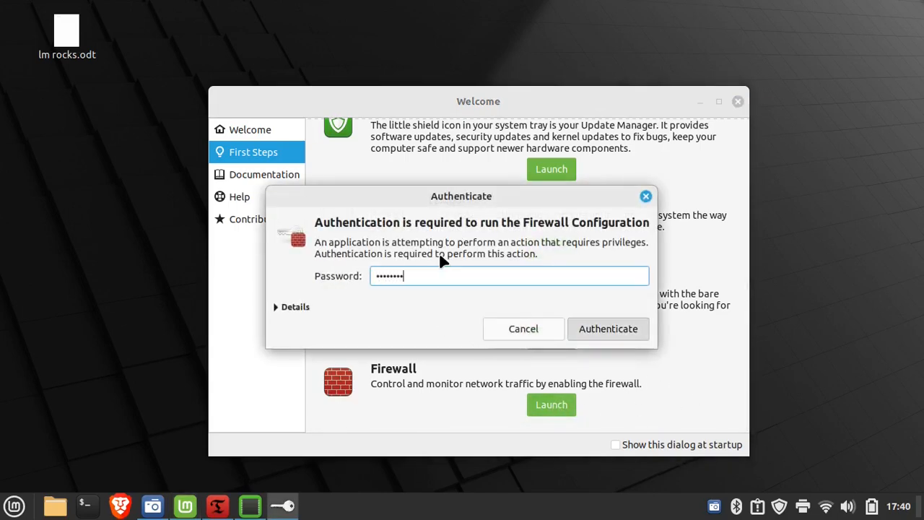
# Authenticate into Gufw, switch the firewall Status on, and review the profile list keeping Home.
pyautogui.click(606, 329)
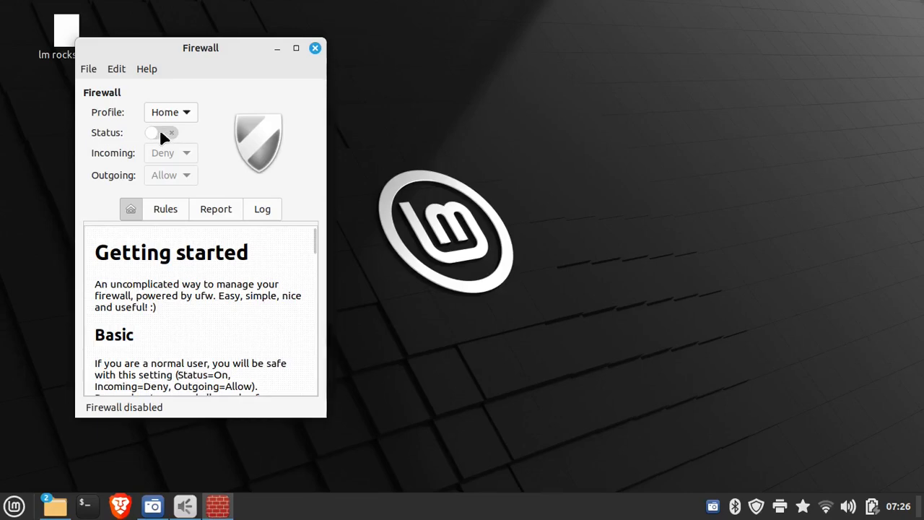
pyautogui.click(161, 133)
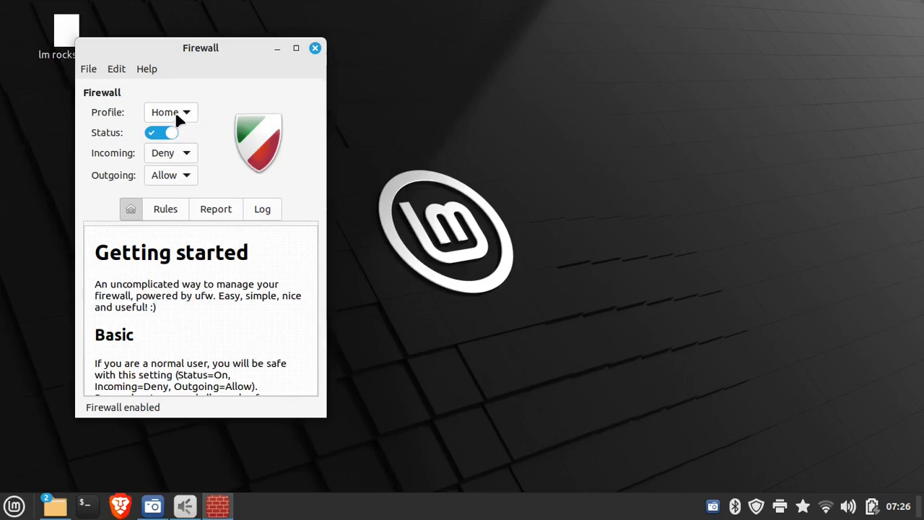
pyautogui.click(170, 113)
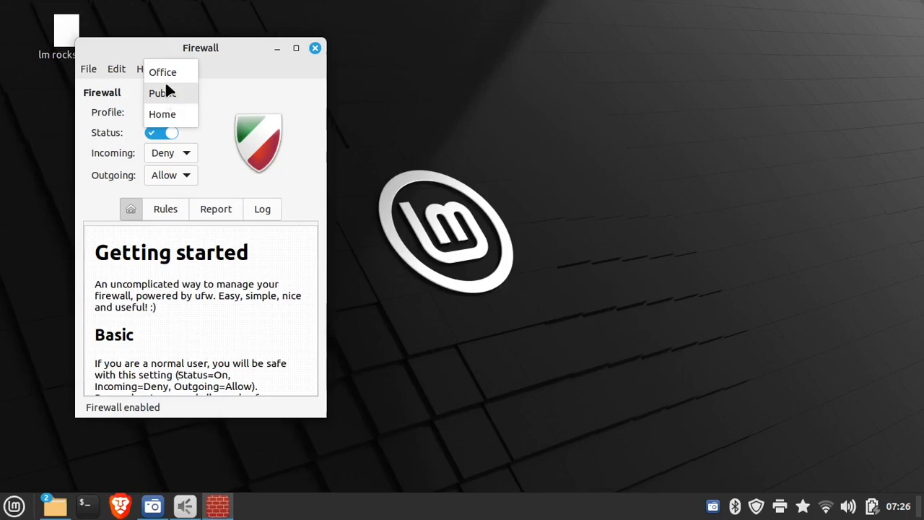
pyautogui.moveTo(182, 83)
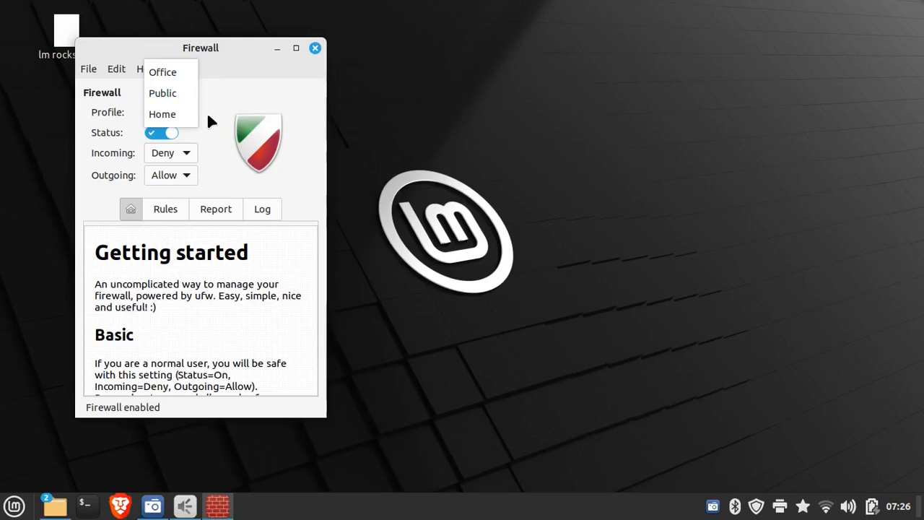
pyautogui.click(162, 112)
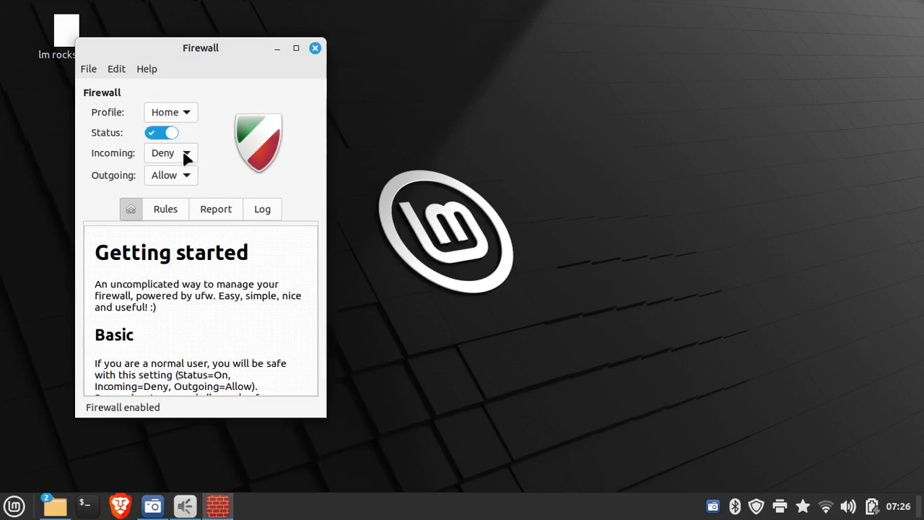
pyautogui.moveTo(209, 196)
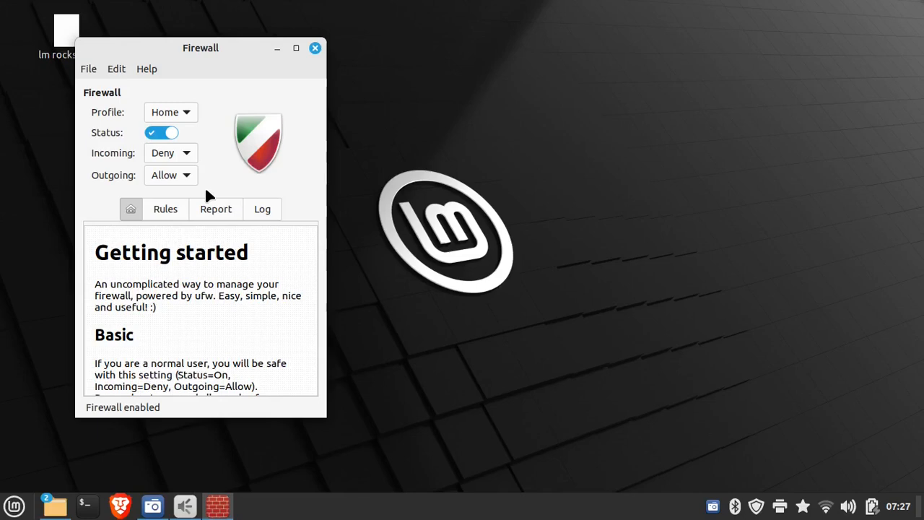
pyautogui.moveTo(223, 166)
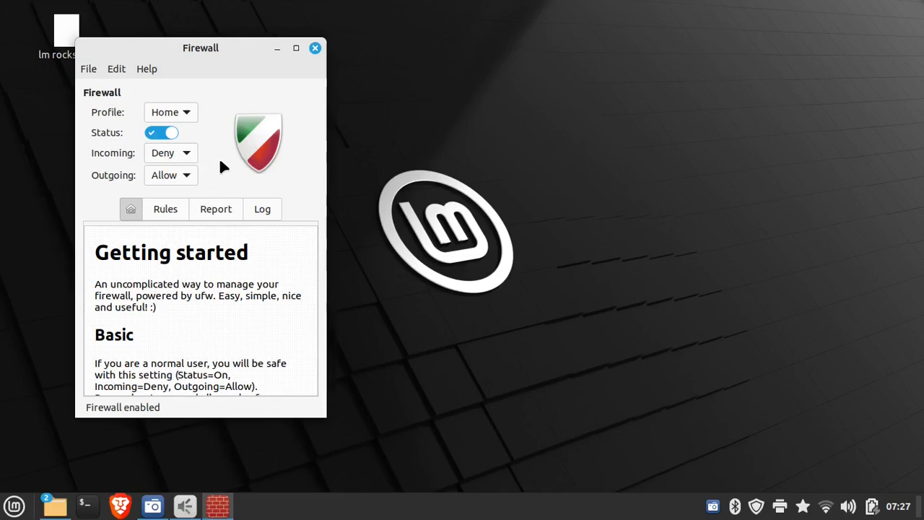
pyautogui.moveTo(190, 109)
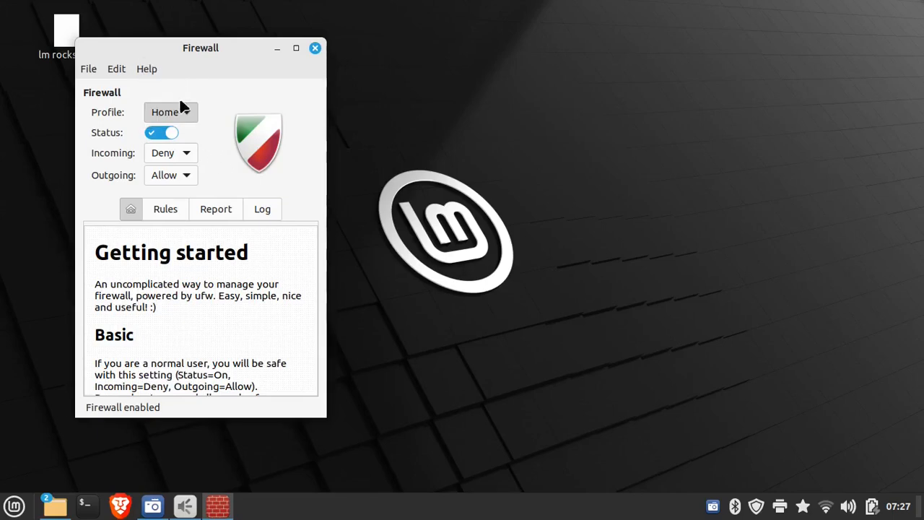
pyautogui.click(170, 112)
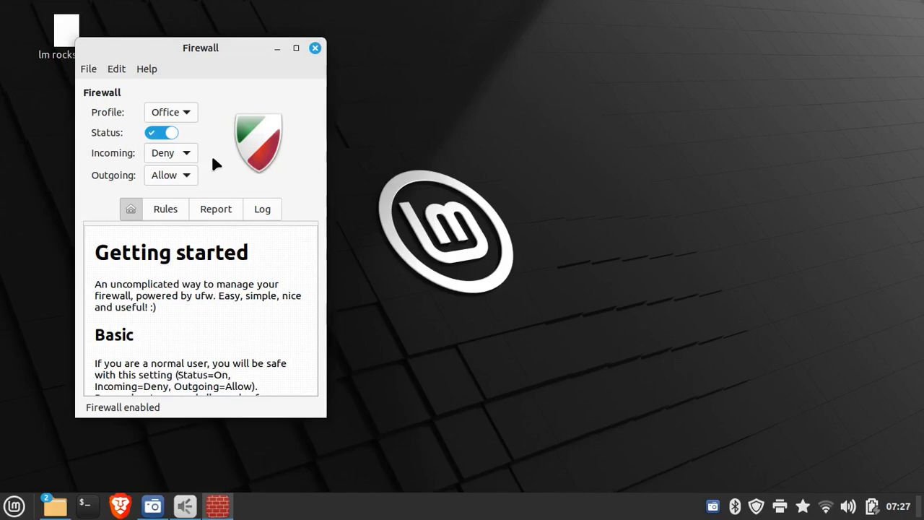
pyautogui.moveTo(191, 115)
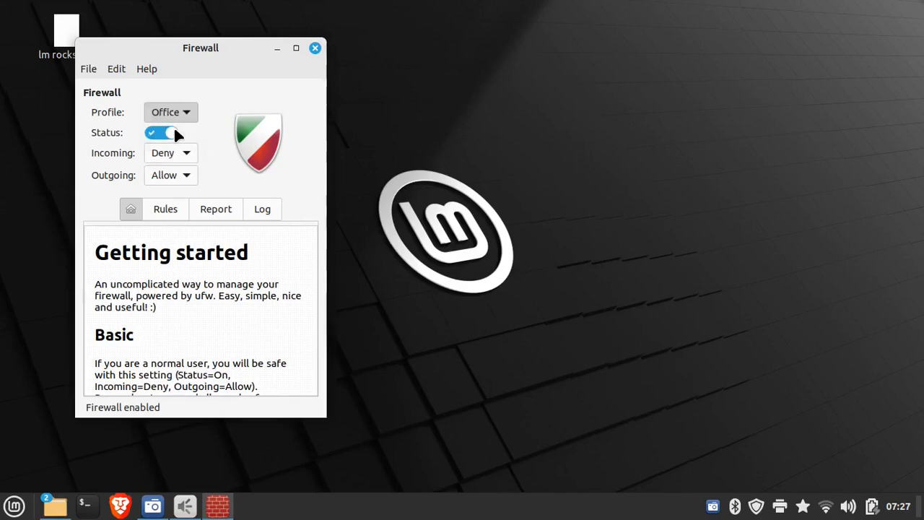
pyautogui.moveTo(208, 147)
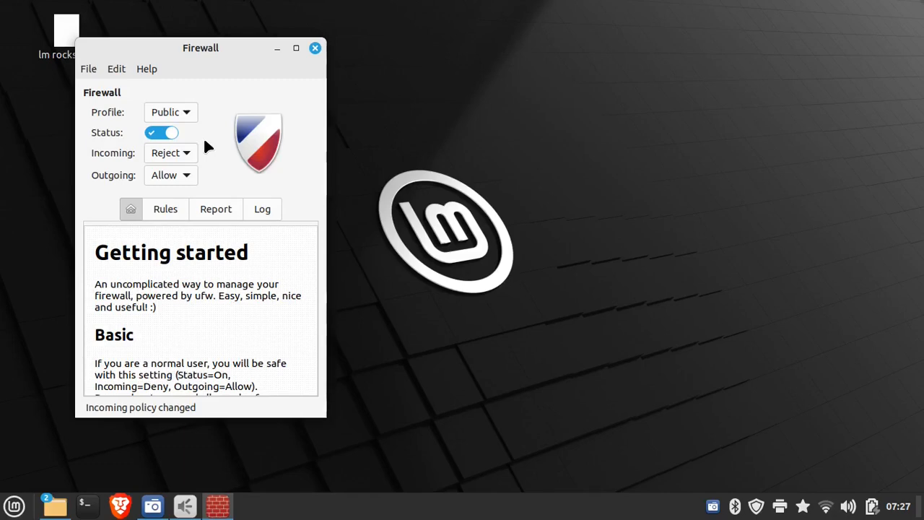
pyautogui.moveTo(113, 87)
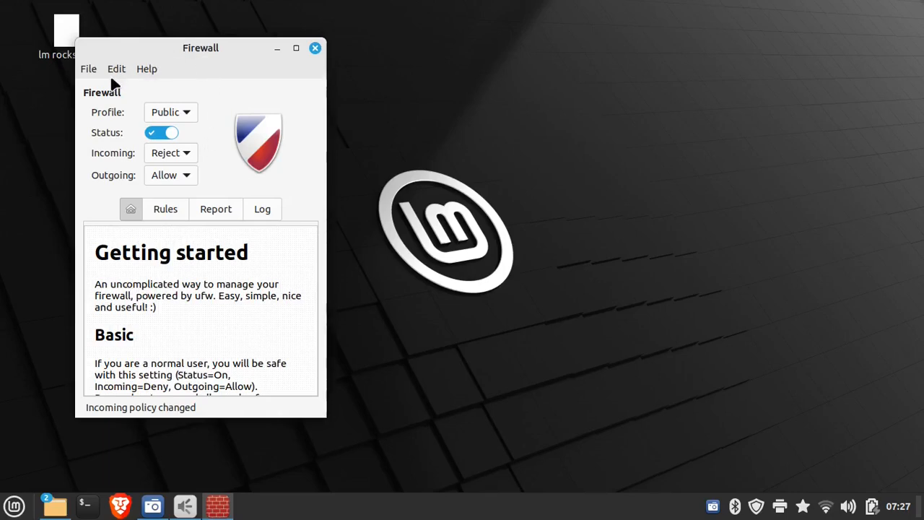
# Review Gufw's Preferences showing Low logging and Office, Public and Home profiles, then close them.
pyautogui.click(116, 69)
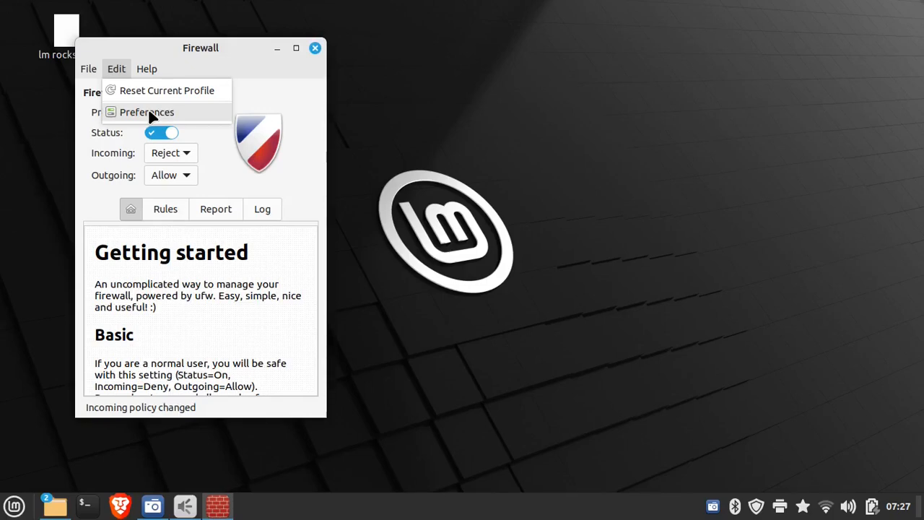
pyautogui.click(147, 113)
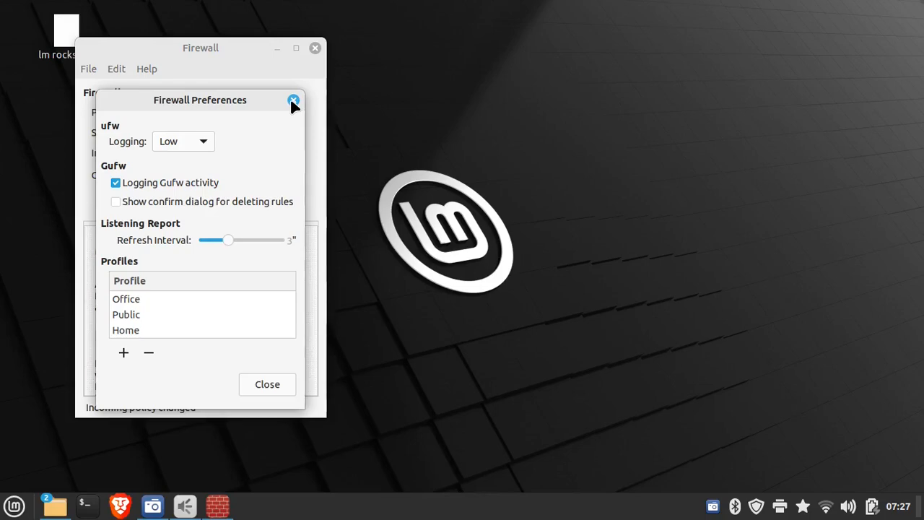
pyautogui.click(293, 100)
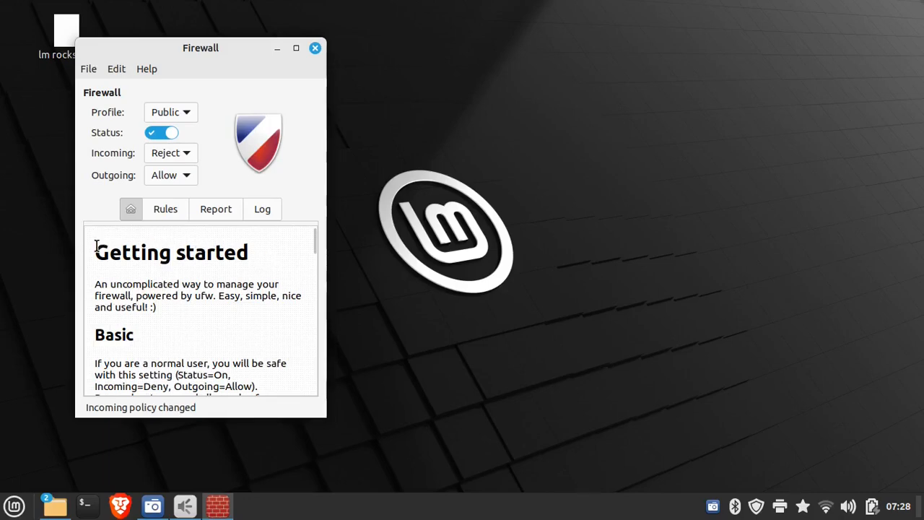
pyautogui.moveTo(237, 335)
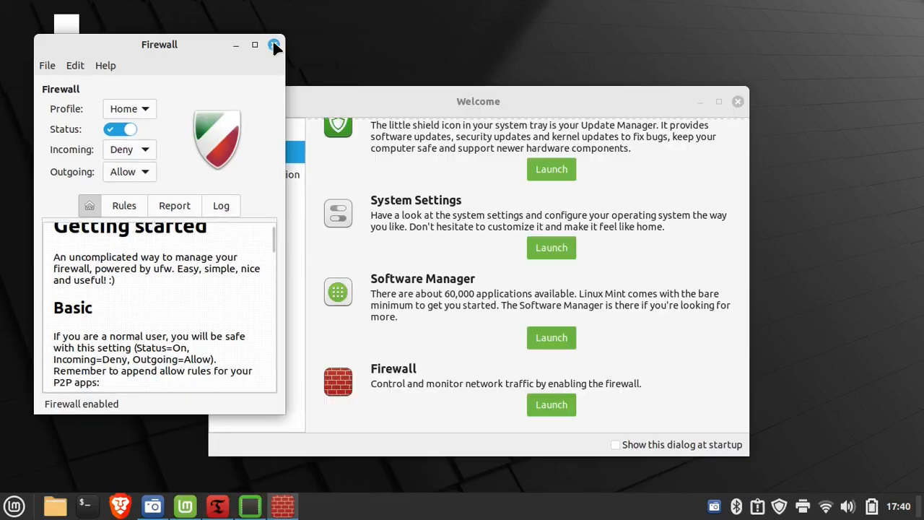
# Close Gufw and the Welcome window, then bring up the applications menu for the Office category.
pyautogui.click(274, 45)
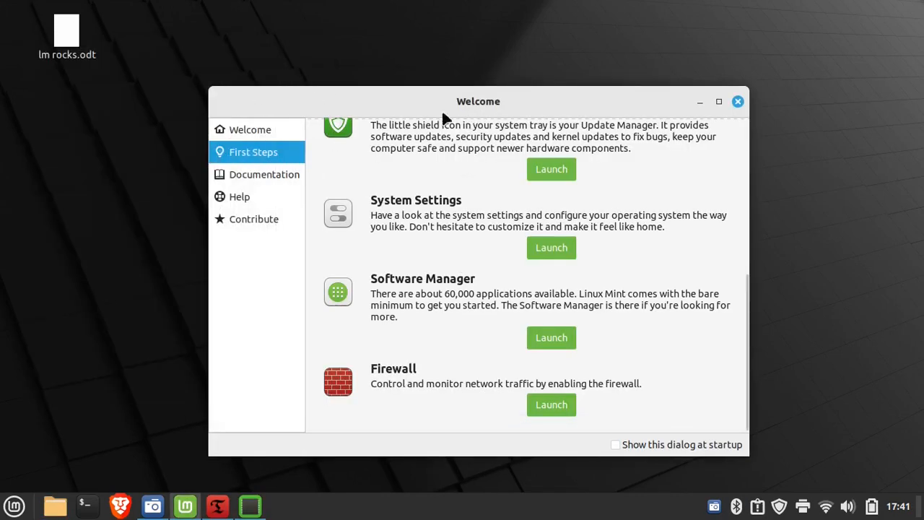
pyautogui.moveTo(532, 363)
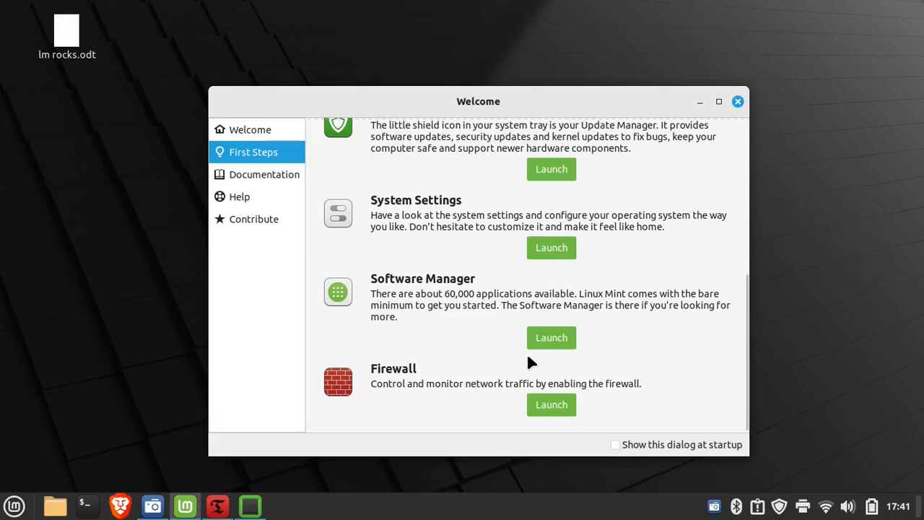
pyautogui.click(736, 101)
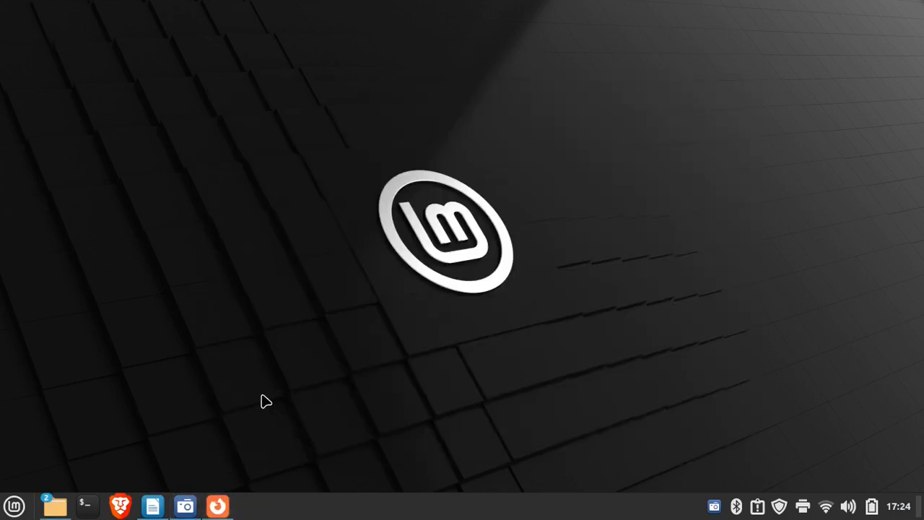
pyautogui.moveTo(185, 406)
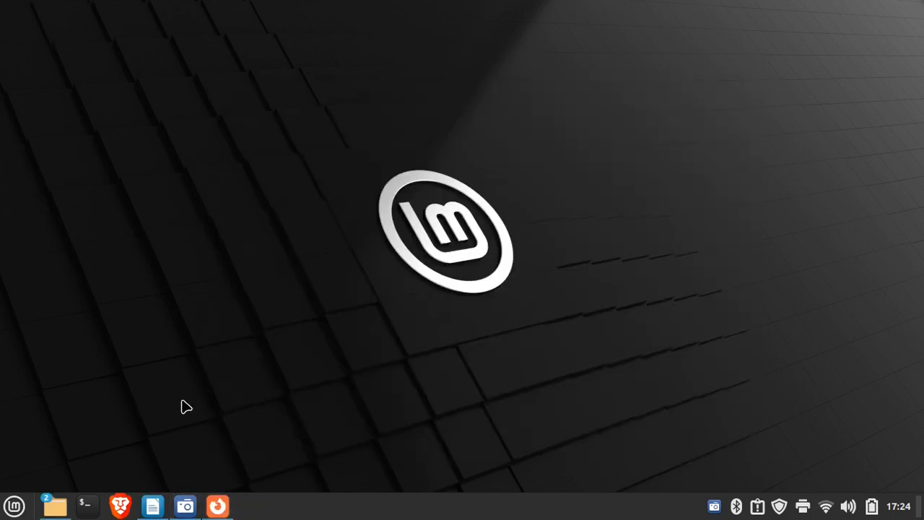
pyautogui.click(14, 505)
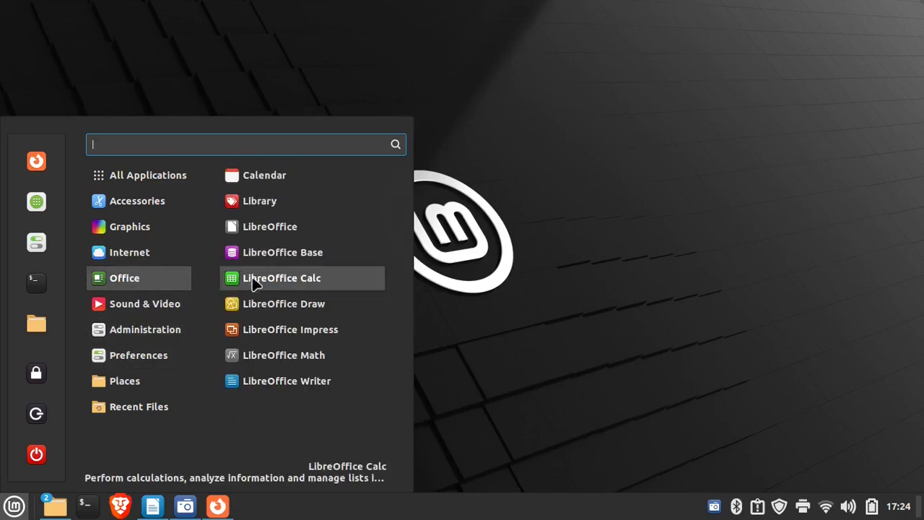
pyautogui.moveTo(282, 251)
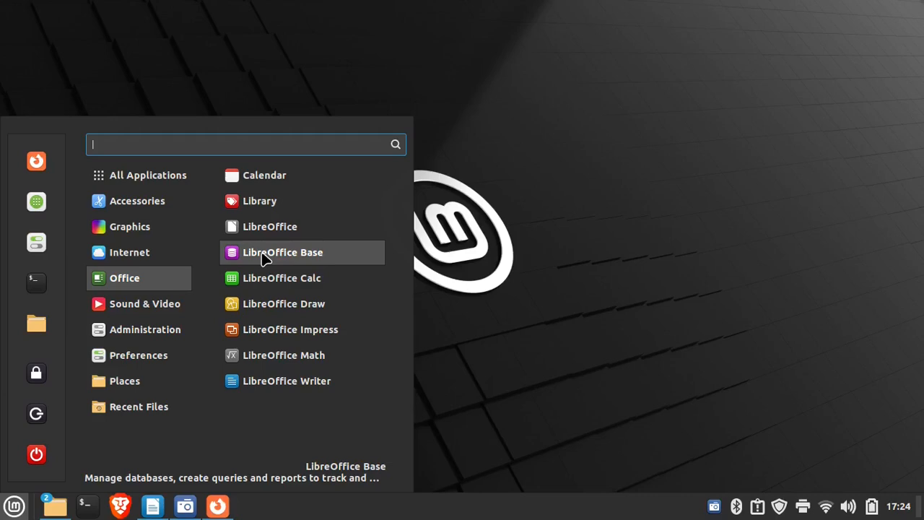
pyautogui.moveTo(288, 281)
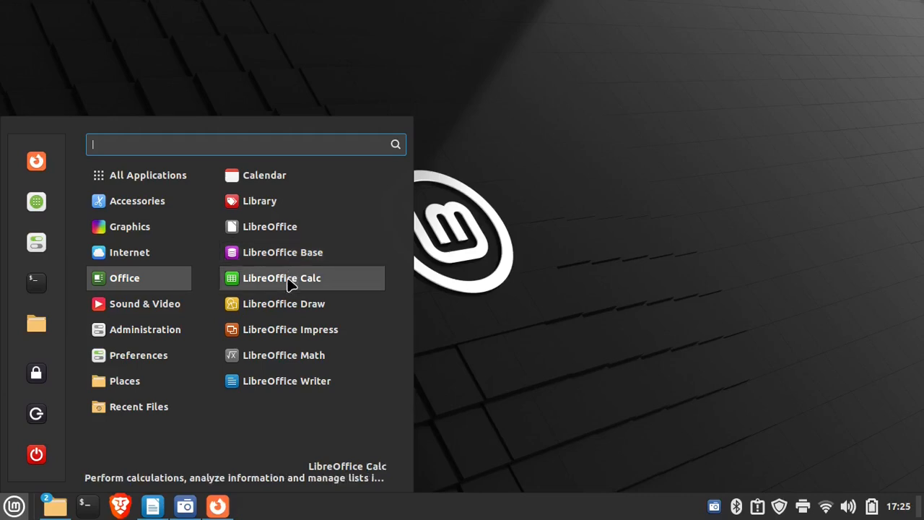
pyautogui.moveTo(280, 312)
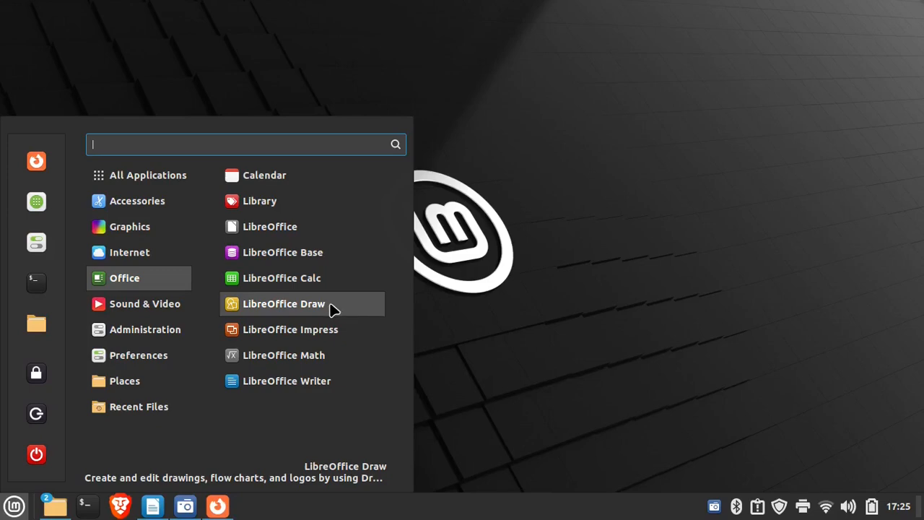
pyautogui.moveTo(281, 329)
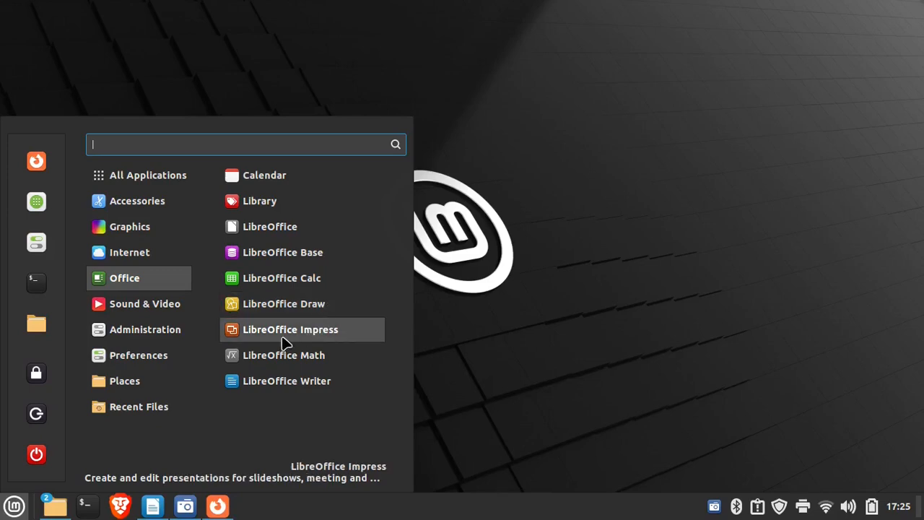
pyautogui.moveTo(287, 364)
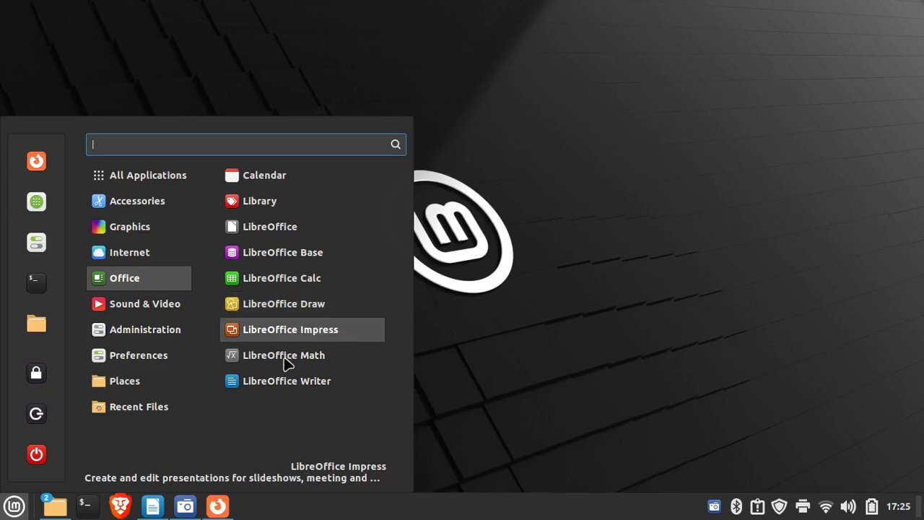
pyautogui.moveTo(286, 381)
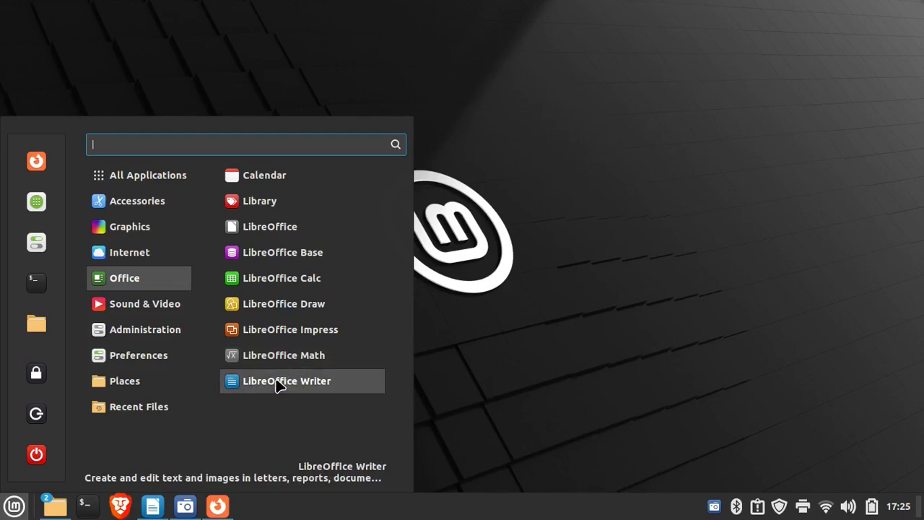
# Launch LibreOffice Writer from the menu with a new blank document, Untitled 2.
pyautogui.click(286, 381)
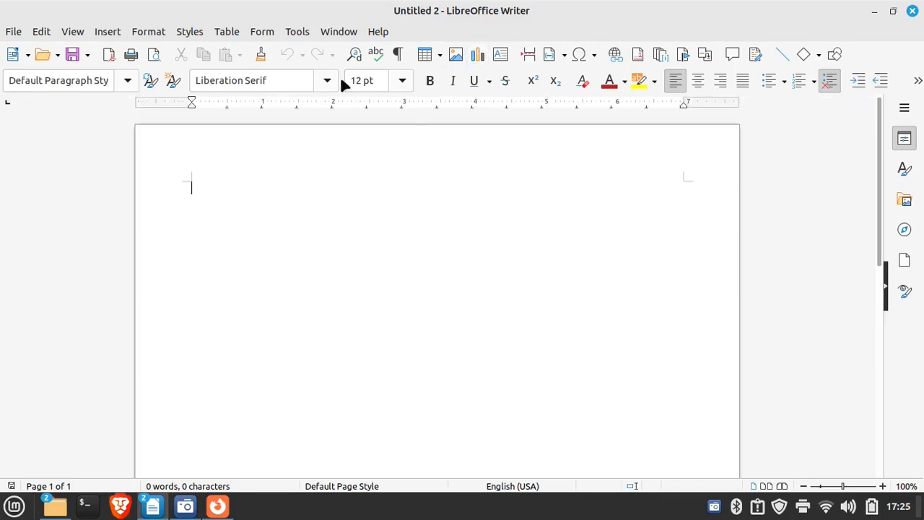
pyautogui.moveTo(258, 176)
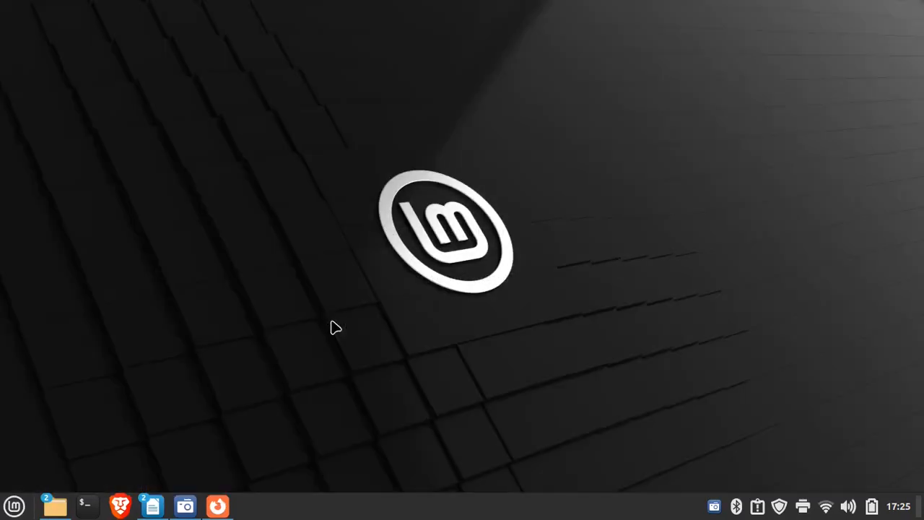
pyautogui.moveTo(306, 338)
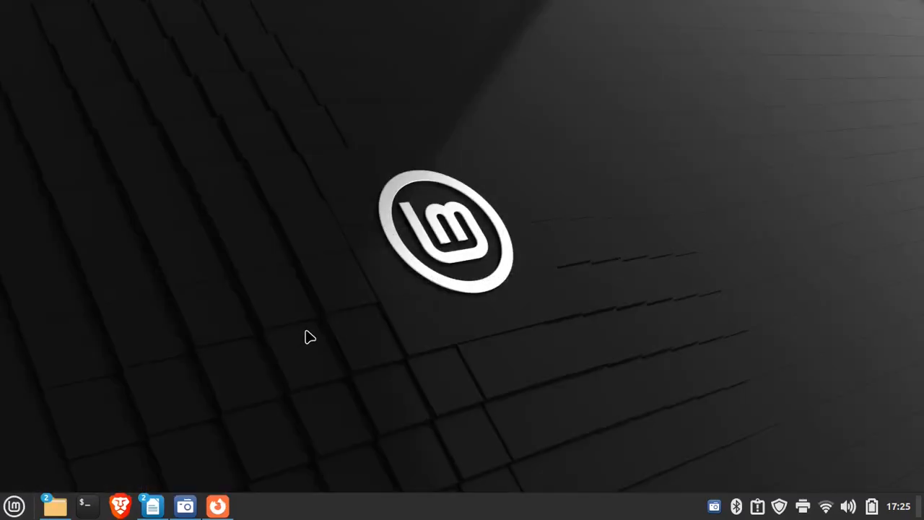
pyautogui.moveTo(248, 338)
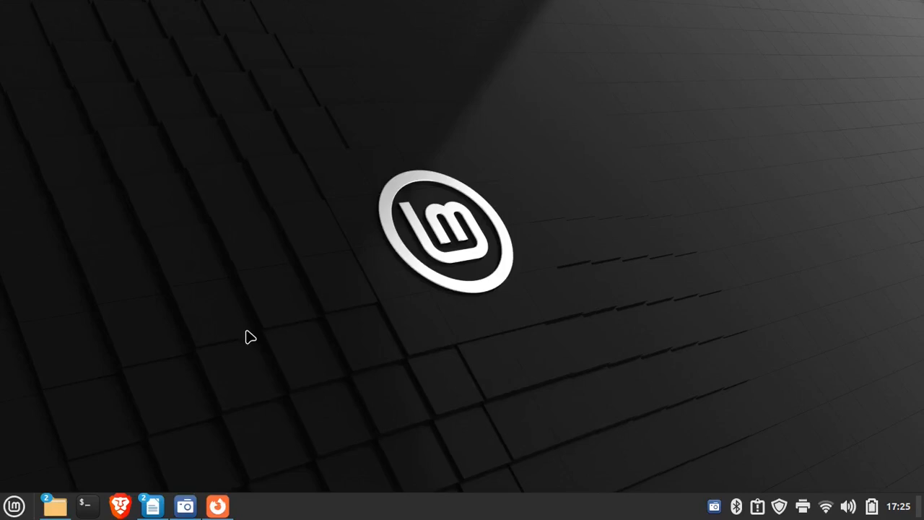
pyautogui.moveTo(194, 270)
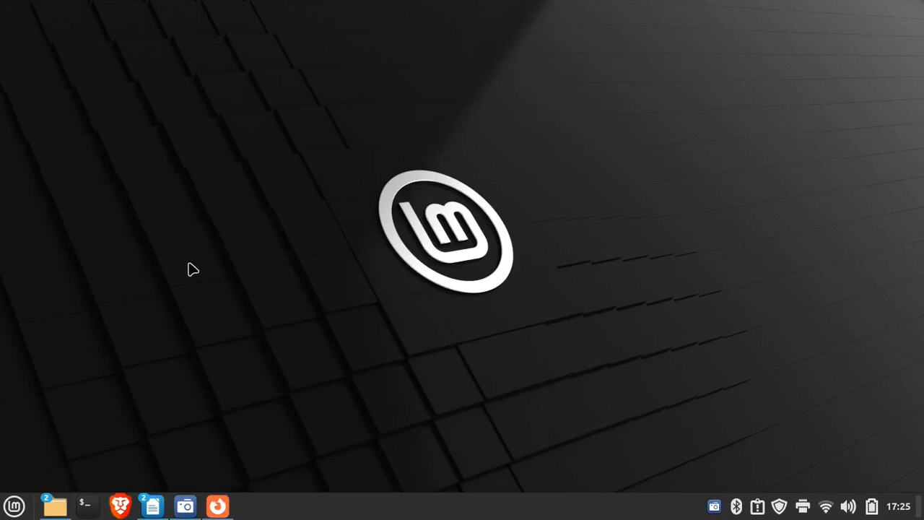
pyautogui.moveTo(164, 188)
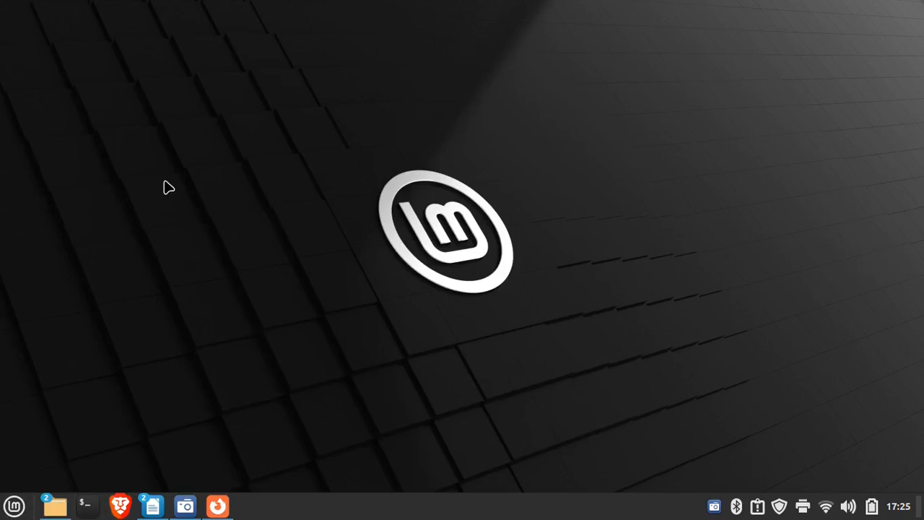
pyautogui.moveTo(120, 505)
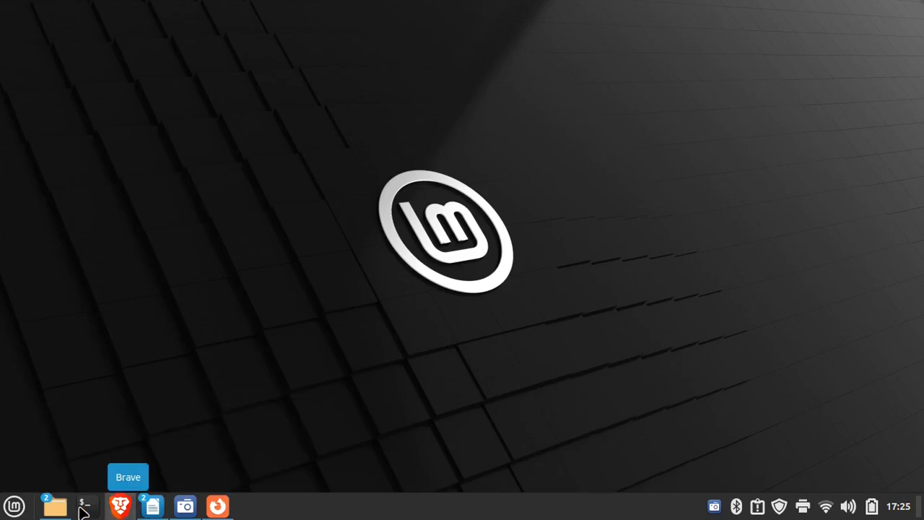
# Bring up the Nemo file manager at the Documents folder, moved aside from the desktop.
pyautogui.click(55, 506)
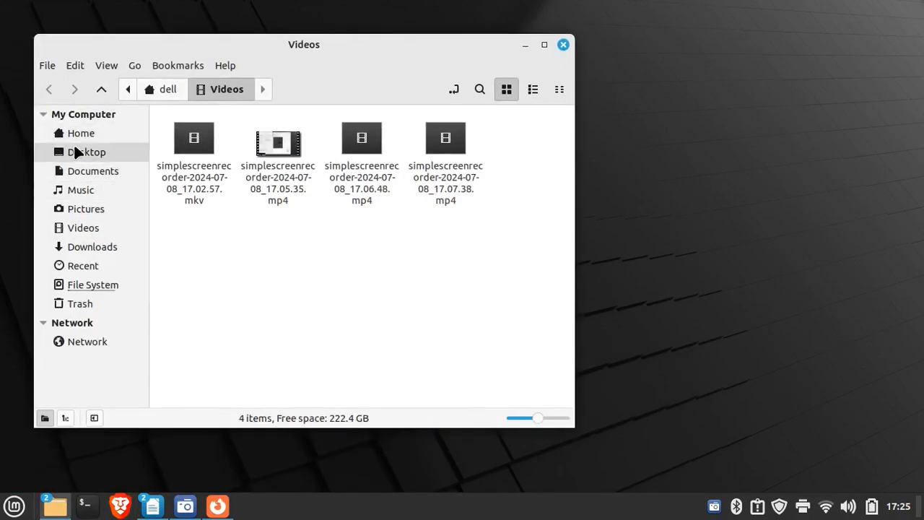
pyautogui.moveTo(78, 173)
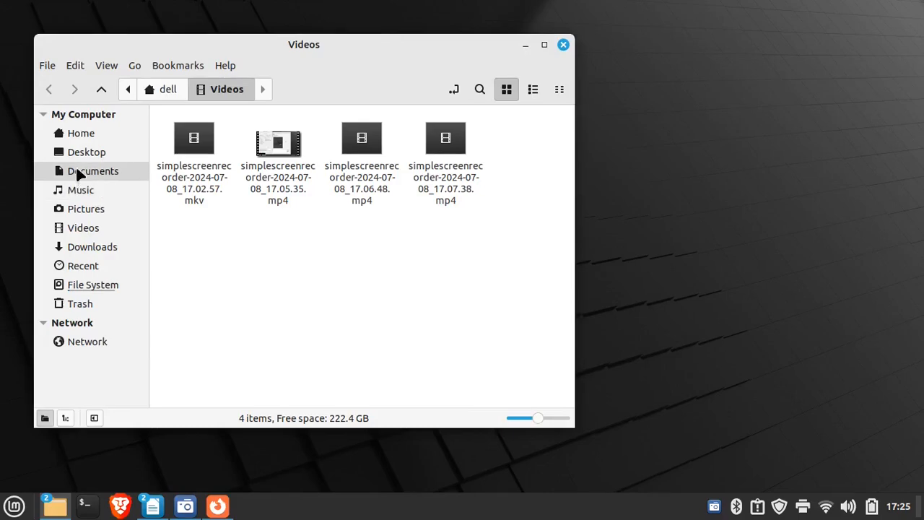
pyautogui.click(93, 170)
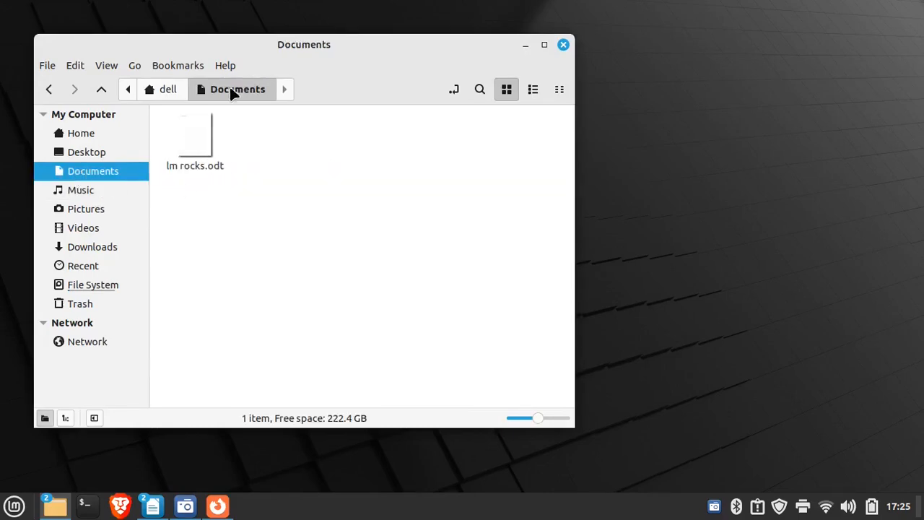
pyautogui.moveTo(303, 43); pyautogui.dragTo(554, 65)
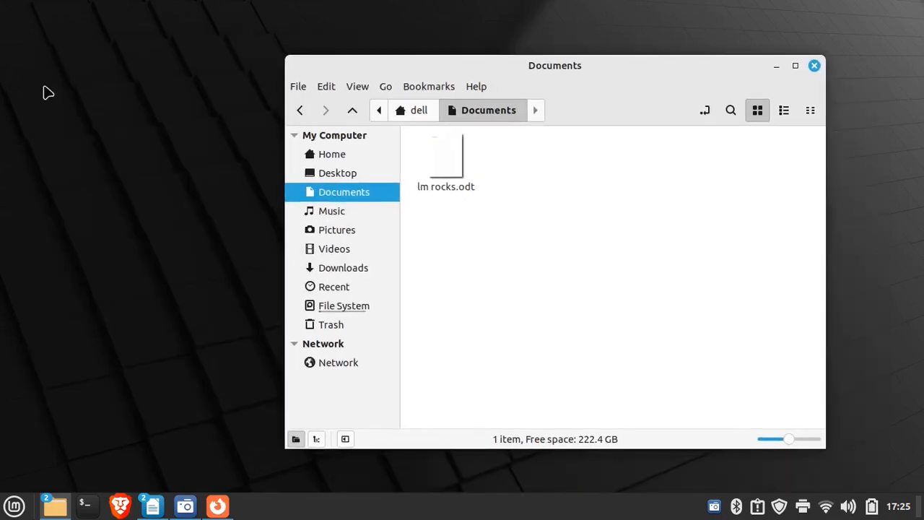
pyautogui.moveTo(99, 65)
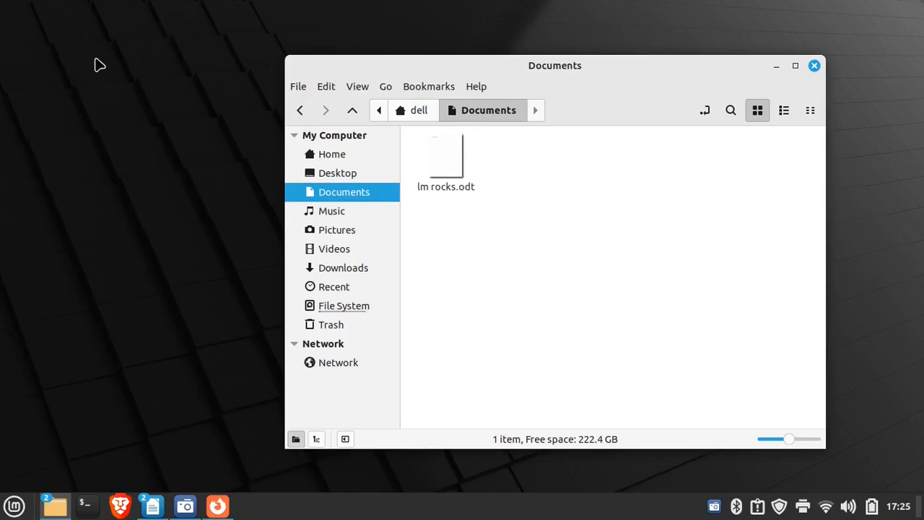
# Copy lm rocks.odt from Documents and paste it onto the desktop.
pyautogui.rightClick(445, 159)
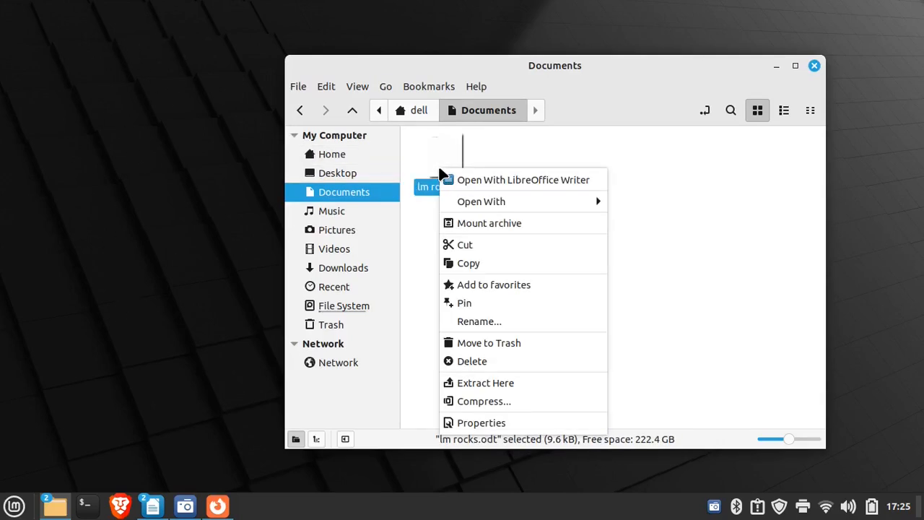
pyautogui.click(468, 262)
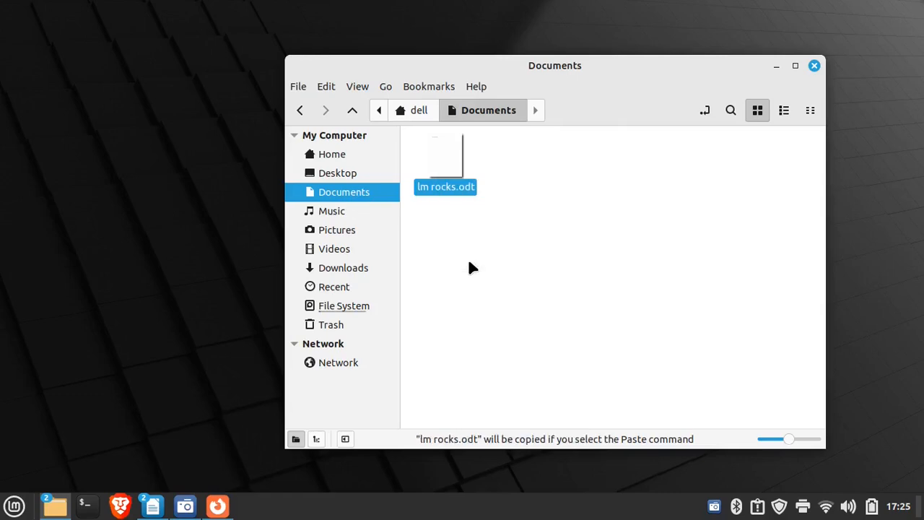
pyautogui.moveTo(447, 176)
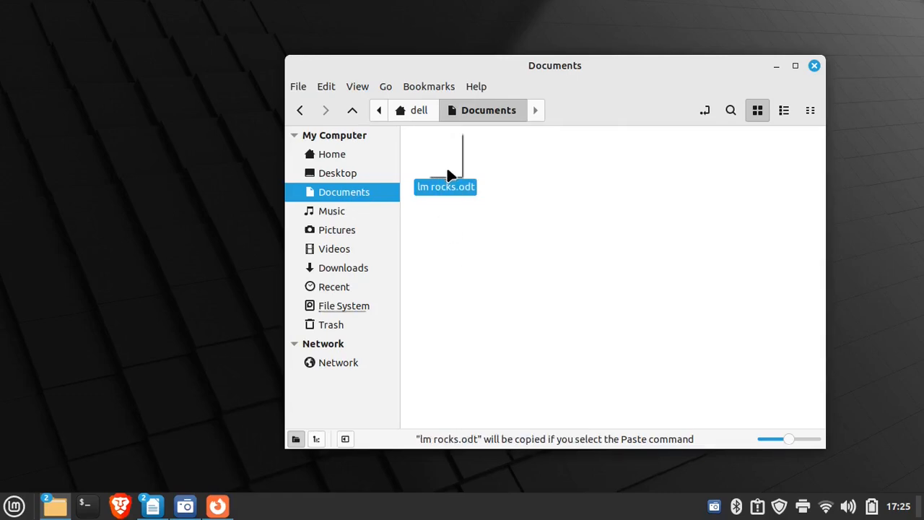
pyautogui.click(338, 173)
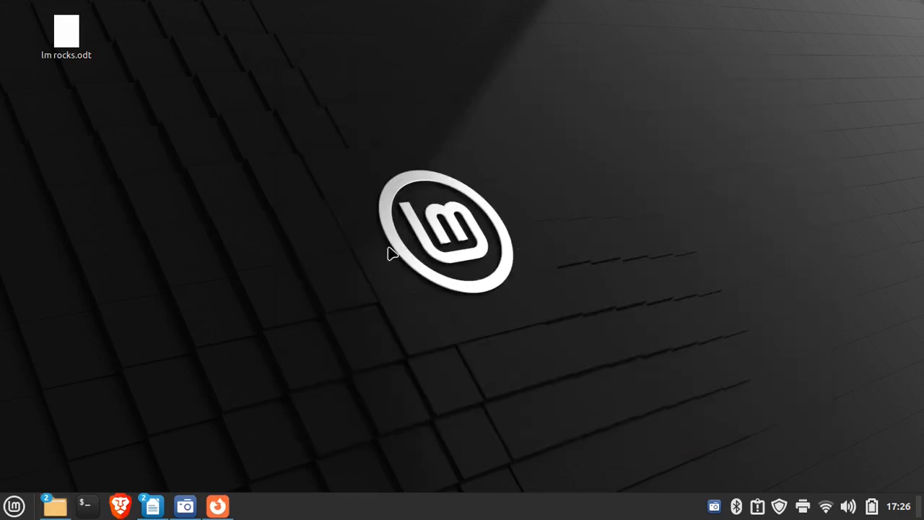
pyautogui.moveTo(231, 336)
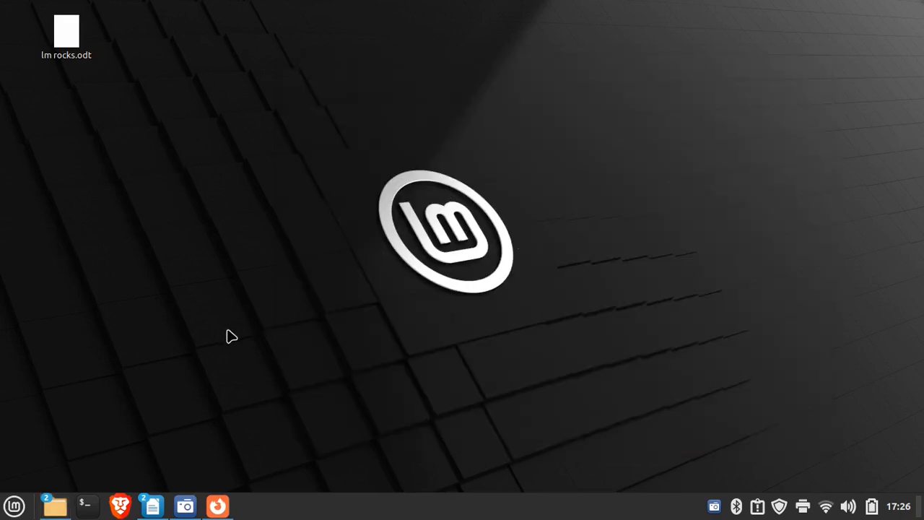
# Show the Get Privacy Freedom sovereignty page in Firefox and browse down to the Privacy Guides and Privacy Tools cards.
pyautogui.click(216, 505)
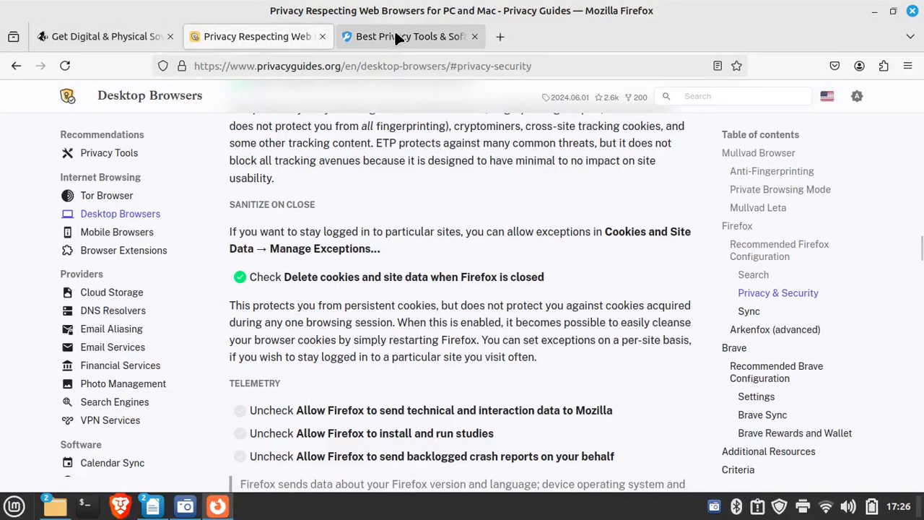
pyautogui.click(103, 36)
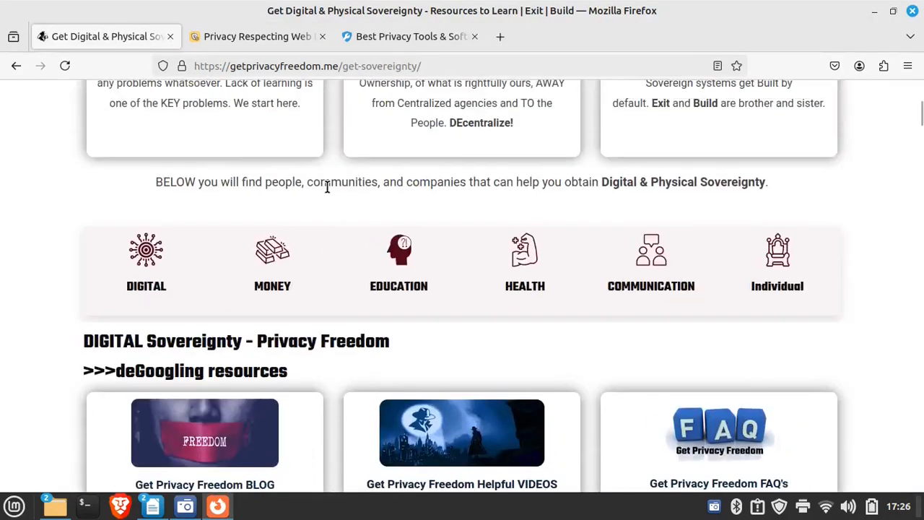
pyautogui.scroll(3)
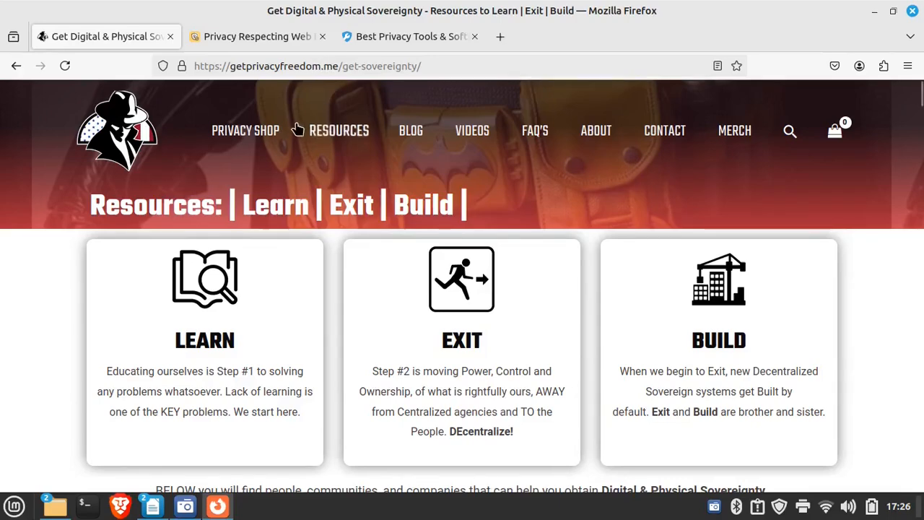
pyautogui.moveTo(338, 130)
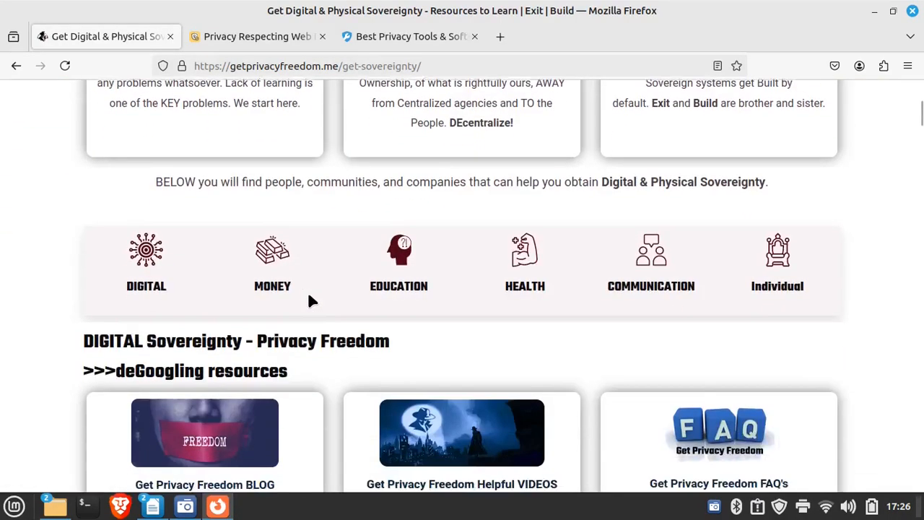
pyautogui.scroll(-3)
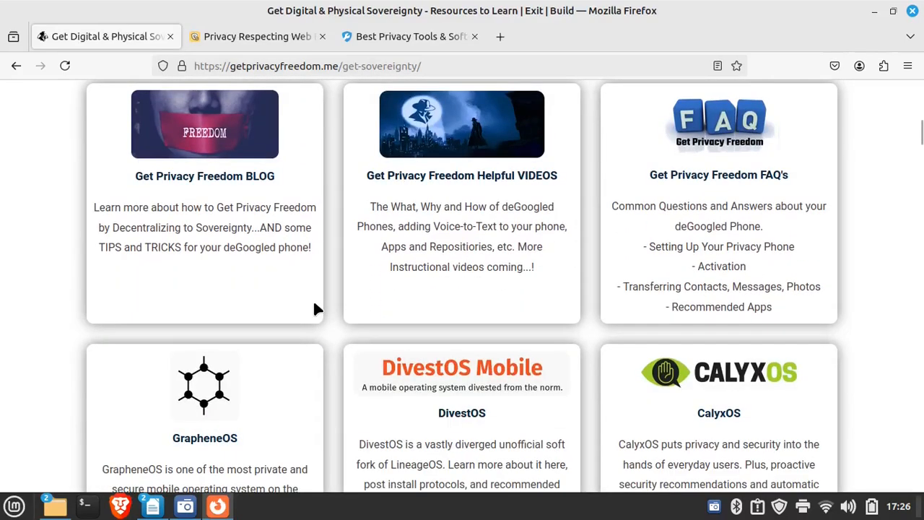
pyautogui.scroll(-3)
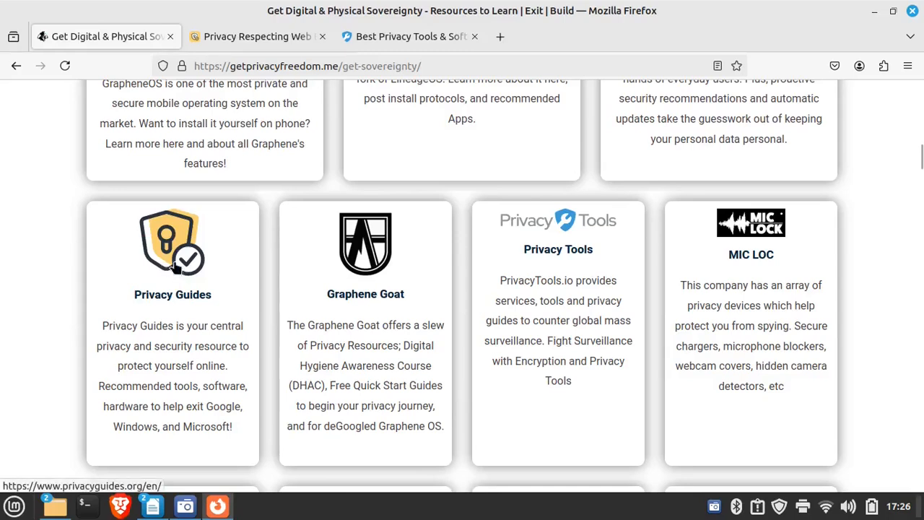
pyautogui.moveTo(557, 248)
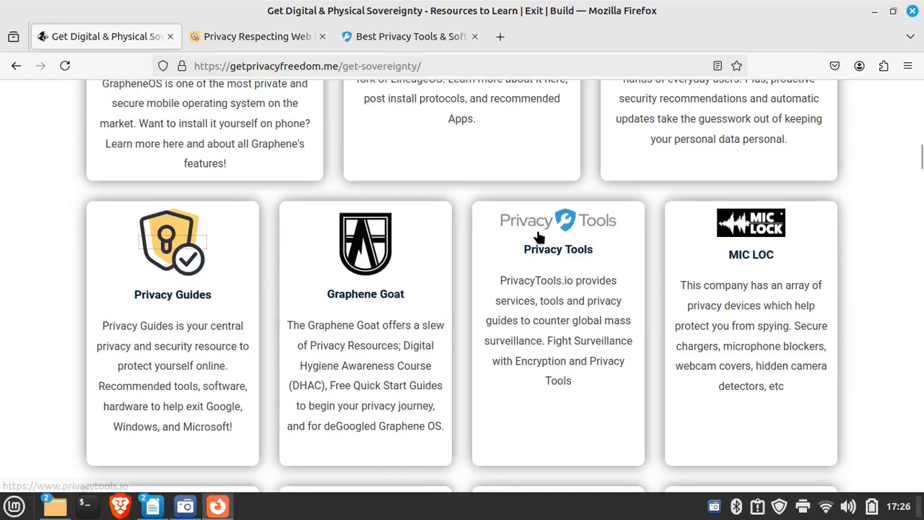
pyautogui.moveTo(551, 253)
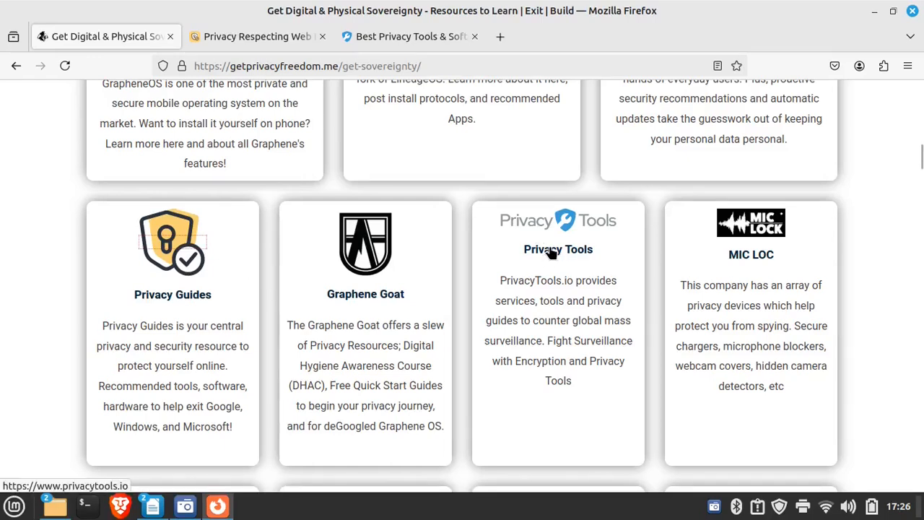
pyautogui.moveTo(562, 251)
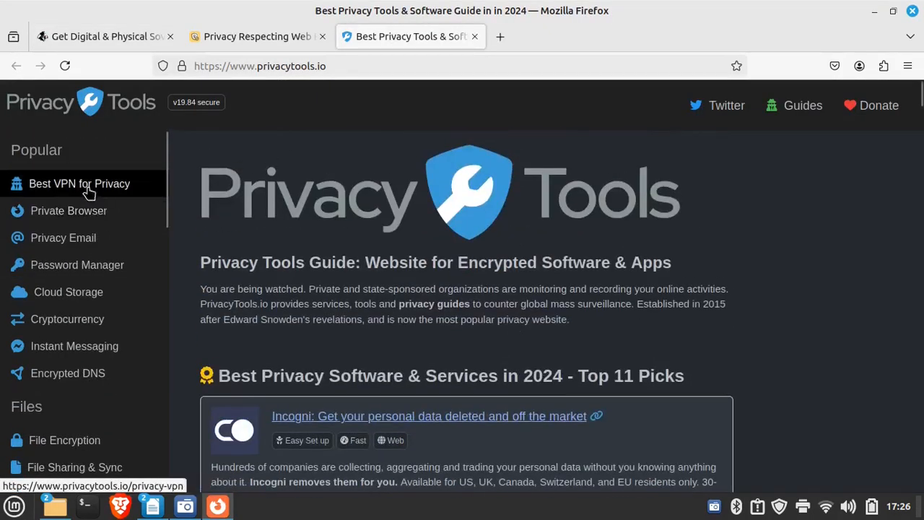
pyautogui.moveTo(78, 216)
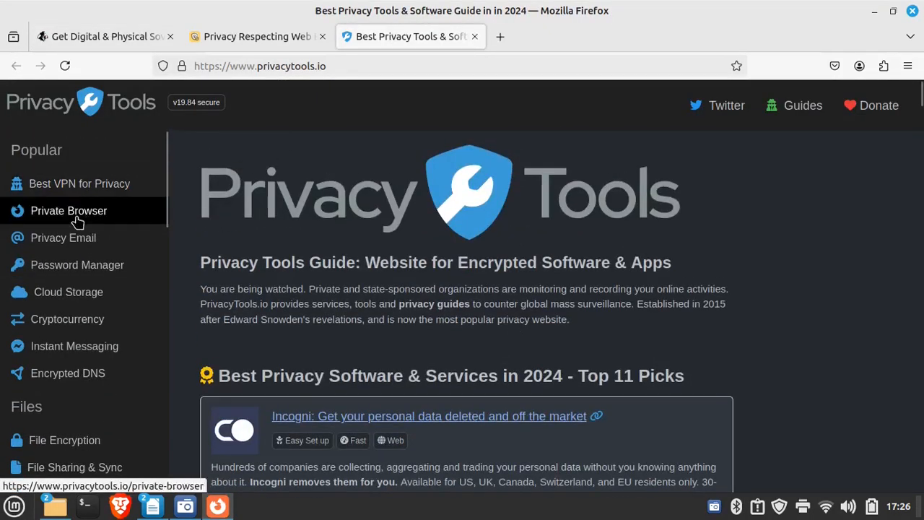
pyautogui.moveTo(69, 222)
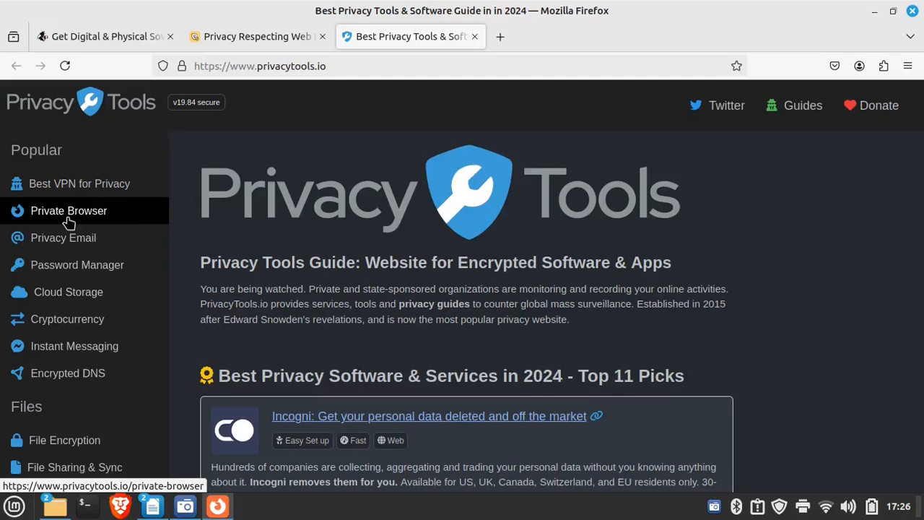
pyautogui.moveTo(66, 319)
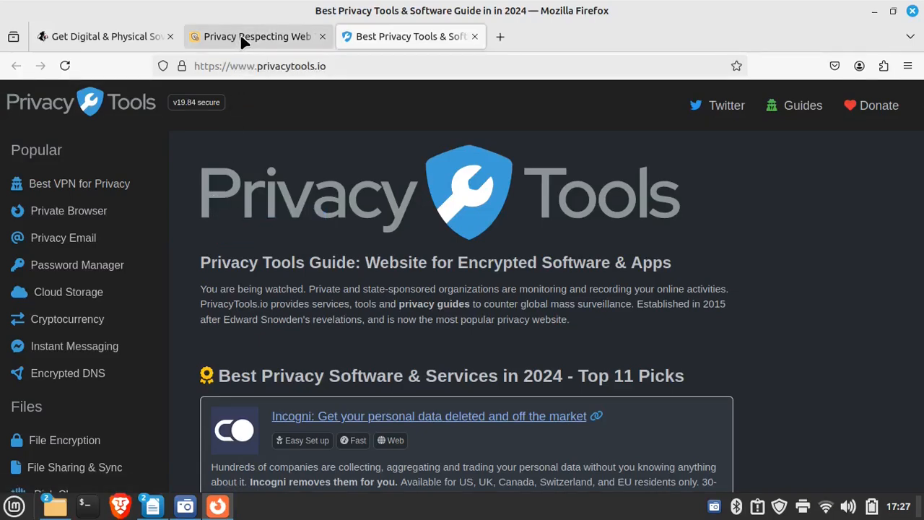
# View the Privacy Guides Desktop Browsers page and browse its Providers sidebar entries.
pyautogui.click(104, 36)
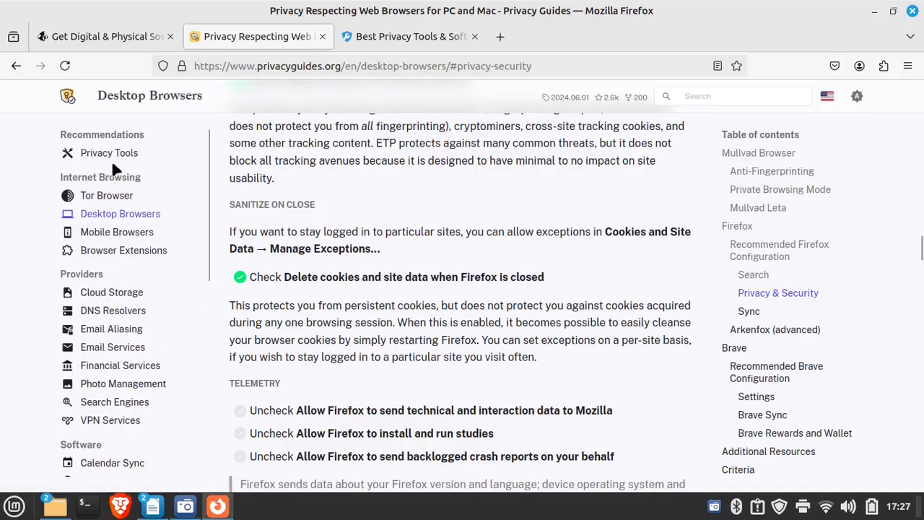
pyautogui.moveTo(112, 329)
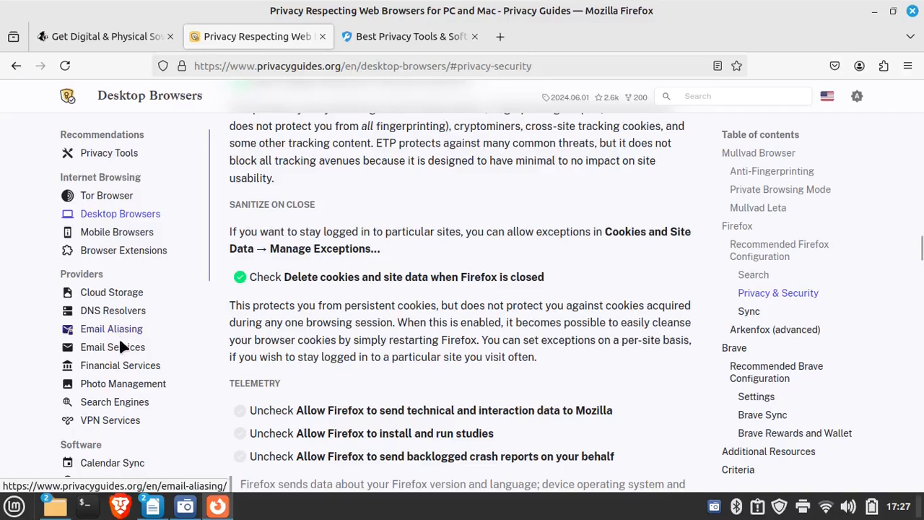
pyautogui.scroll(-3)
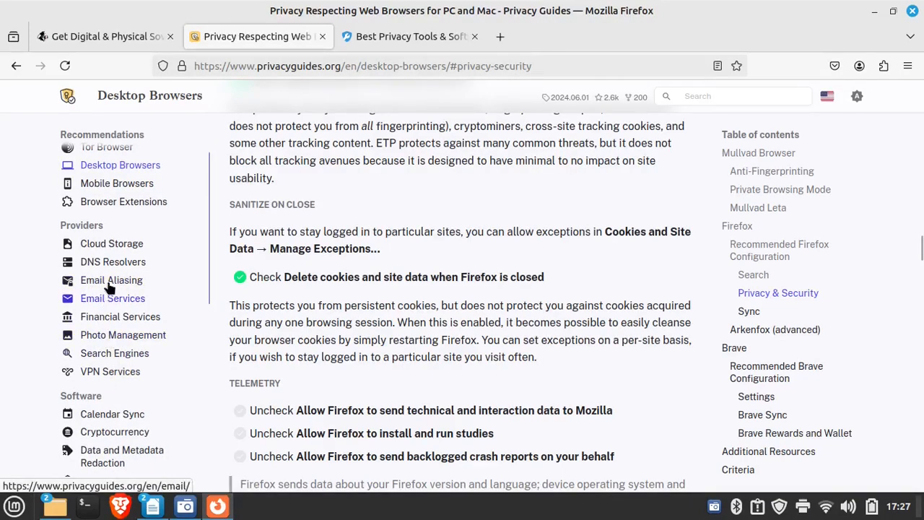
pyautogui.scroll(-3)
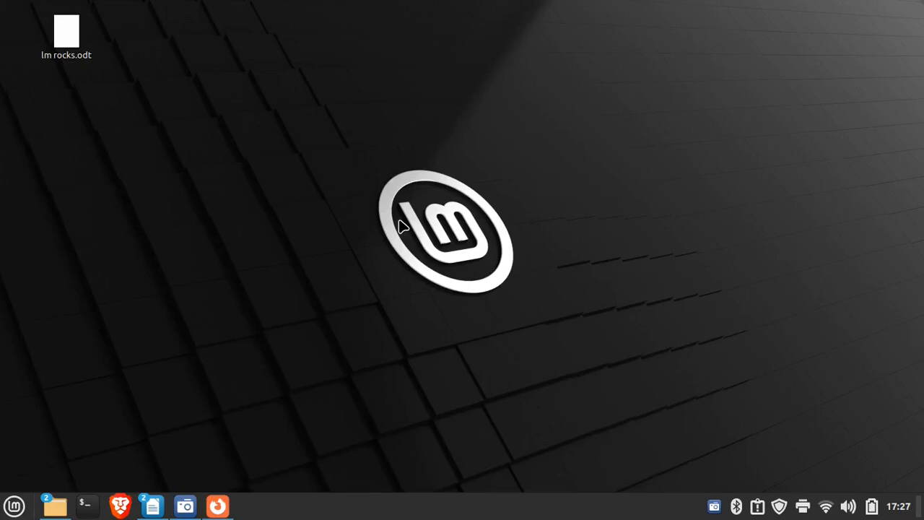
pyautogui.moveTo(467, 201)
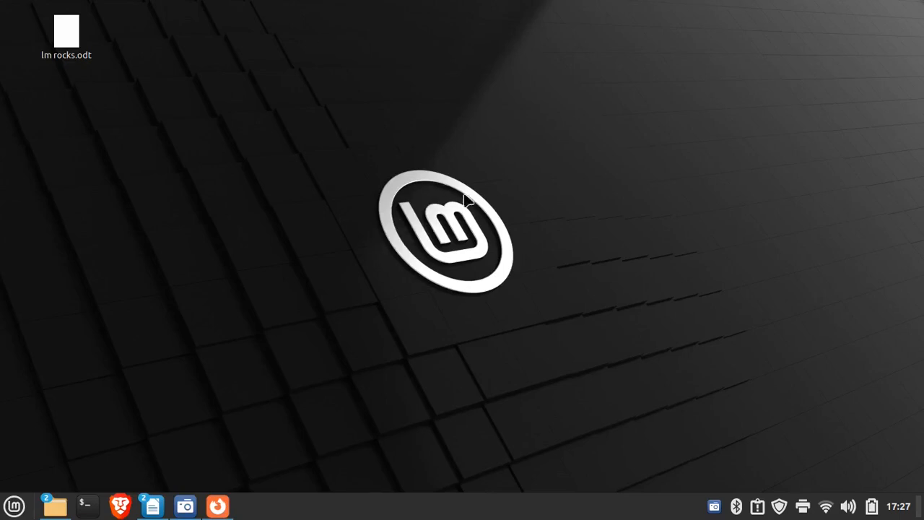
pyautogui.moveTo(395, 179)
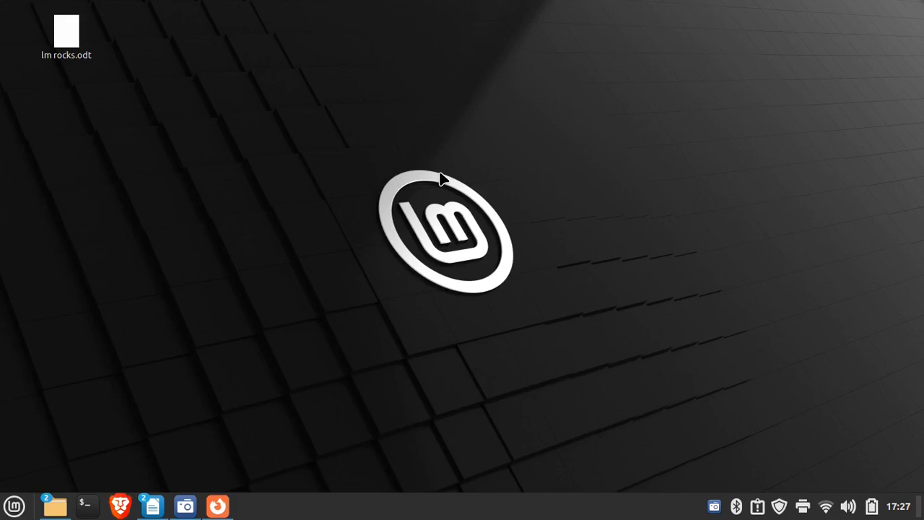
pyautogui.moveTo(424, 179)
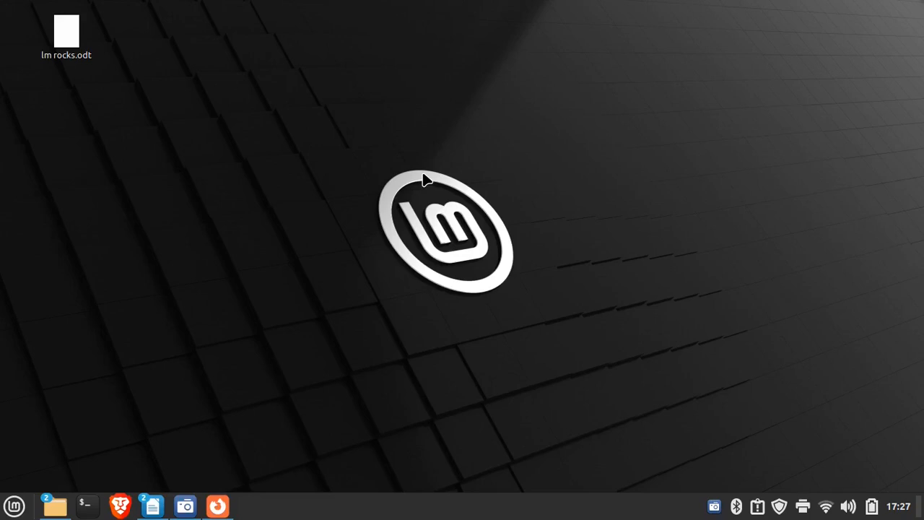
pyautogui.moveTo(393, 208)
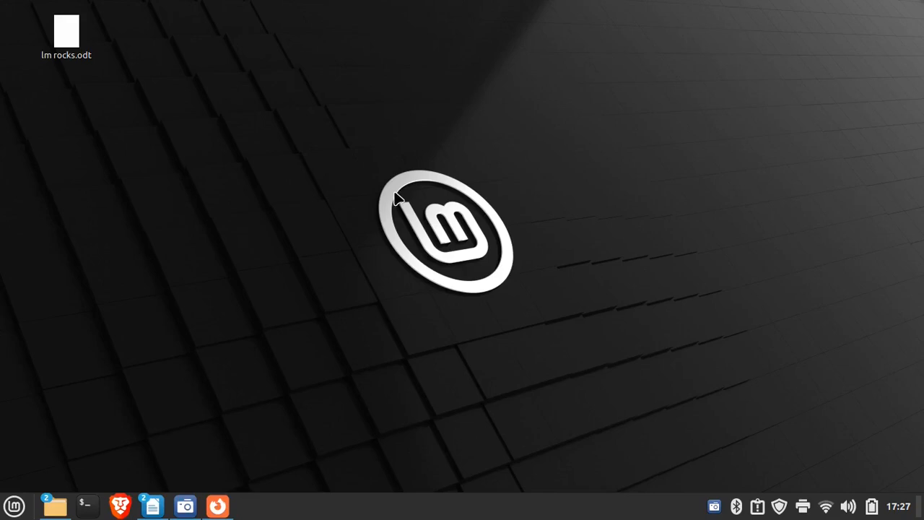
pyautogui.moveTo(390, 199)
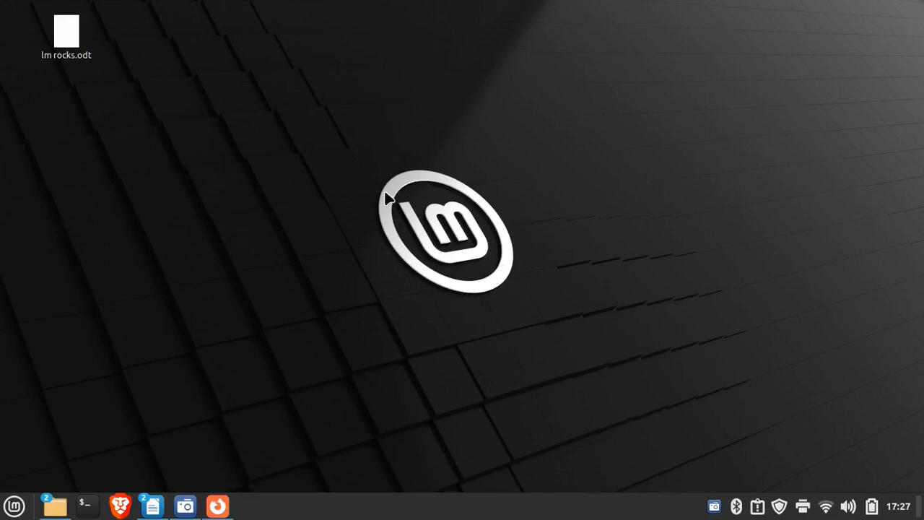
pyautogui.moveTo(411, 277)
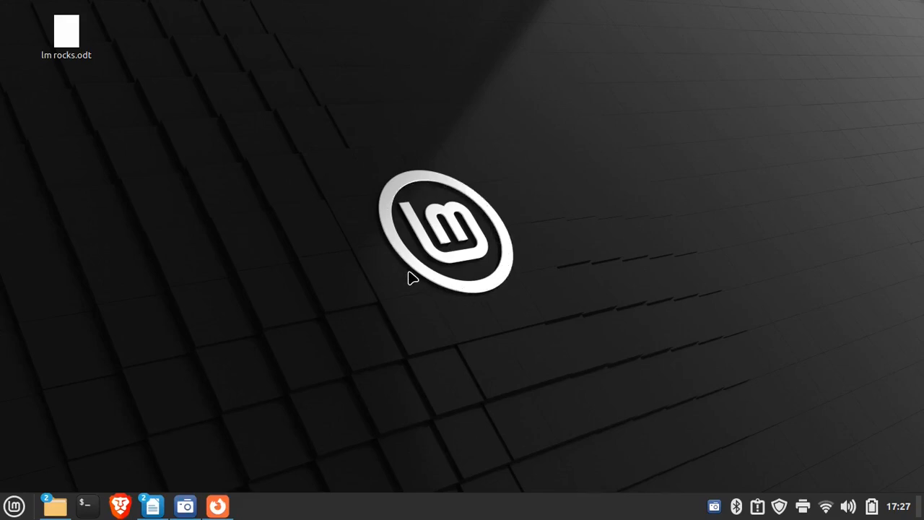